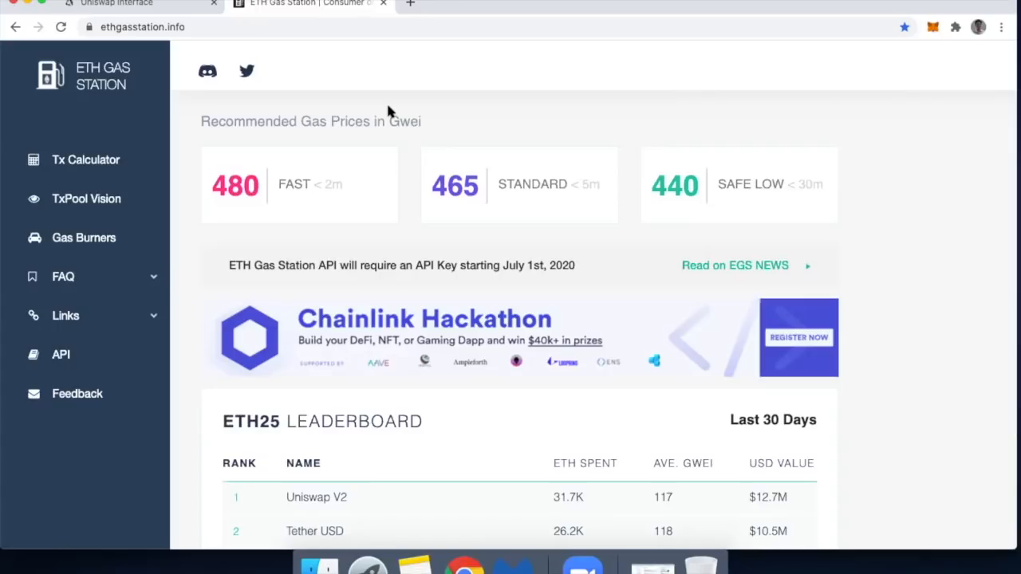
pyautogui.moveTo(307, 203)
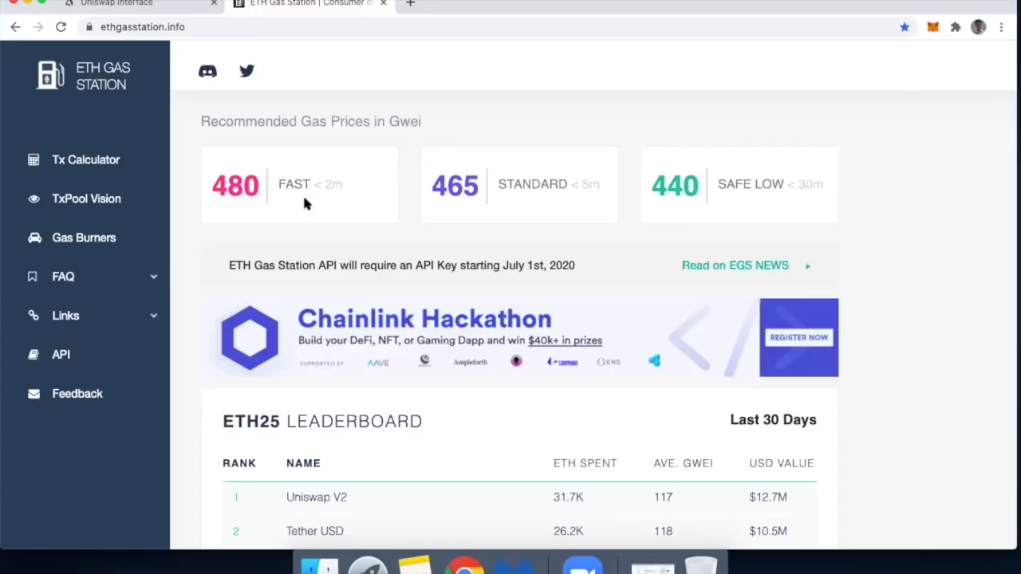
pyautogui.moveTo(672, 198)
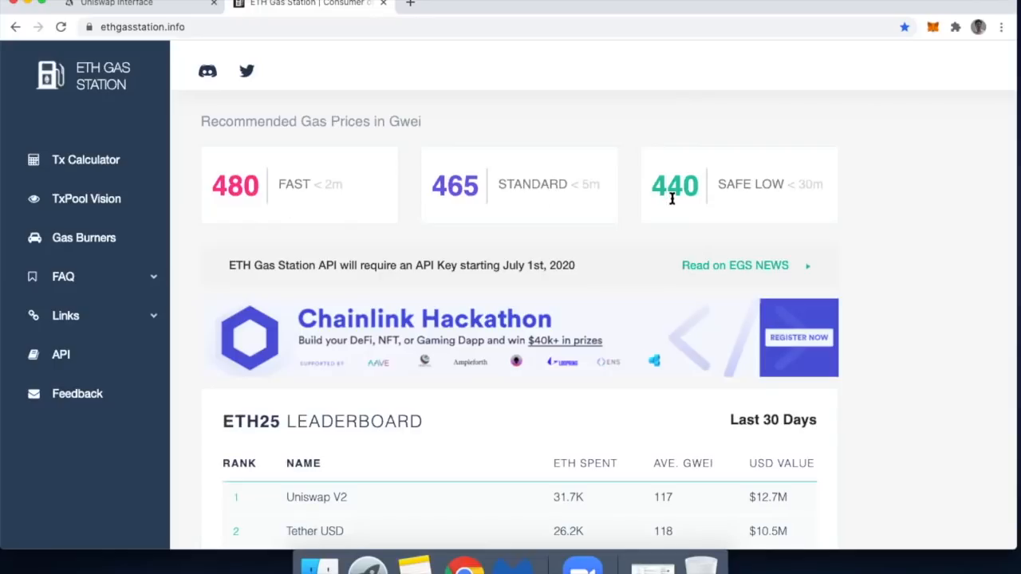
pyautogui.moveTo(666, 205)
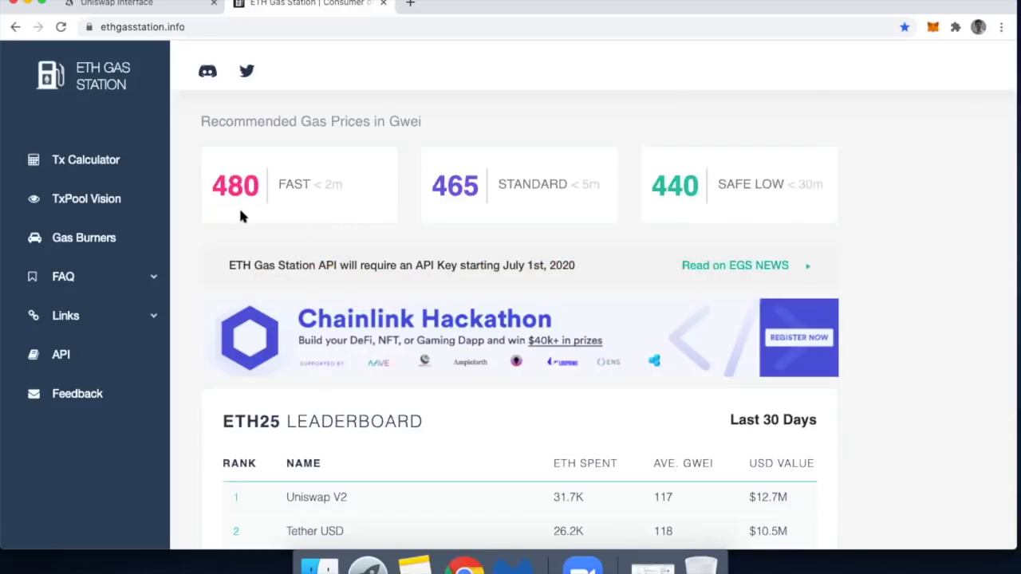
pyautogui.moveTo(652, 206)
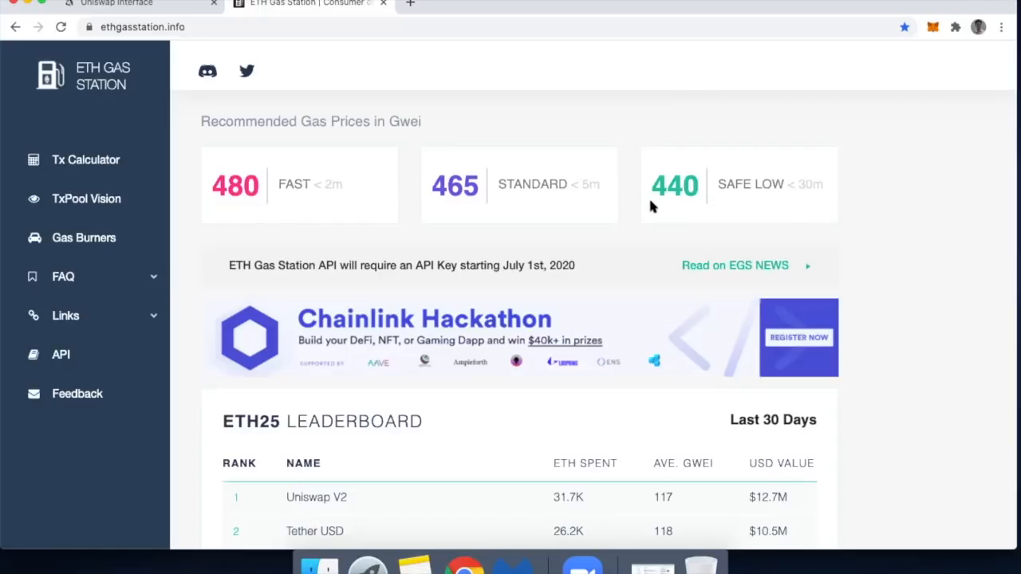
pyautogui.moveTo(335, 230)
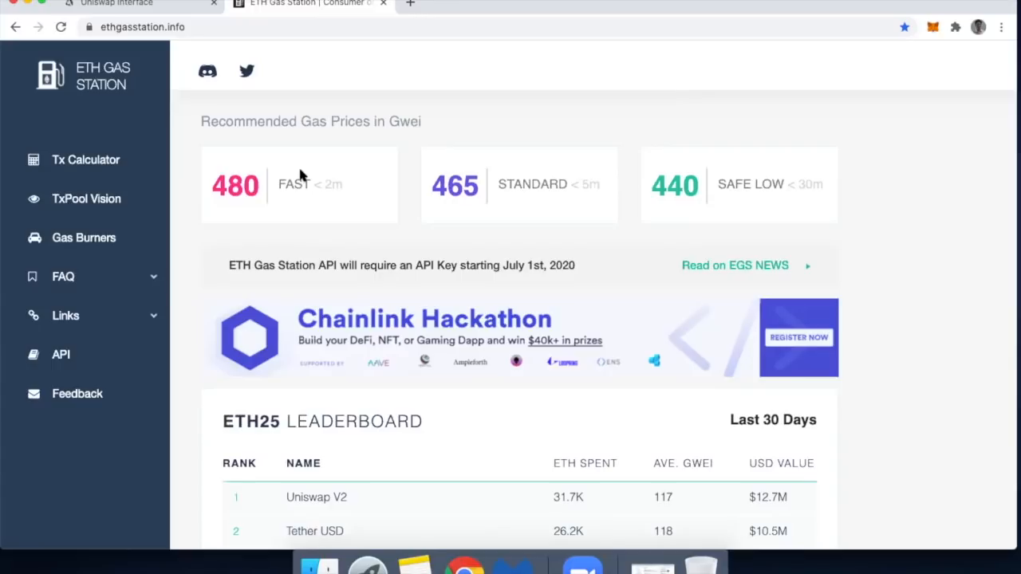
pyautogui.moveTo(289, 197)
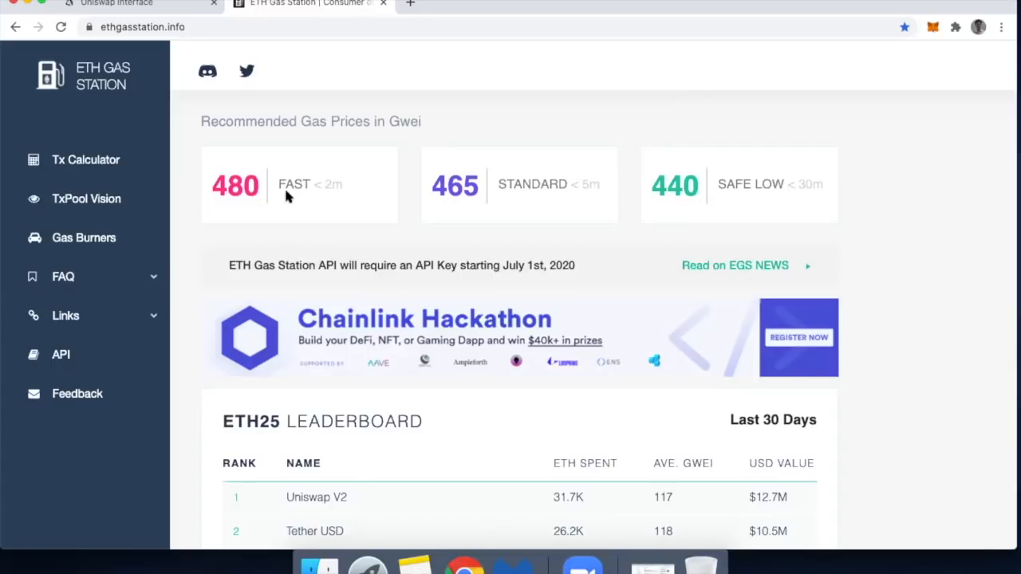
pyautogui.moveTo(229, 192)
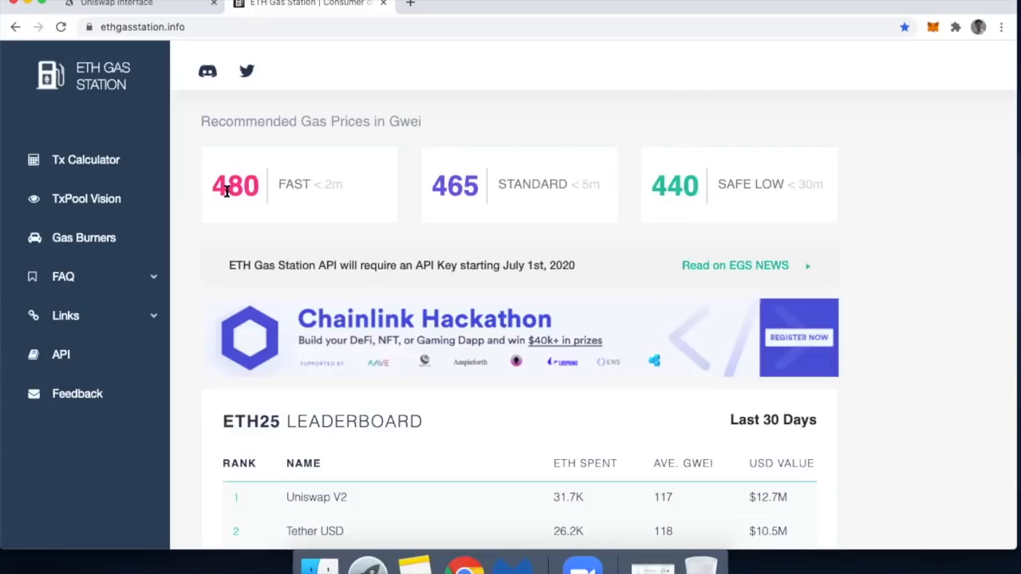
pyautogui.moveTo(475, 190)
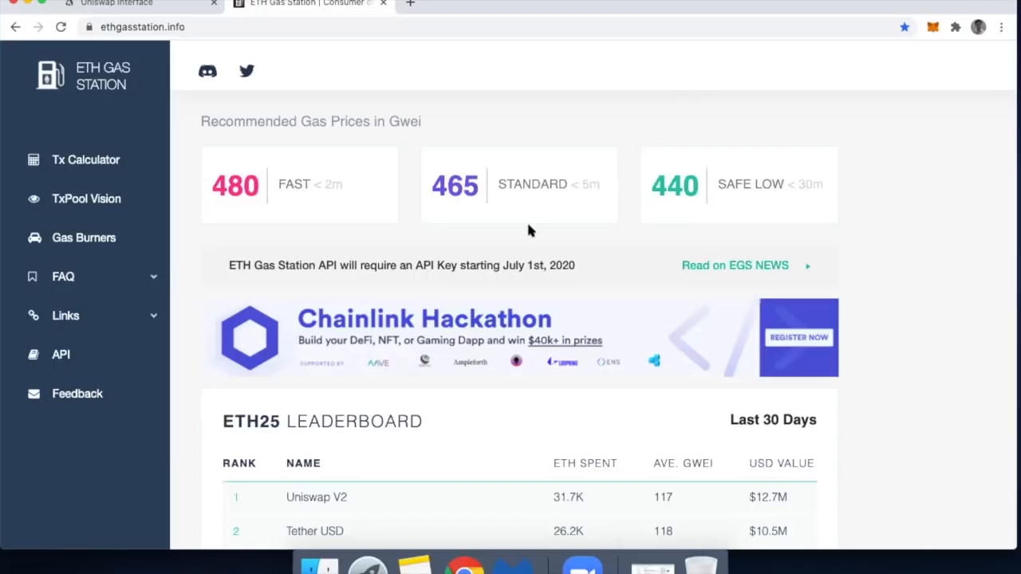
pyautogui.moveTo(483, 202)
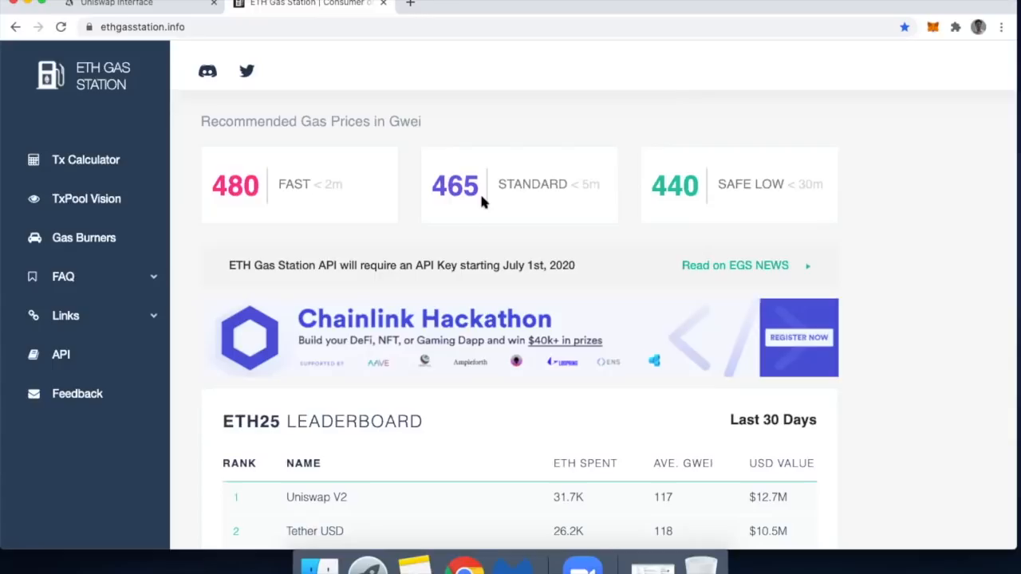
pyautogui.moveTo(556, 219)
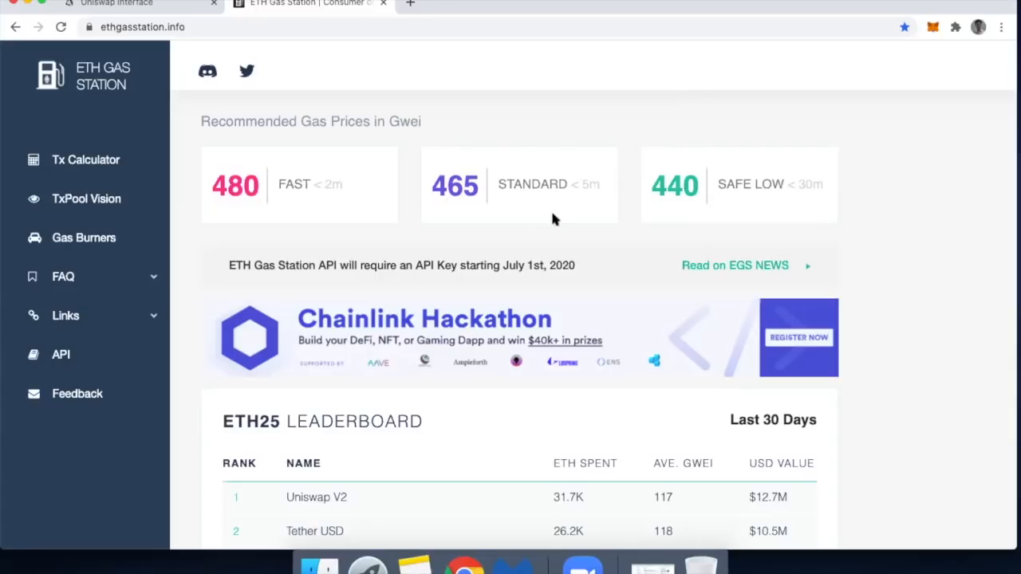
pyautogui.moveTo(606, 189)
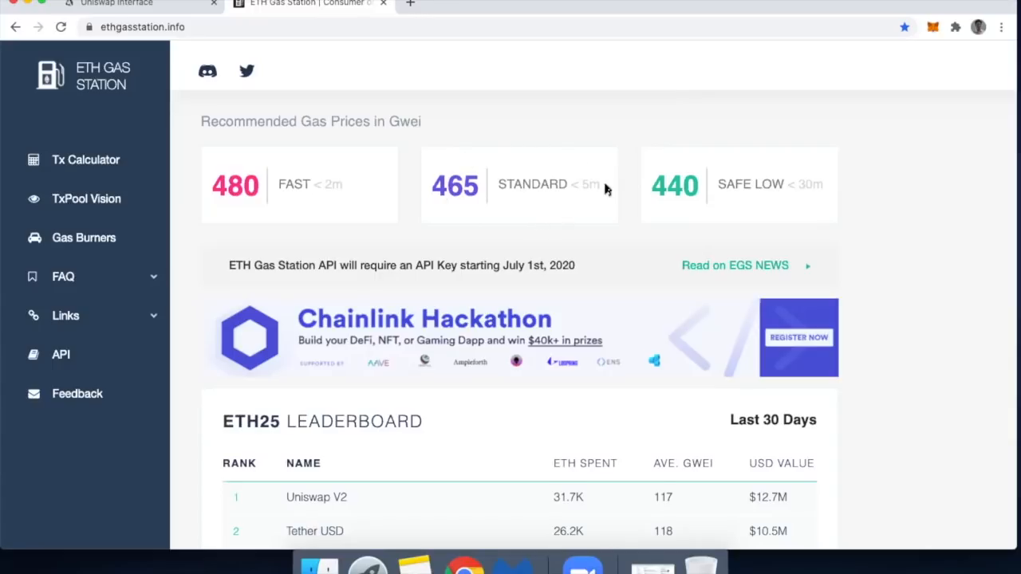
pyautogui.moveTo(573, 184)
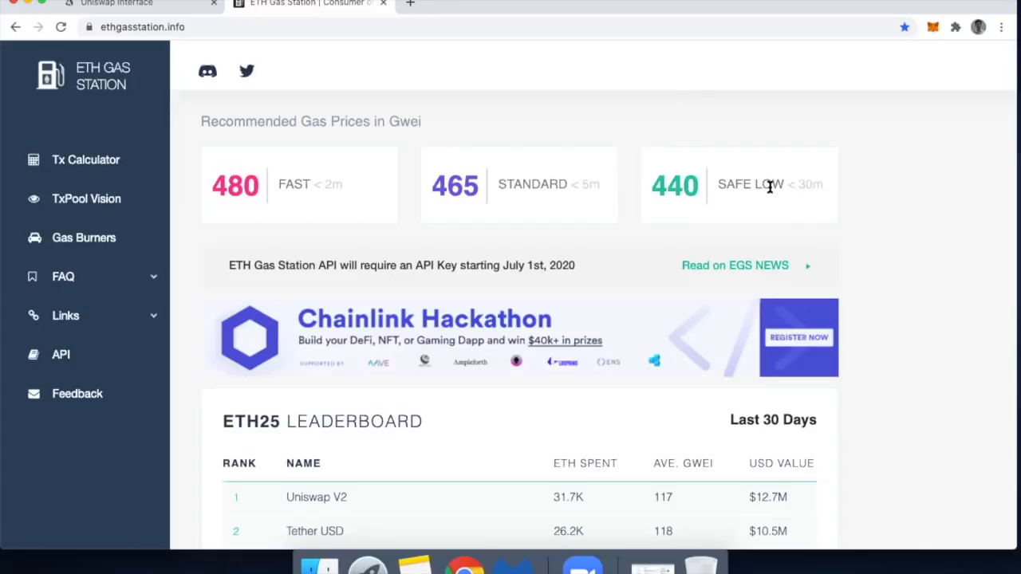
pyautogui.moveTo(586, 200)
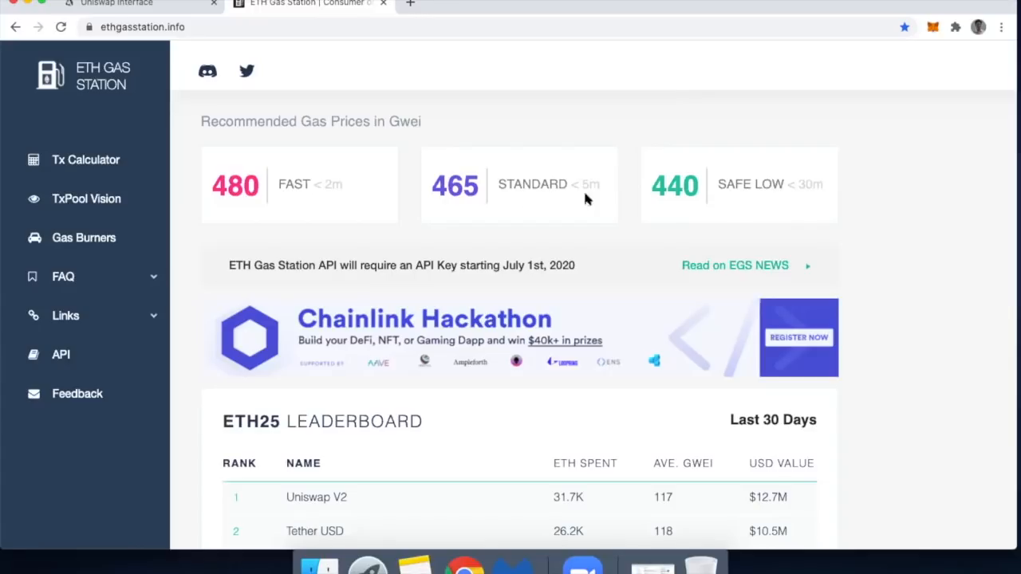
pyautogui.moveTo(645, 202)
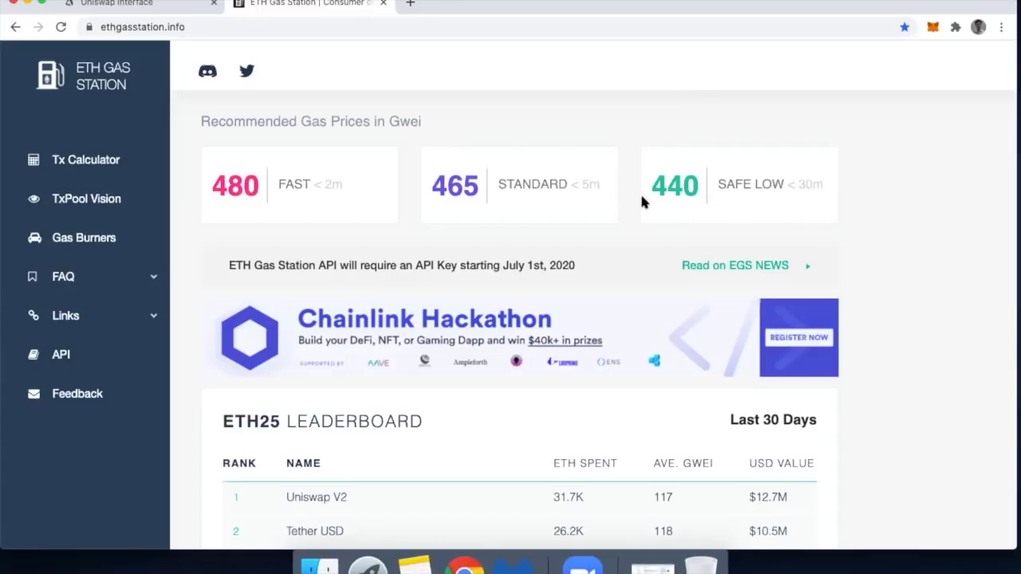
pyautogui.moveTo(247, 141)
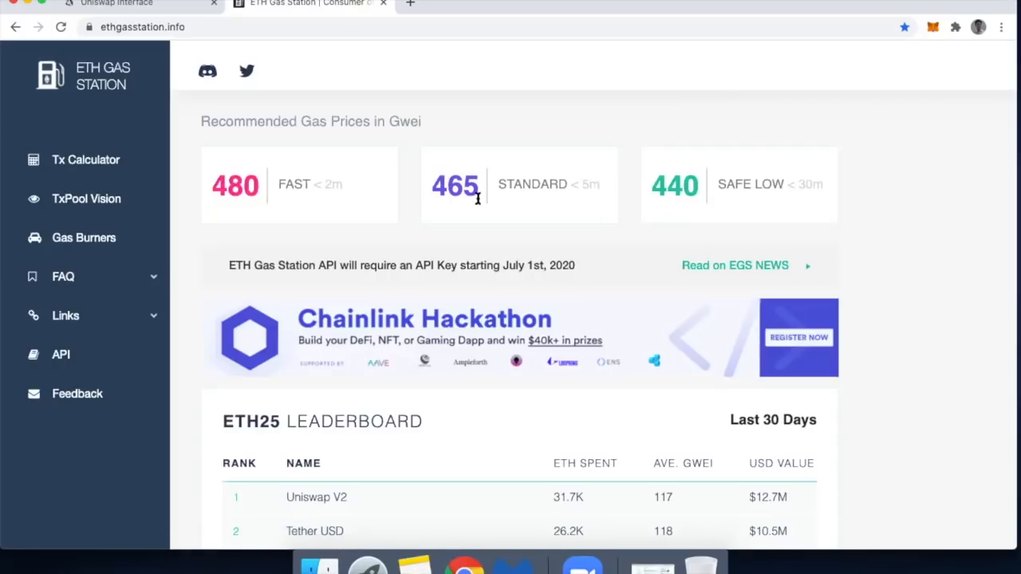
pyautogui.moveTo(541, 213)
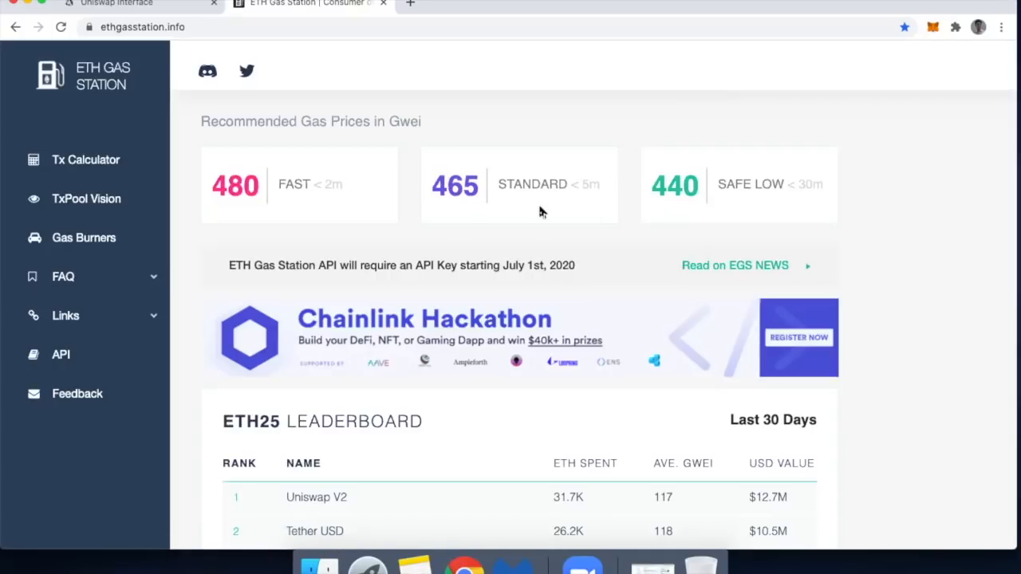
pyautogui.moveTo(614, 218)
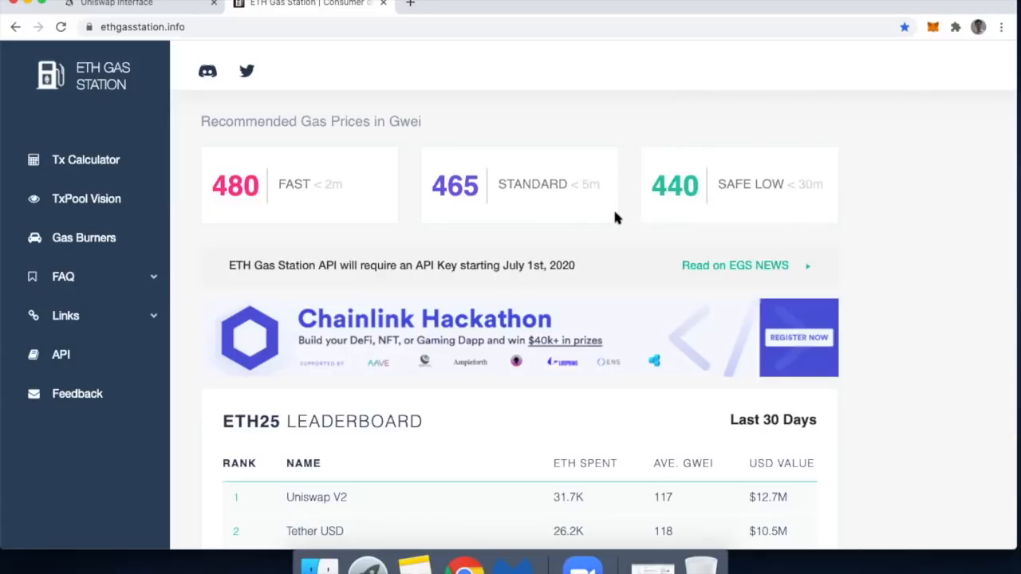
pyautogui.moveTo(682, 206)
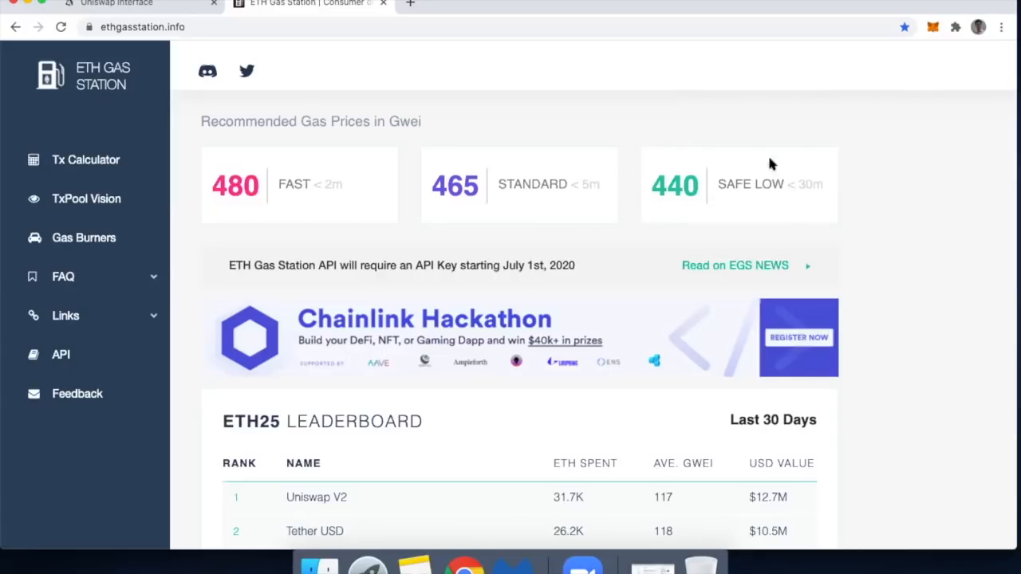
pyautogui.moveTo(699, 234)
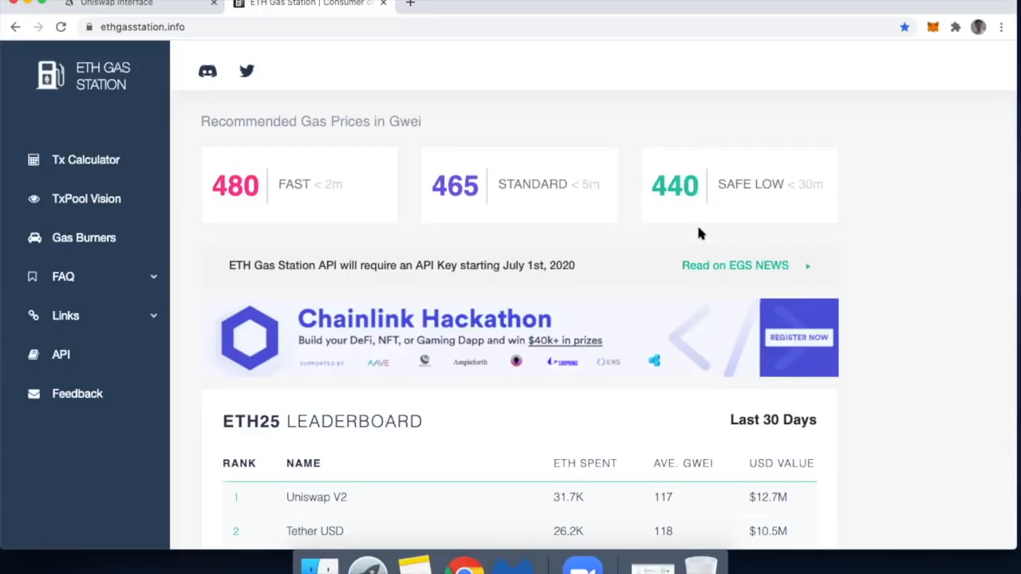
pyautogui.moveTo(660, 138)
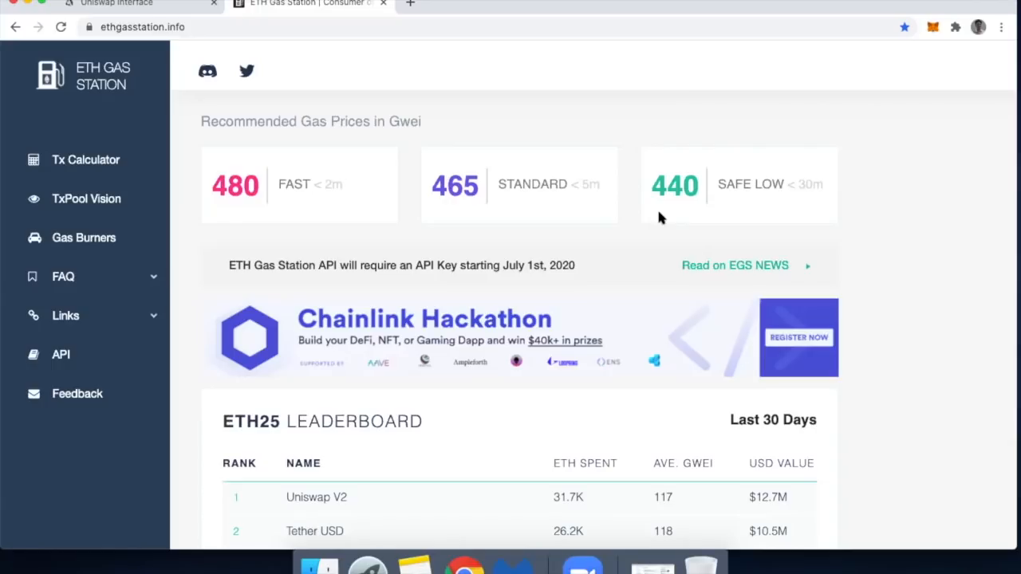
# Step: Enter 1 ETH in the Uniswap swap to MCB, quoting about 112.823 MCB
pyautogui.click(116, 3)
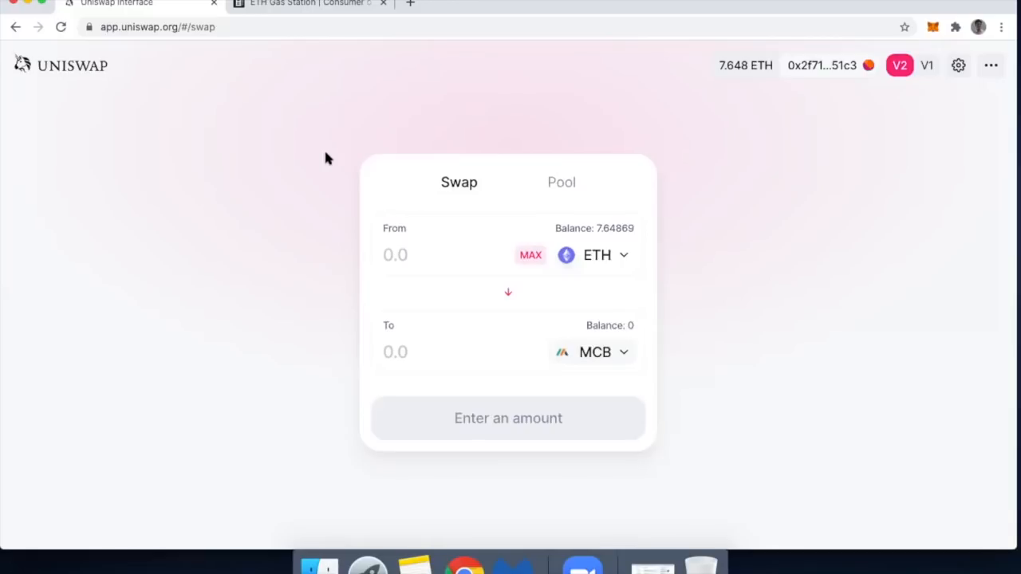
pyautogui.moveTo(606, 275)
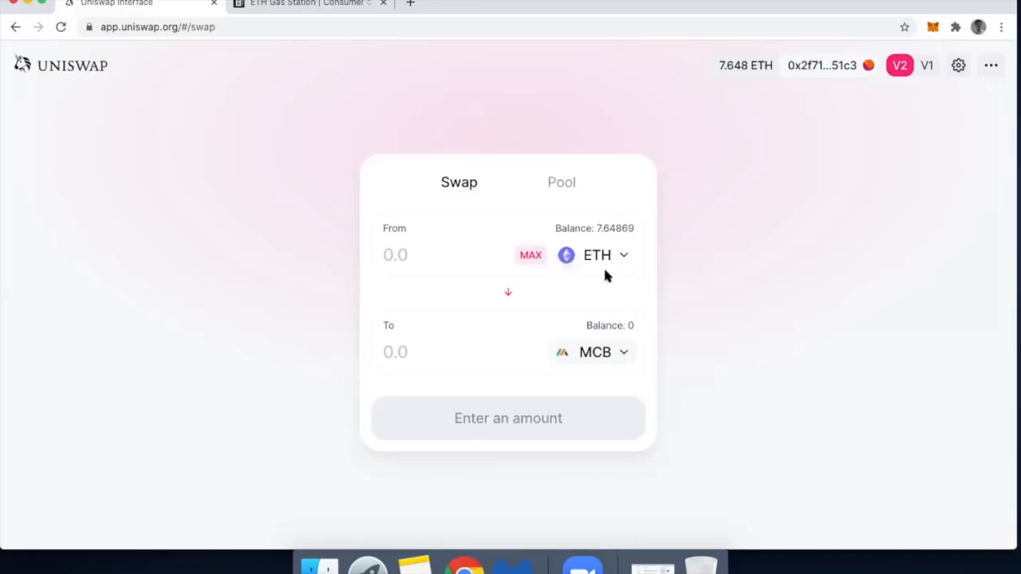
pyautogui.moveTo(594, 352)
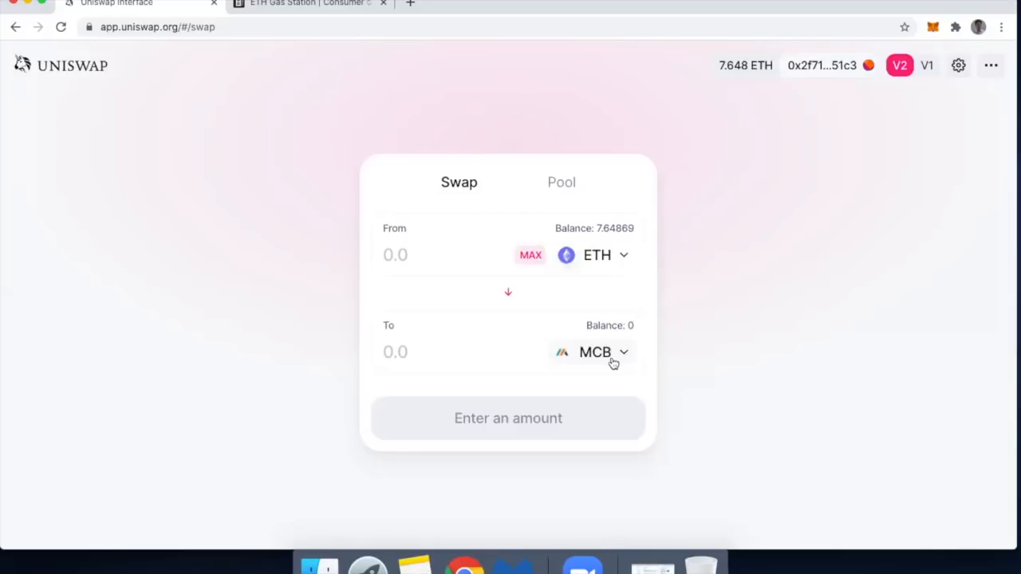
pyautogui.moveTo(610, 365)
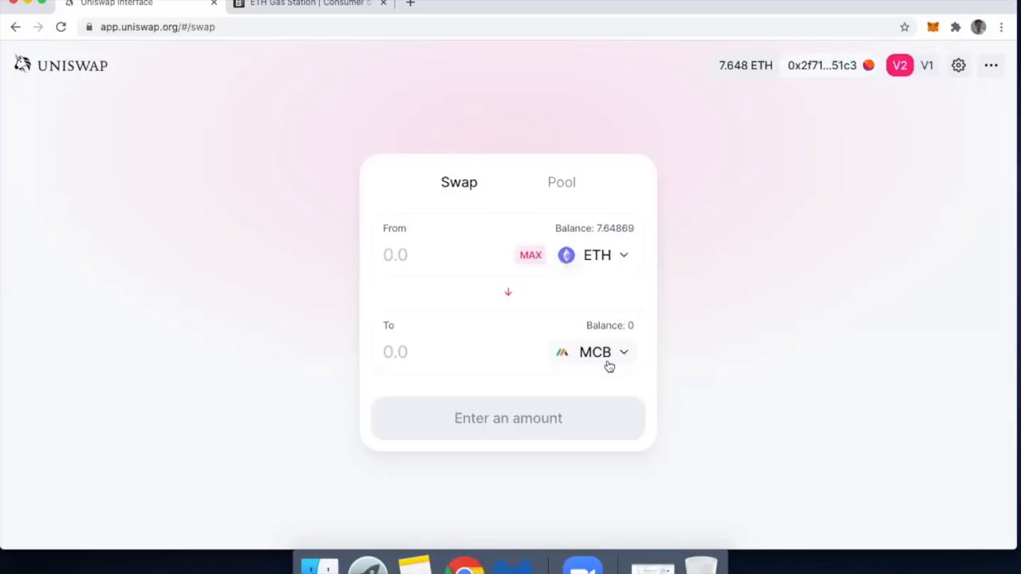
pyautogui.moveTo(497, 278)
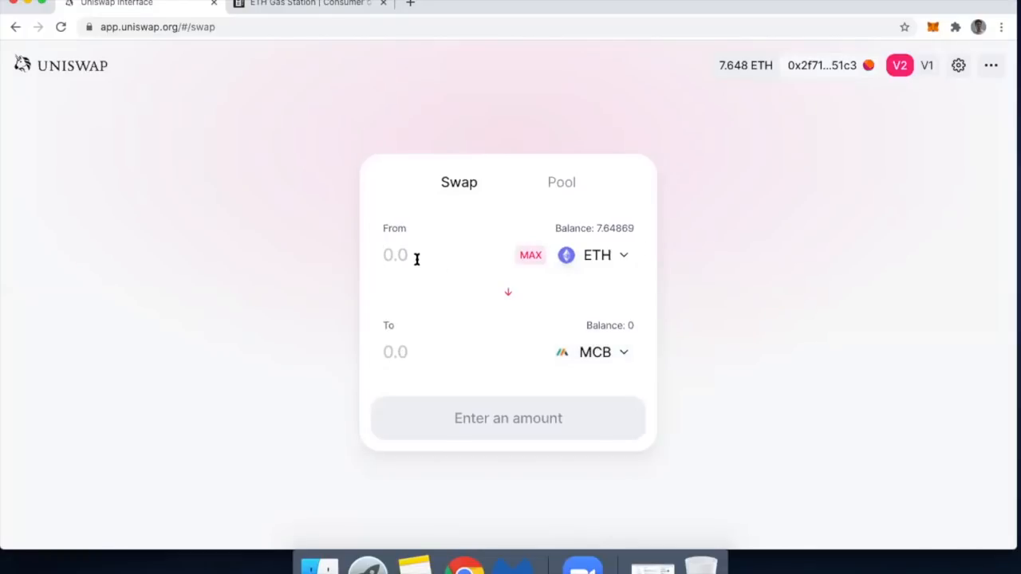
pyautogui.write('1')
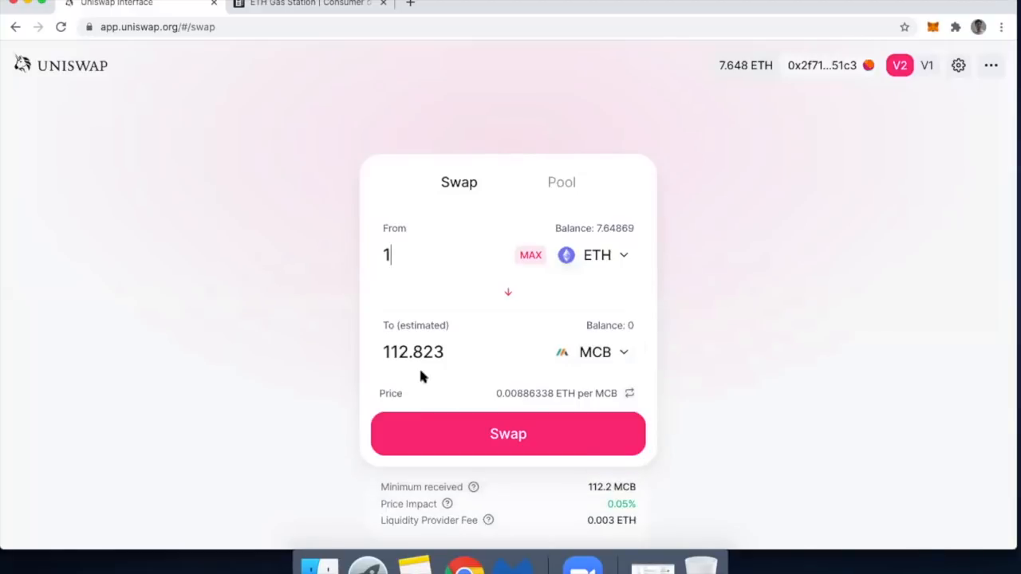
pyautogui.moveTo(604, 367)
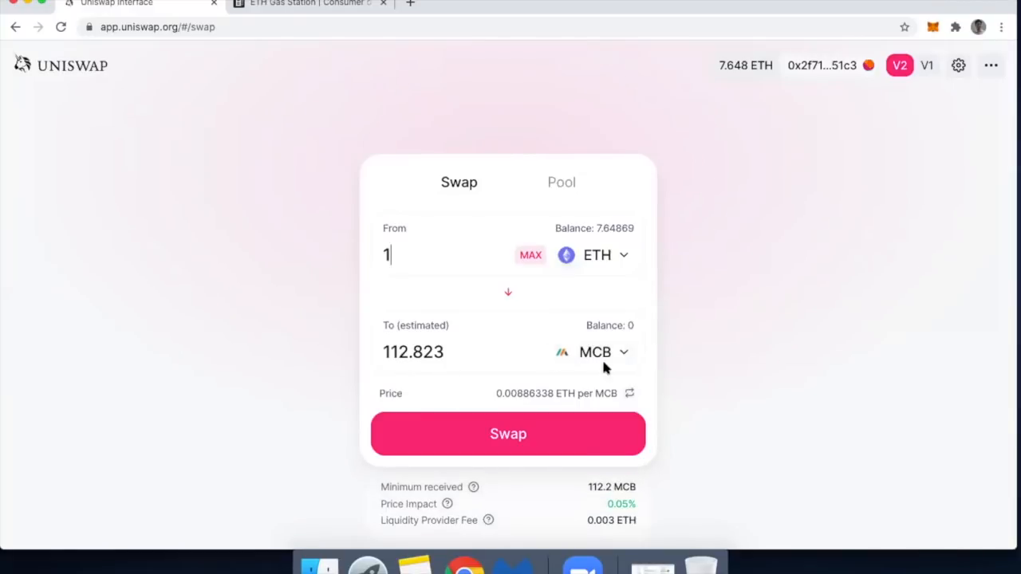
pyautogui.scroll(-3)
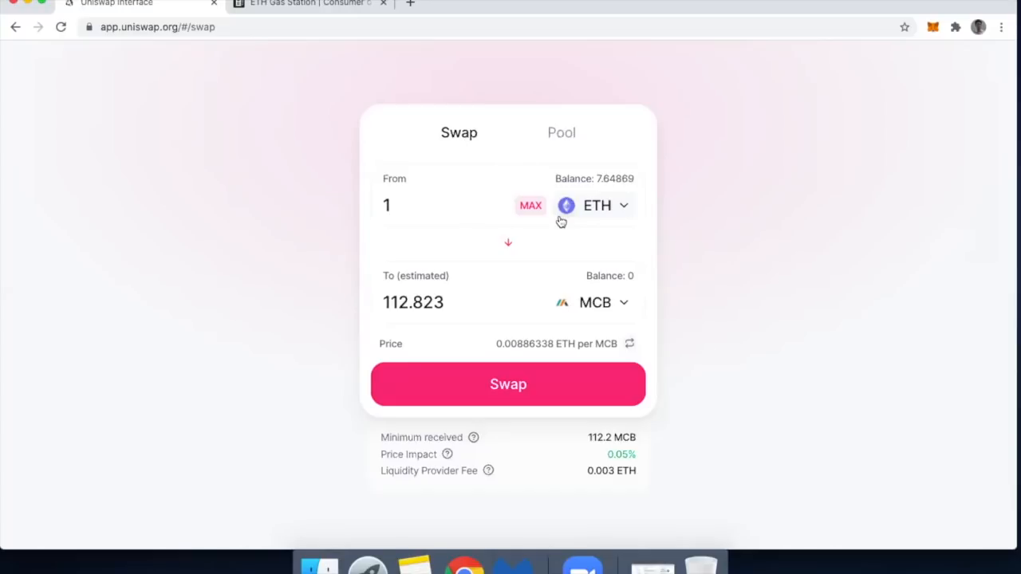
pyautogui.click(391, 205)
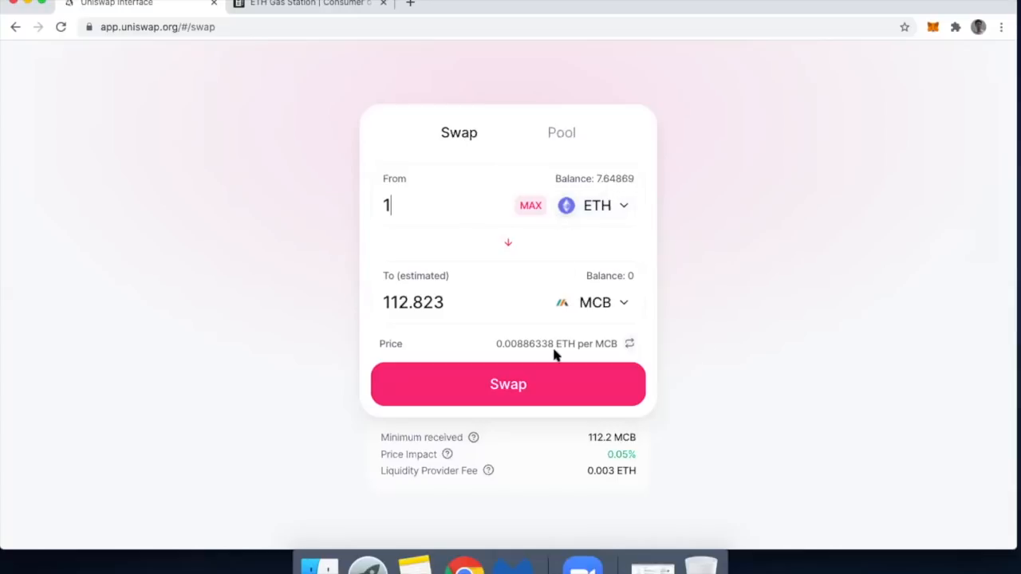
# Step: Confirm the 1 ETH to 112.823 MCB swap so MetaMask requests approval
pyautogui.click(508, 384)
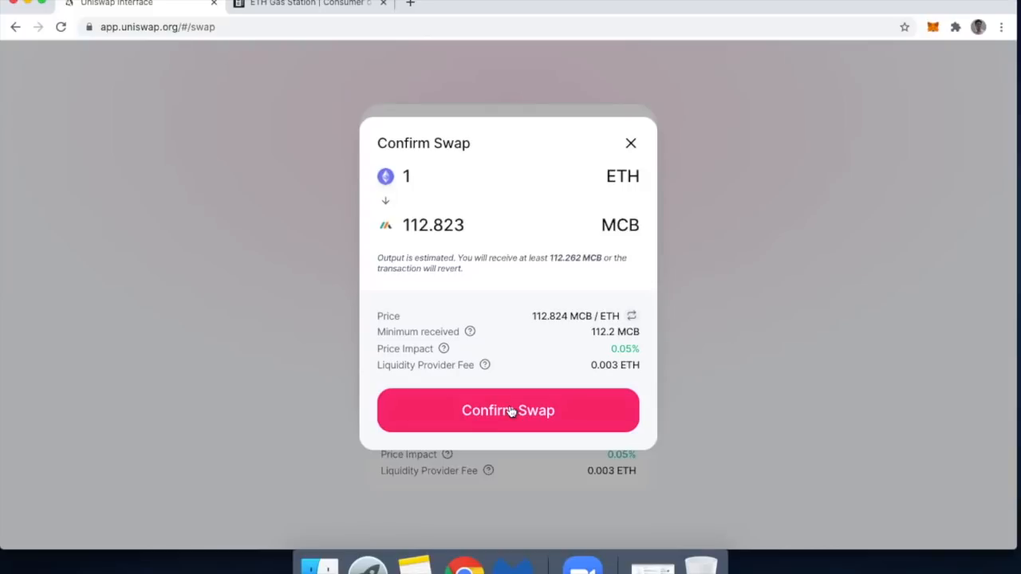
pyautogui.click(508, 410)
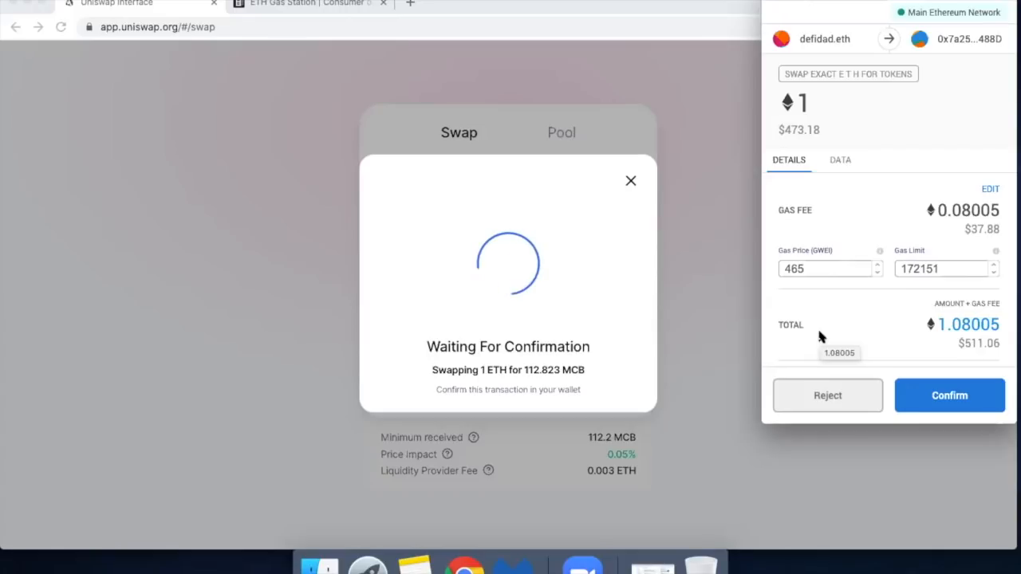
pyautogui.moveTo(799, 288)
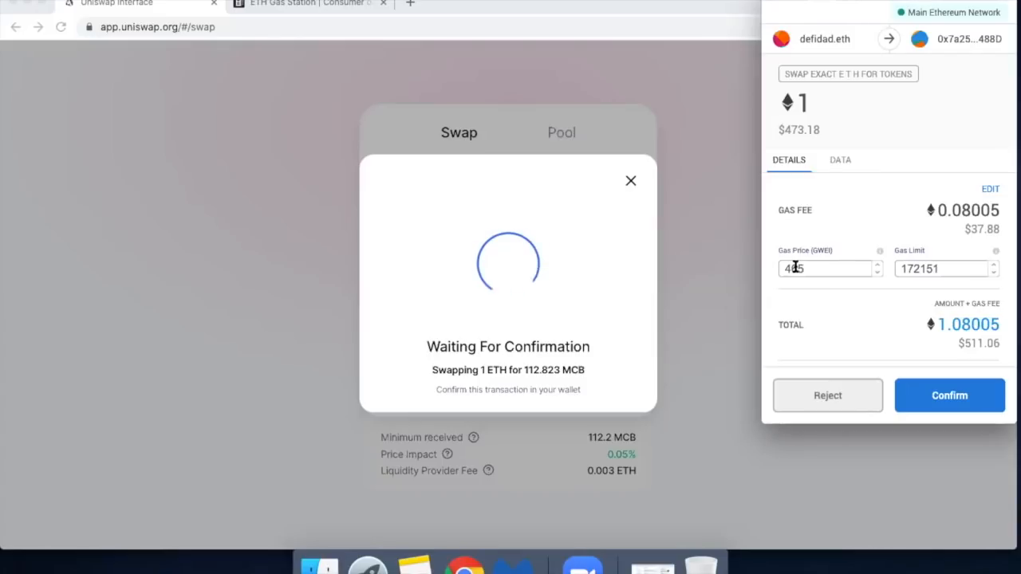
# Step: Check ETH Gas Station's recommended prices: 480 fast, 471 standard, 440 safe low
pyautogui.click(307, 3)
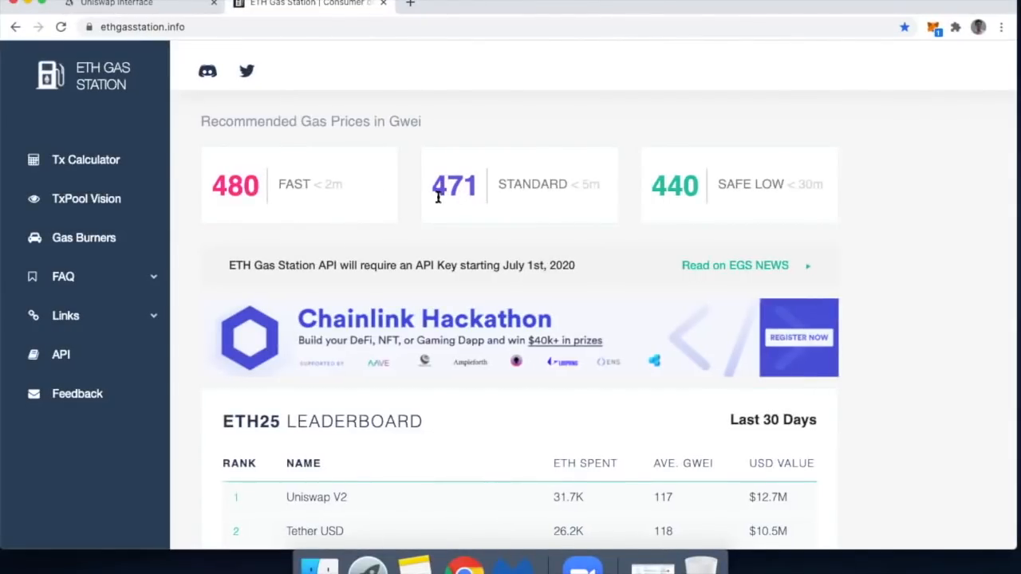
pyautogui.moveTo(654, 189)
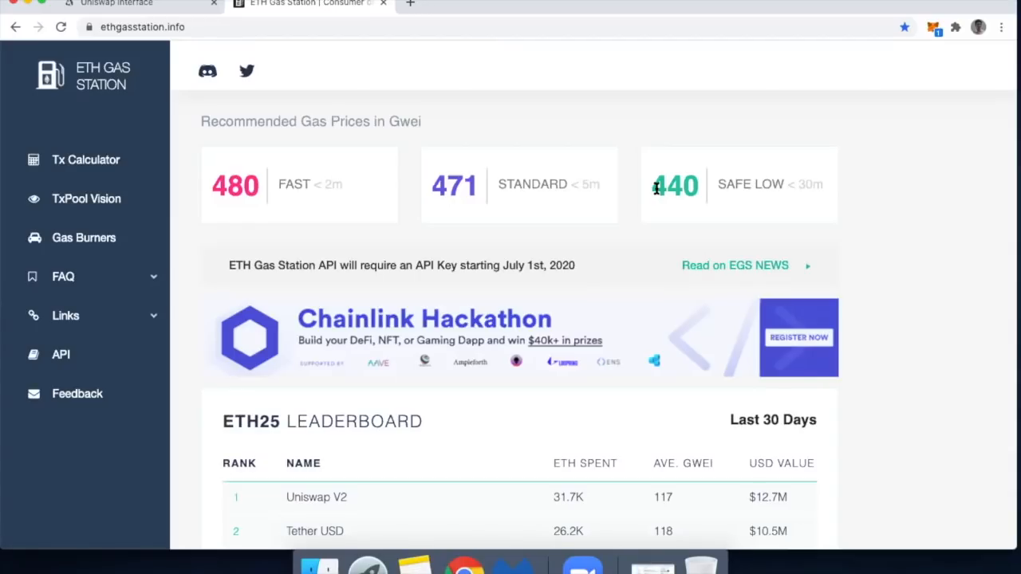
pyautogui.moveTo(933, 38)
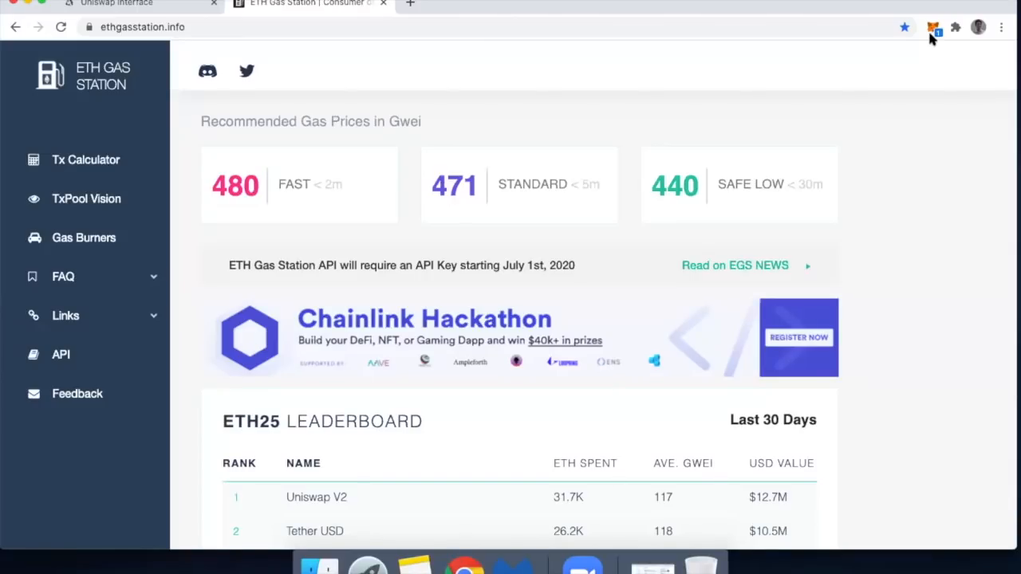
# Step: Approve the pending 1 ETH swap in MetaMask at a 20 Gwei gas price
pyautogui.click(115, 3)
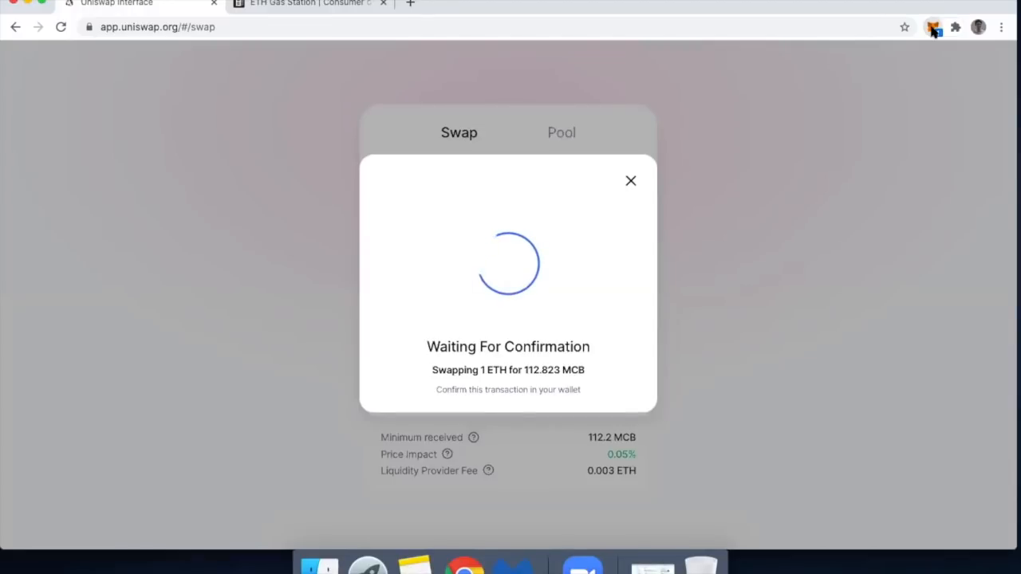
pyautogui.click(933, 26)
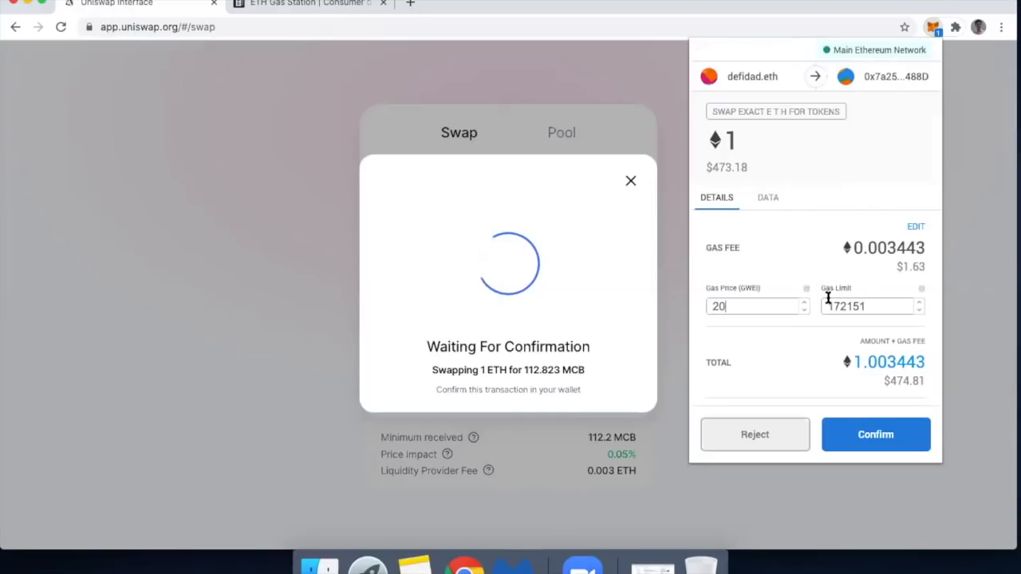
pyautogui.moveTo(888, 283)
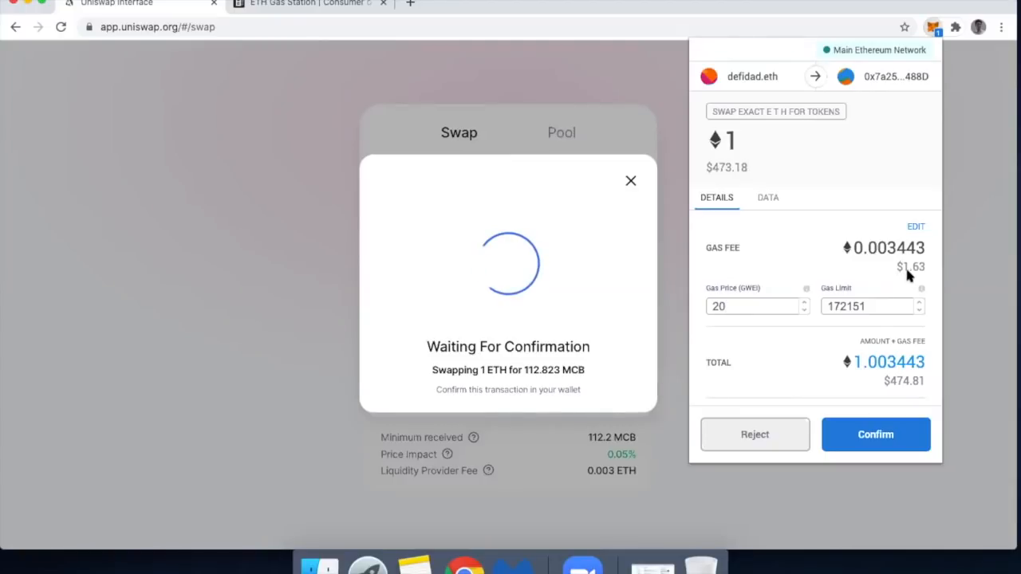
pyautogui.moveTo(908, 270)
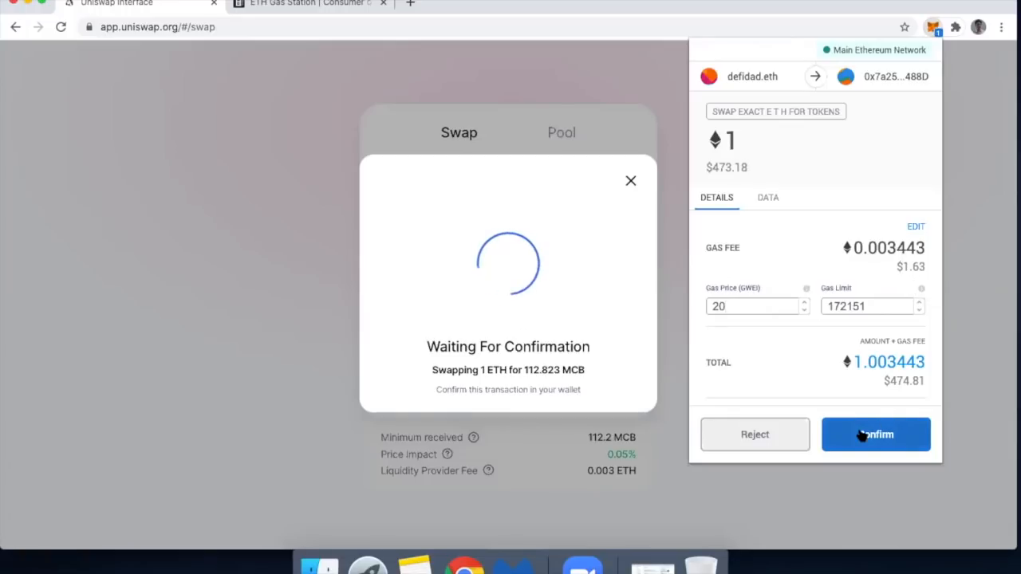
pyautogui.click(876, 434)
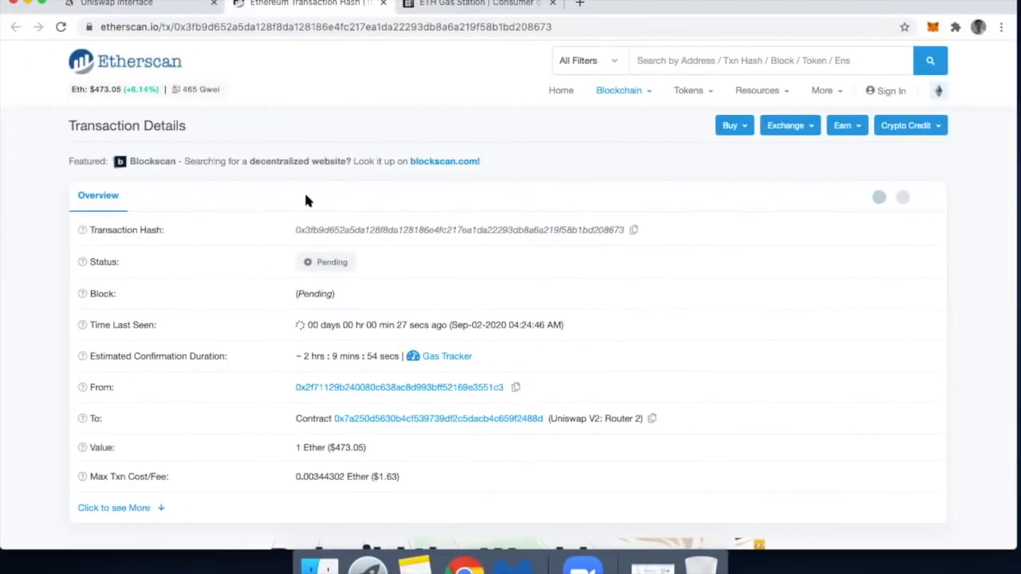
pyautogui.moveTo(197, 370)
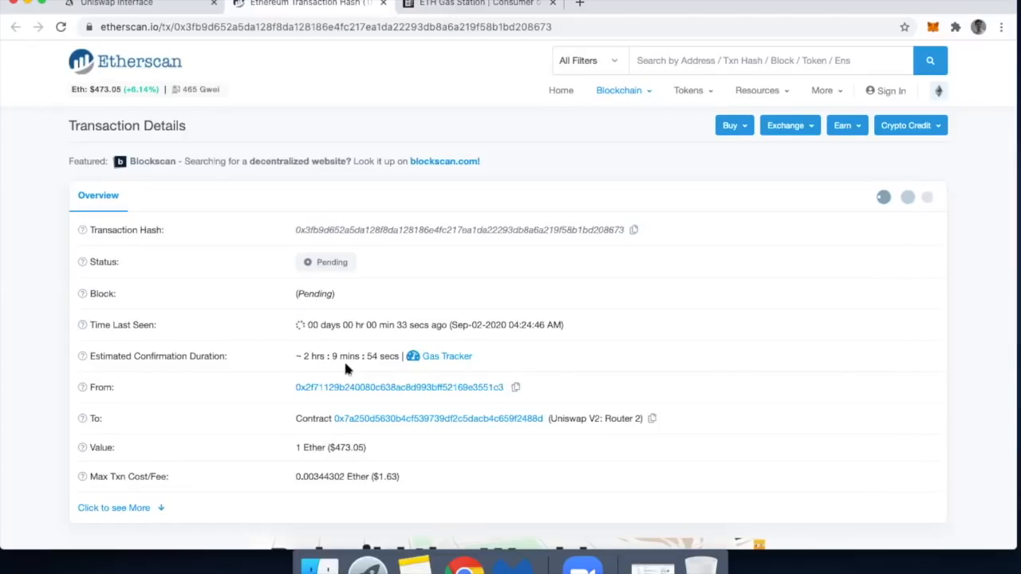
pyautogui.moveTo(321, 391)
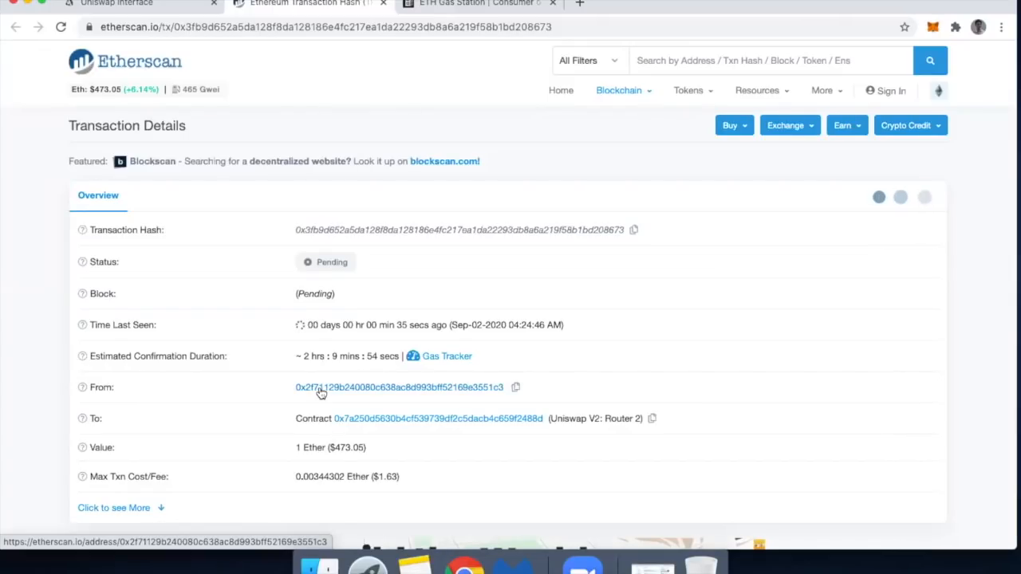
# Step: Expand the pending swap's Etherscan details, showing the 172,151 gas limit
pyautogui.scroll(-3)
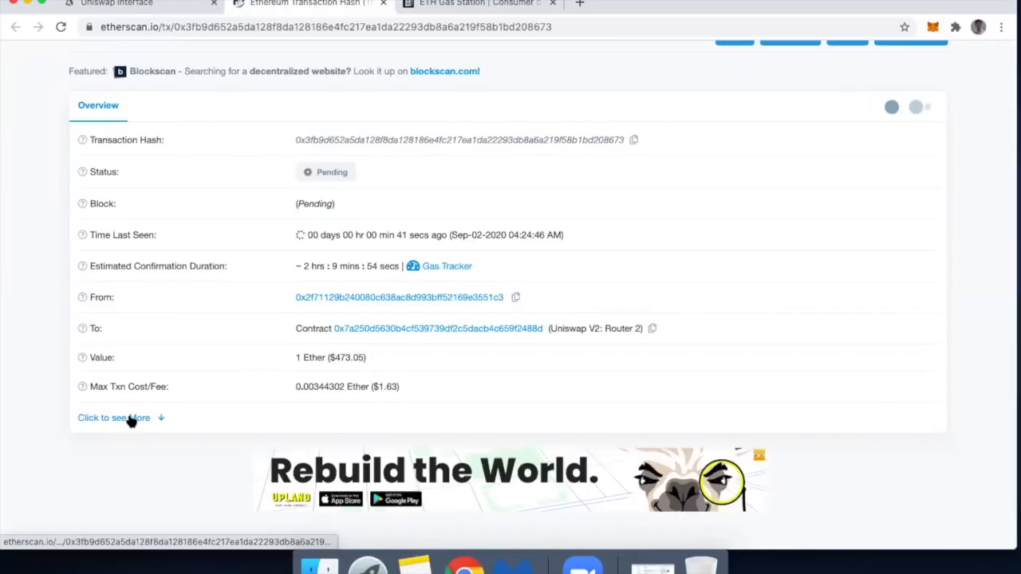
pyautogui.click(109, 417)
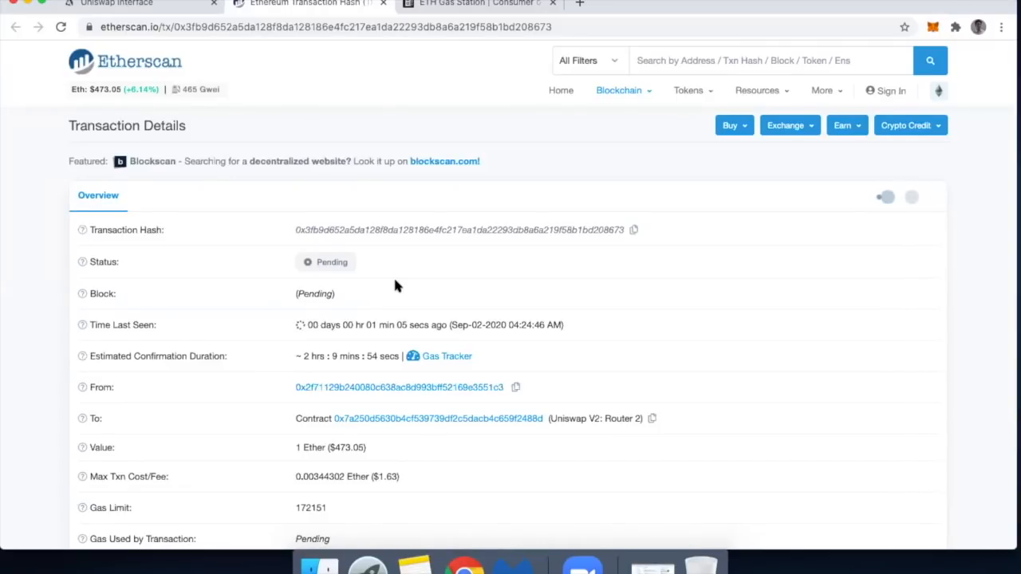
pyautogui.moveTo(331, 379)
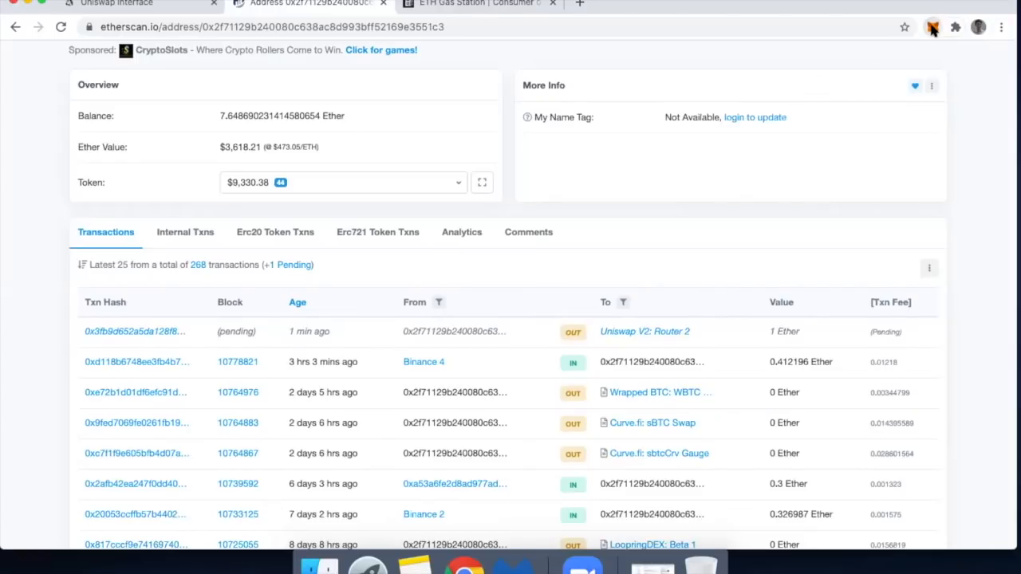
# Step: Open the pending 1 Ether Uniswap transaction's page from the Transactions list
pyautogui.click(933, 26)
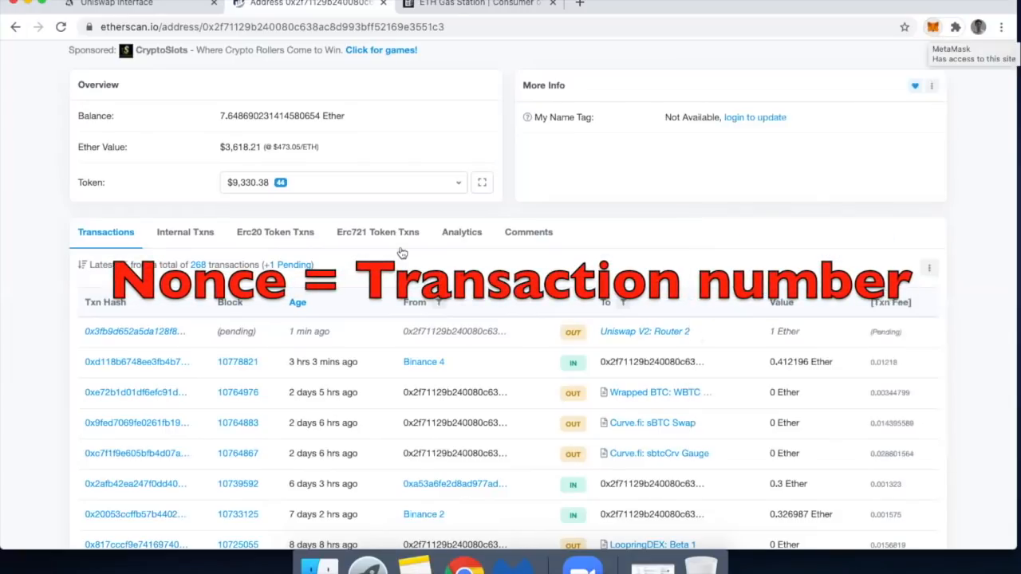
pyautogui.click(130, 331)
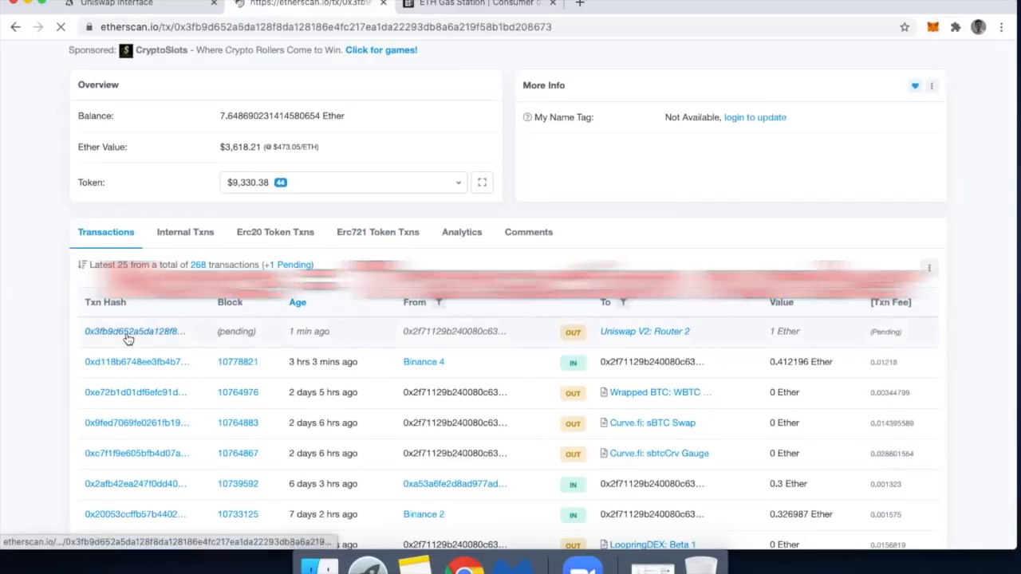
pyautogui.click(133, 331)
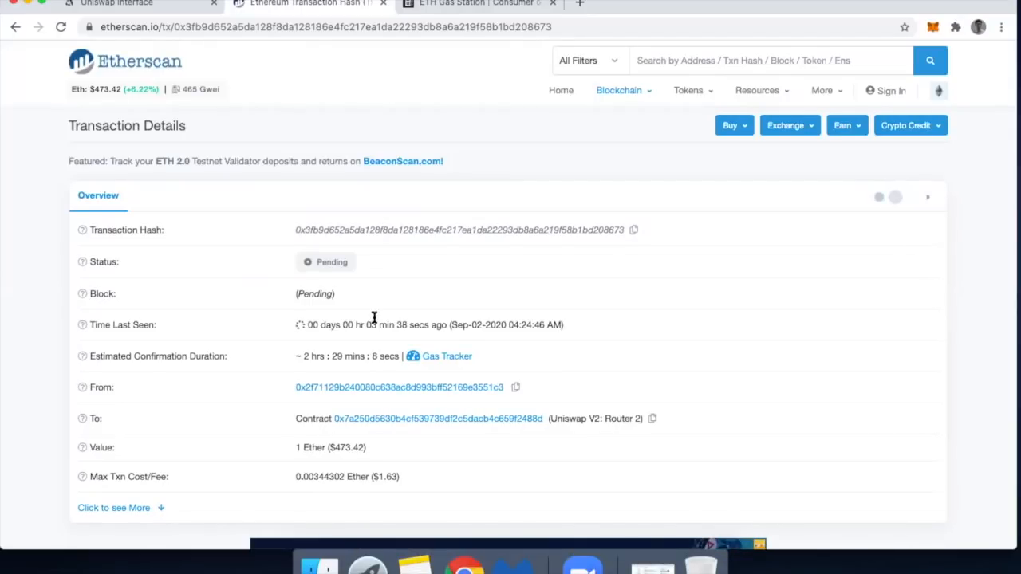
pyautogui.moveTo(304, 452)
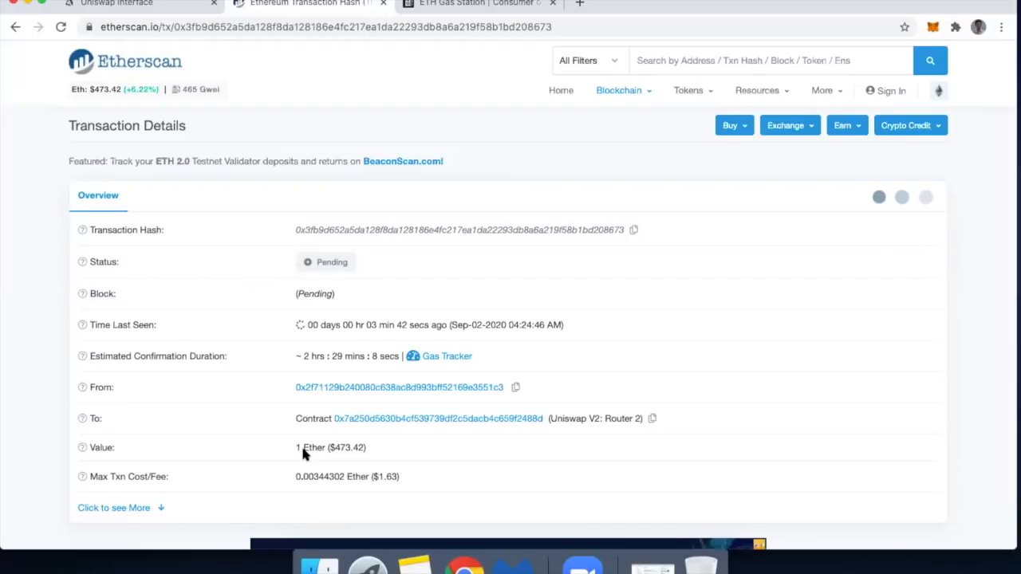
# Step: Expand the pending swap's details to show nonce 257 at 20 Gwei
pyautogui.scroll(-3)
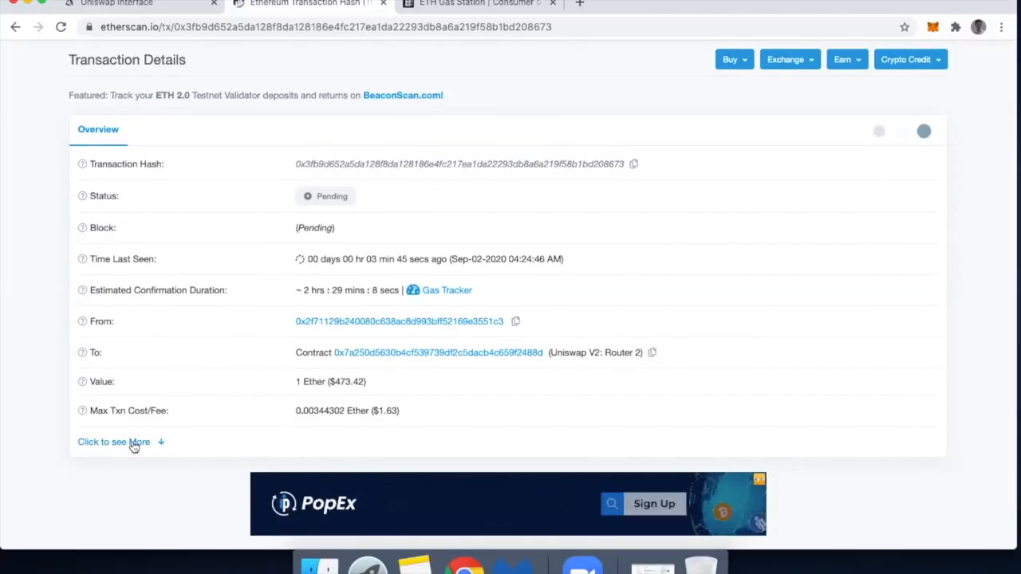
pyautogui.click(114, 441)
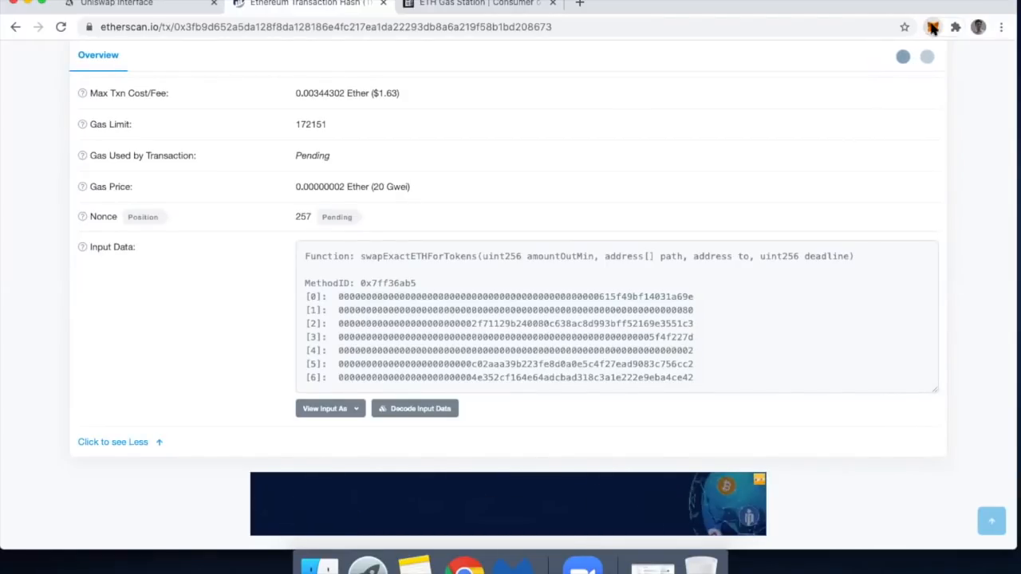
# Step: Start a MetaMask 0 ETH send to defidad.eth at 471 Gwei, then view ETH Gas Station
pyautogui.click(933, 26)
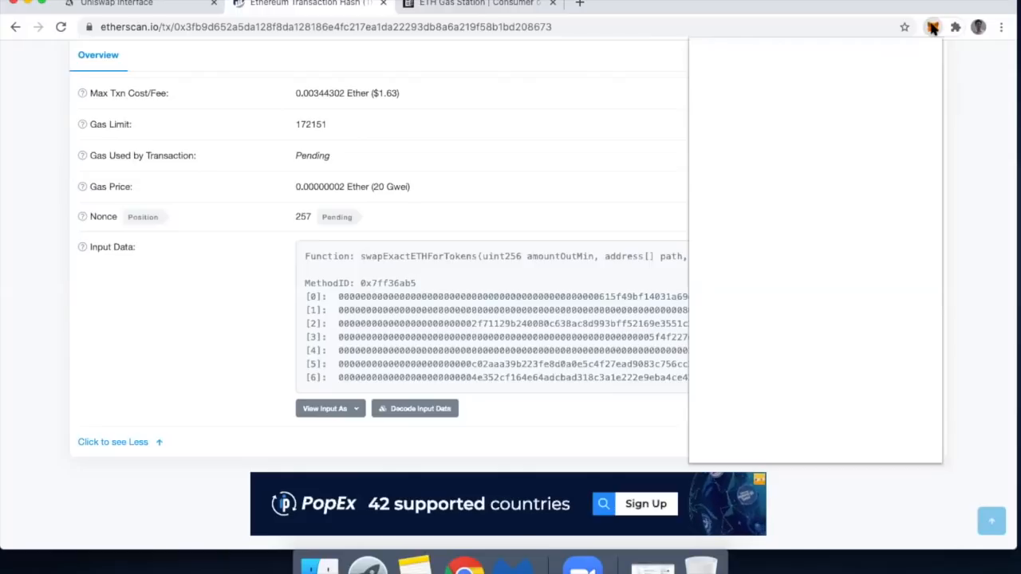
pyautogui.click(934, 26)
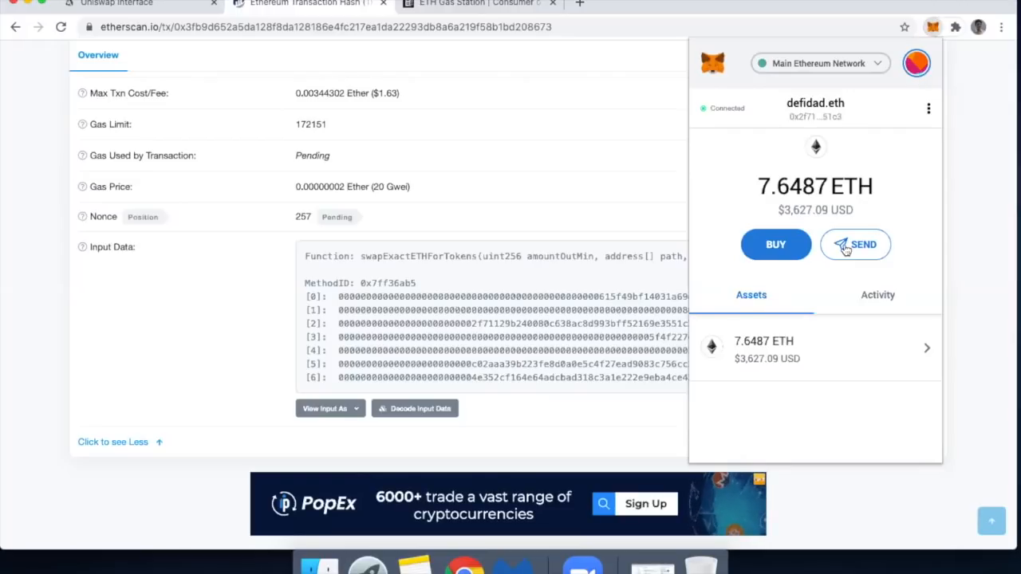
pyautogui.click(855, 244)
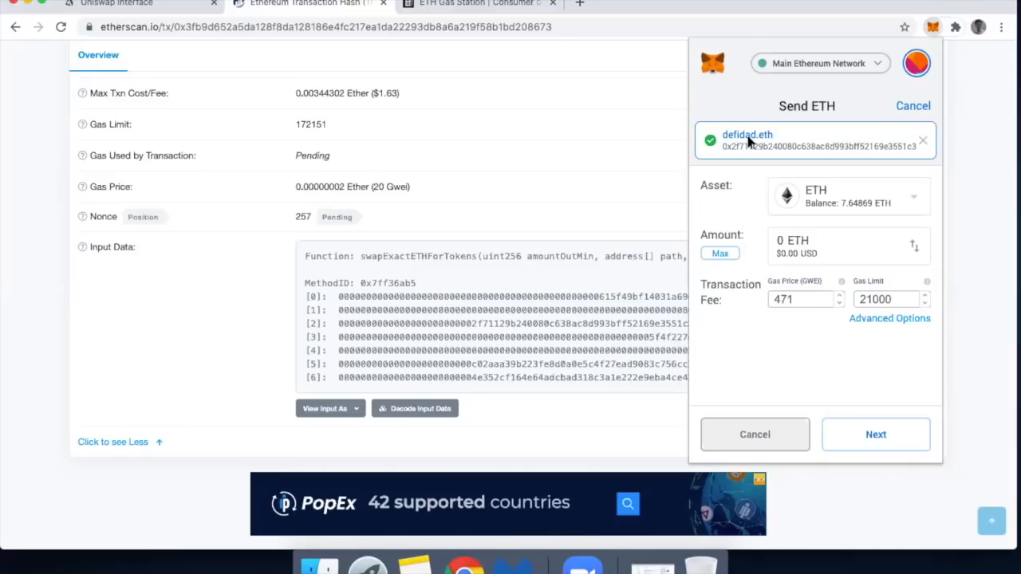
pyautogui.moveTo(756, 239)
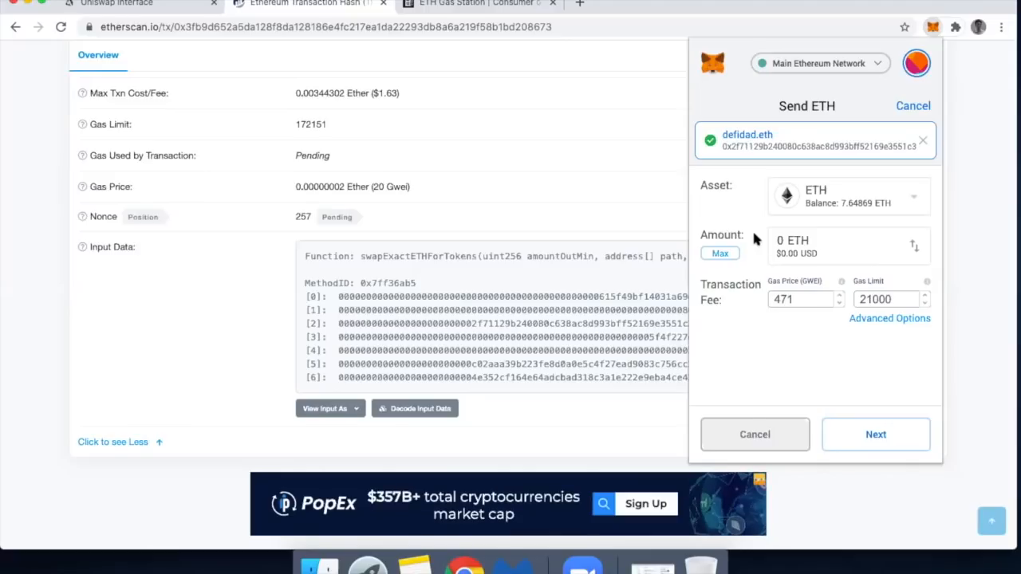
pyautogui.moveTo(768, 276)
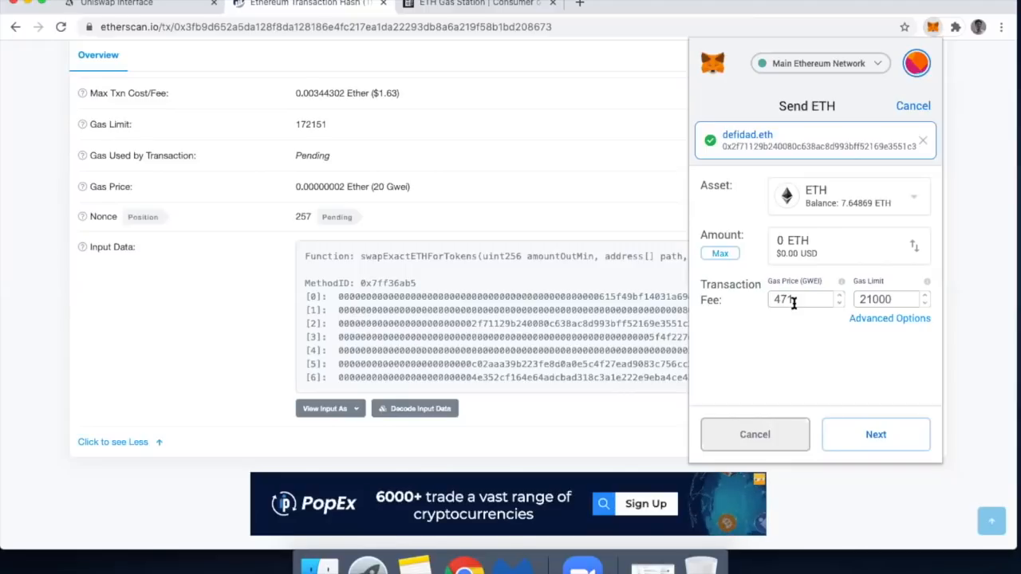
pyautogui.click(479, 4)
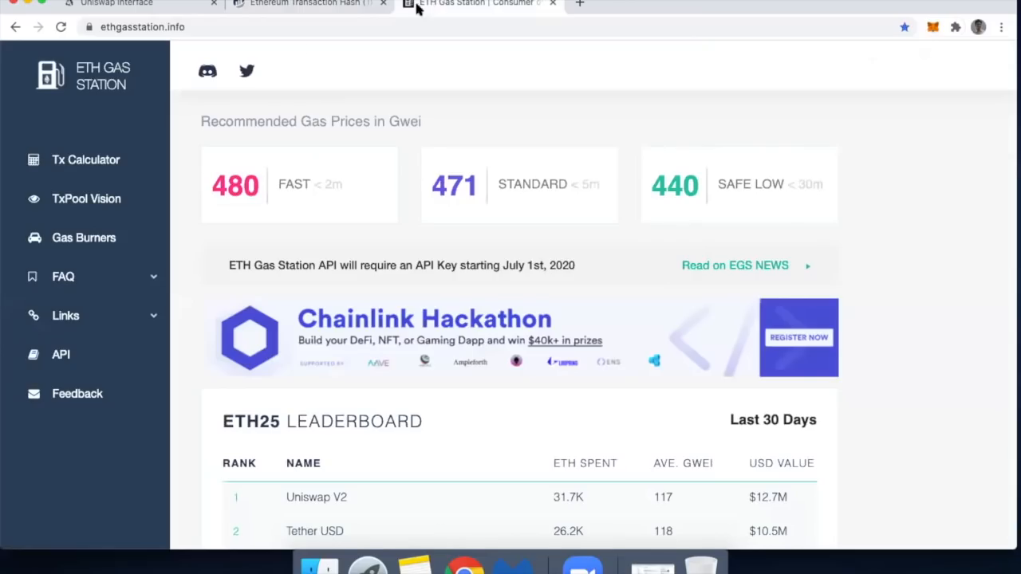
pyautogui.moveTo(243, 111)
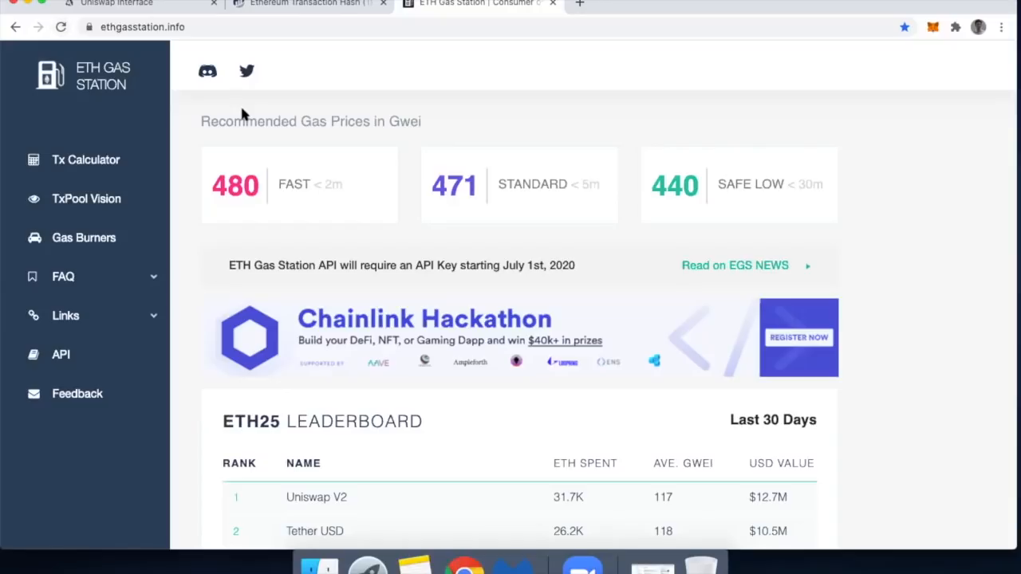
pyautogui.moveTo(245, 191)
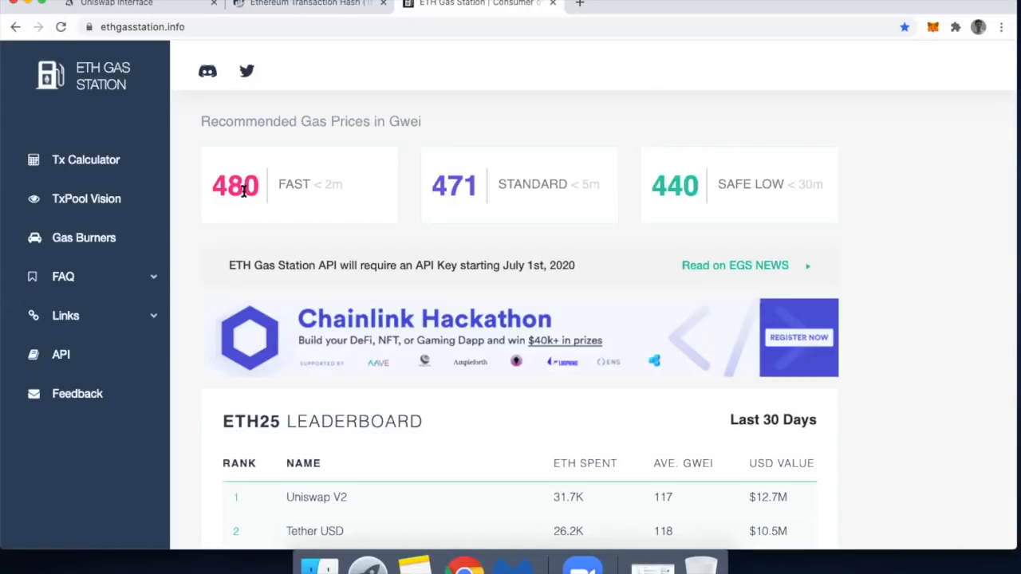
pyautogui.moveTo(260, 193)
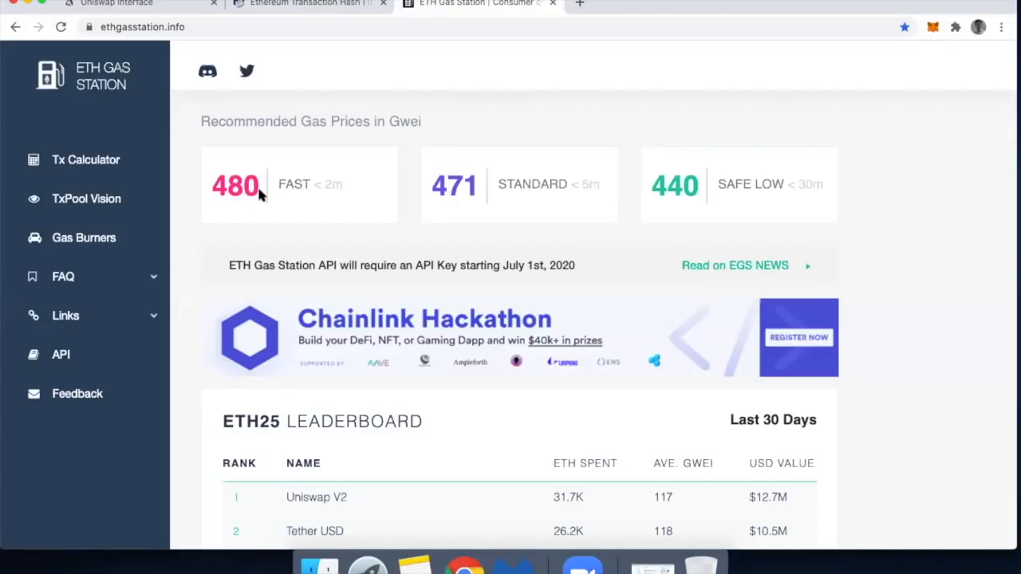
# Step: Raise the MetaMask send's gas price to 485 gwei, above the 480 fast price
pyautogui.click(933, 26)
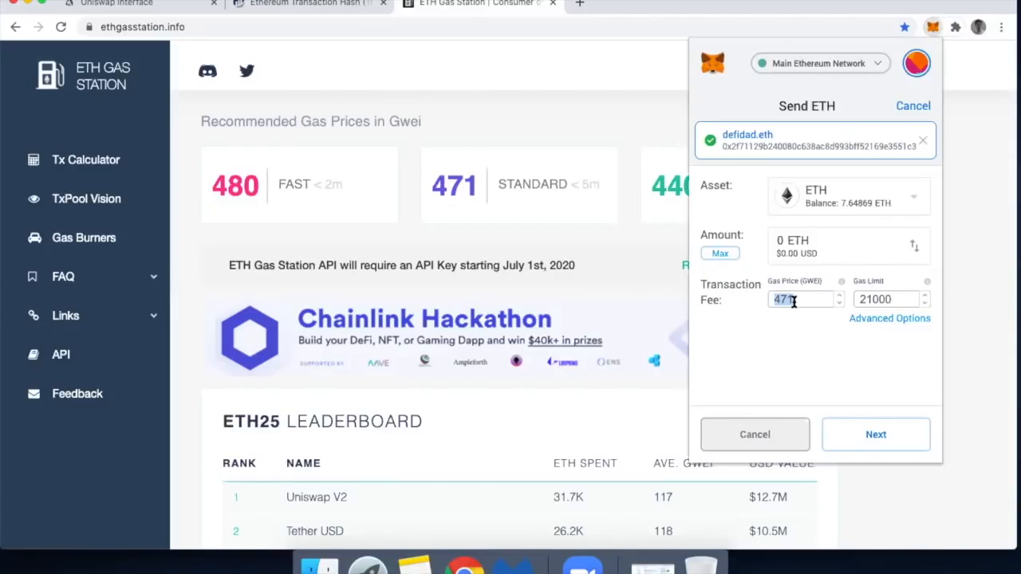
pyautogui.write('485')
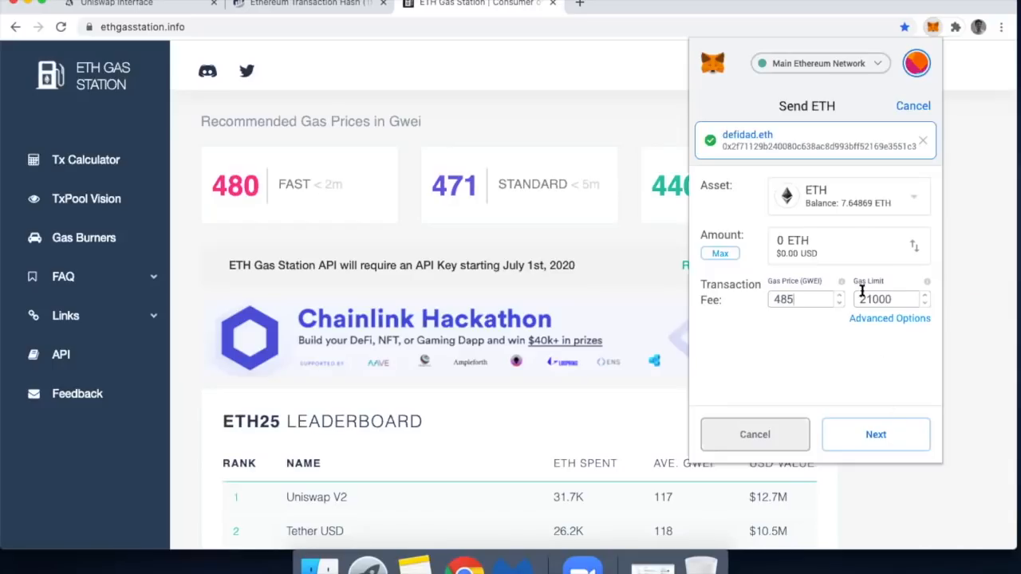
pyautogui.moveTo(834, 333)
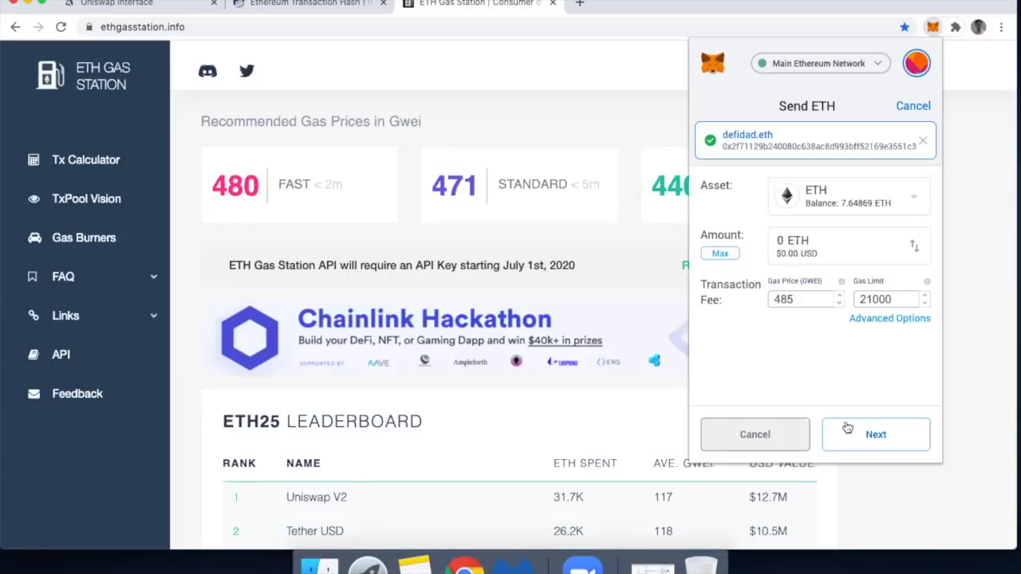
# Step: Change the 0 ETH self-send's custom nonce from 258 to 257
pyautogui.click(875, 434)
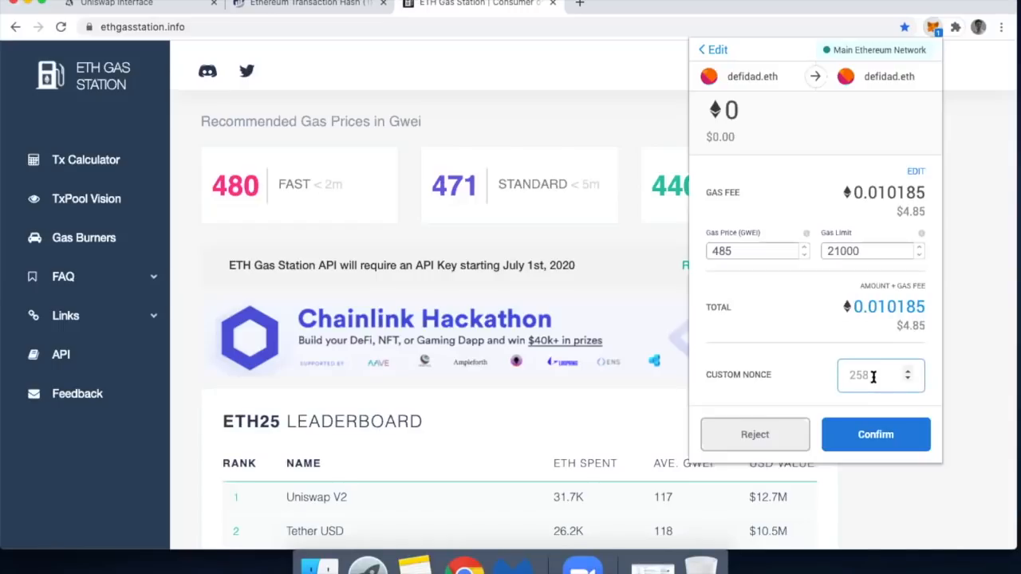
pyautogui.click(907, 382)
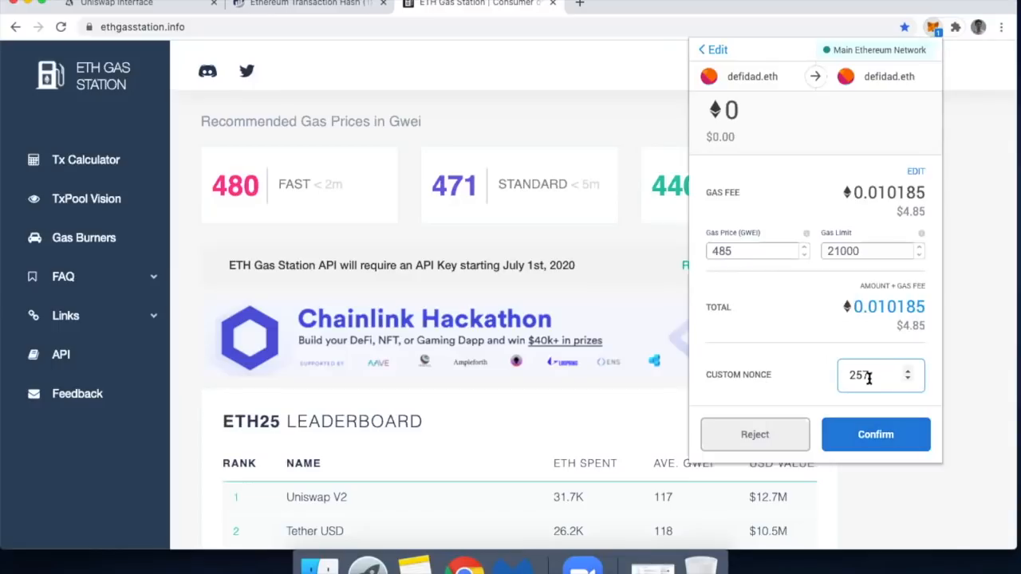
pyautogui.moveTo(860, 384)
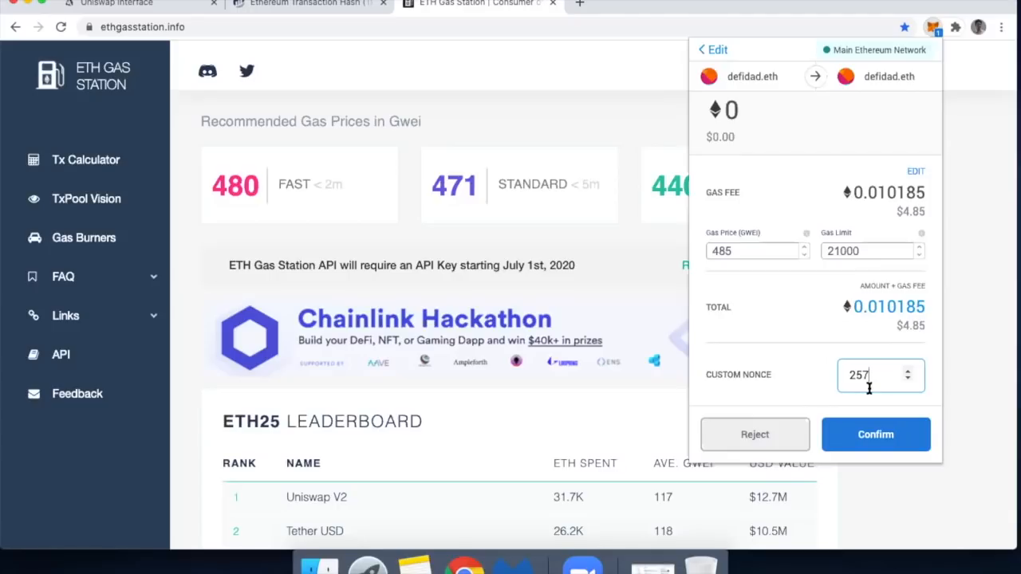
pyautogui.moveTo(834, 361)
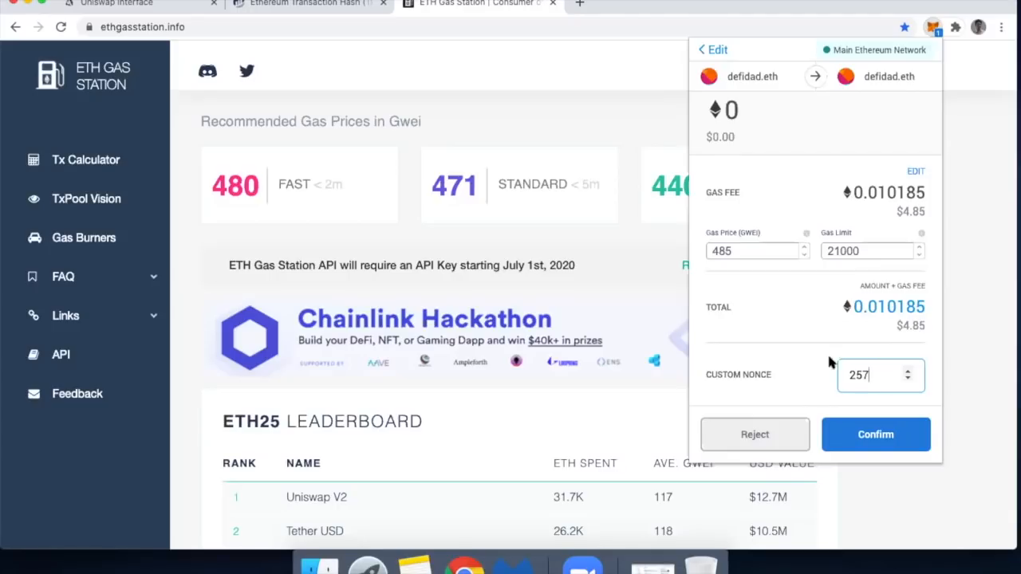
pyautogui.moveTo(757, 264)
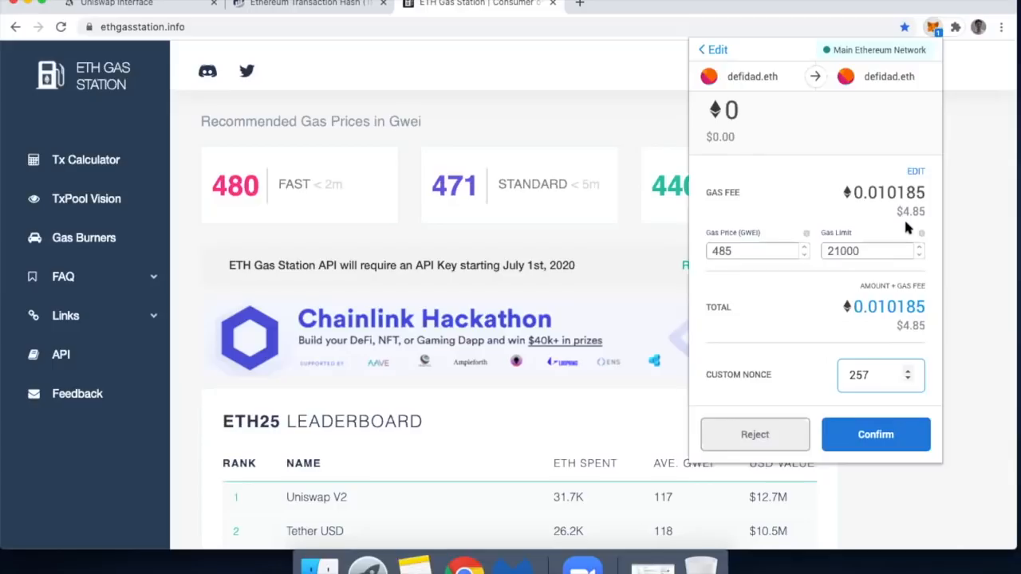
# Step: Confirm the 0 ETH self-send at 485 gwei with nonce 257 in MetaMask
pyautogui.click(869, 375)
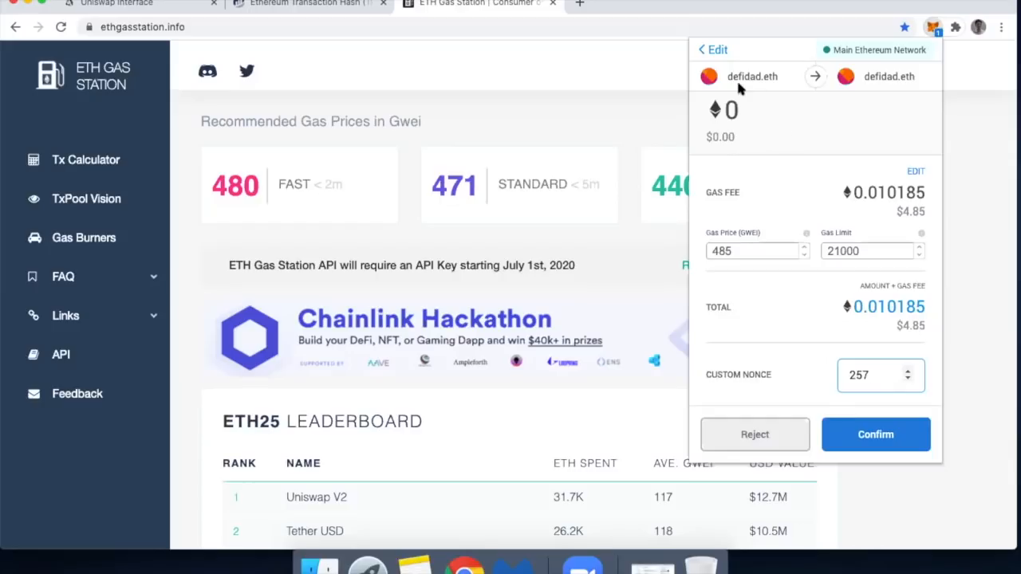
pyautogui.moveTo(751, 76)
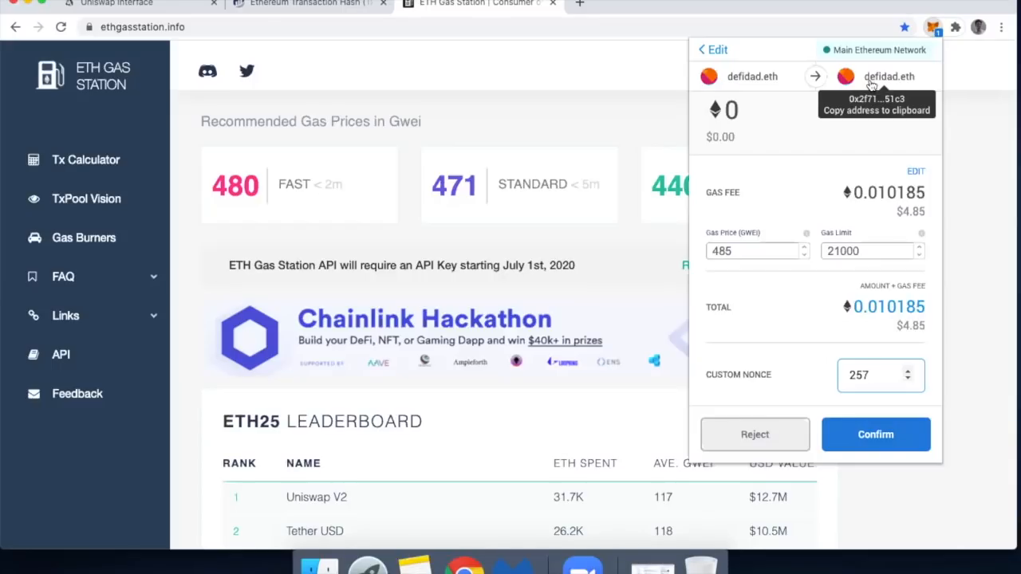
pyautogui.click(875, 434)
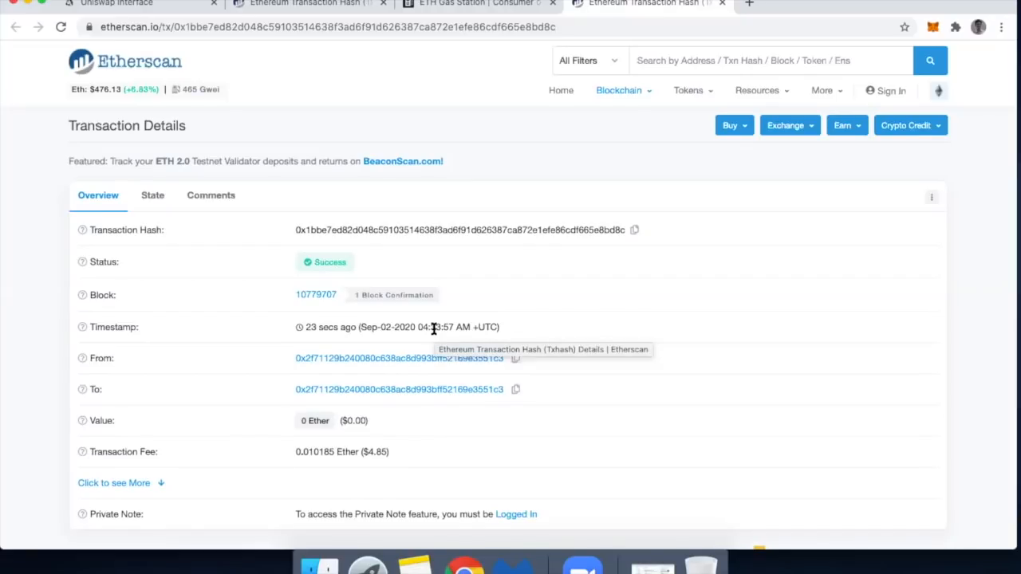
pyautogui.moveTo(319, 421)
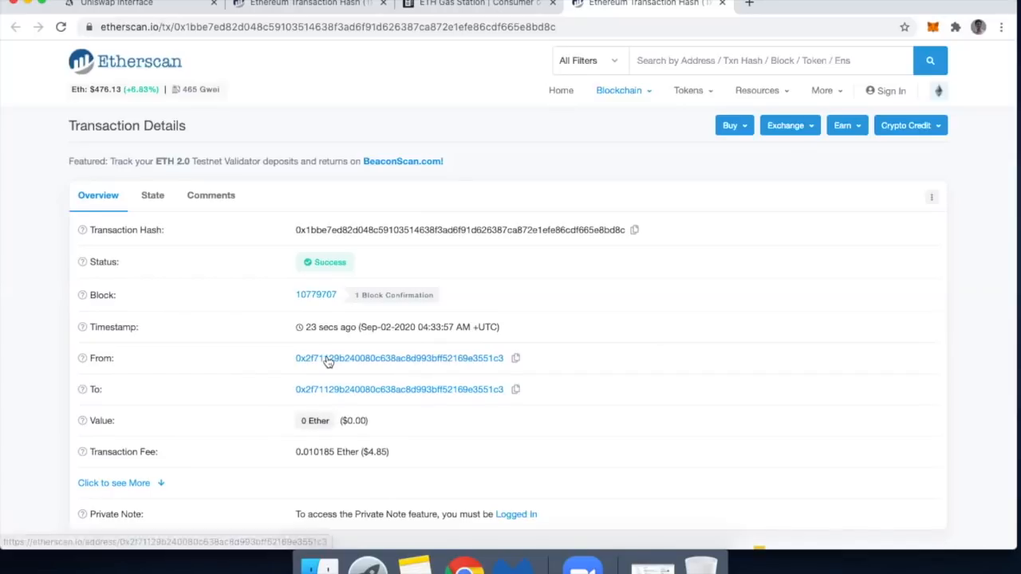
pyautogui.moveTo(326, 395)
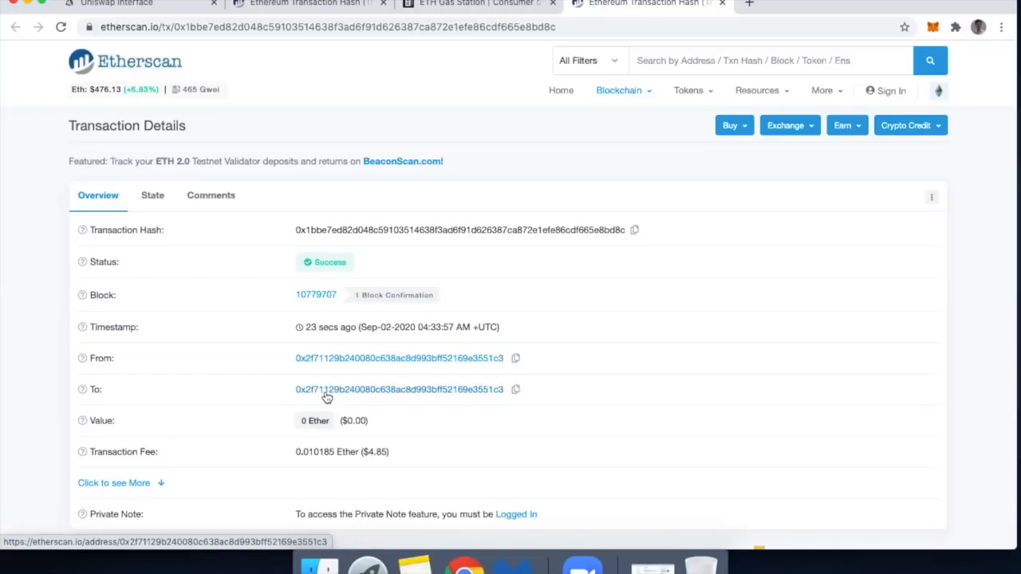
pyautogui.moveTo(223, 473)
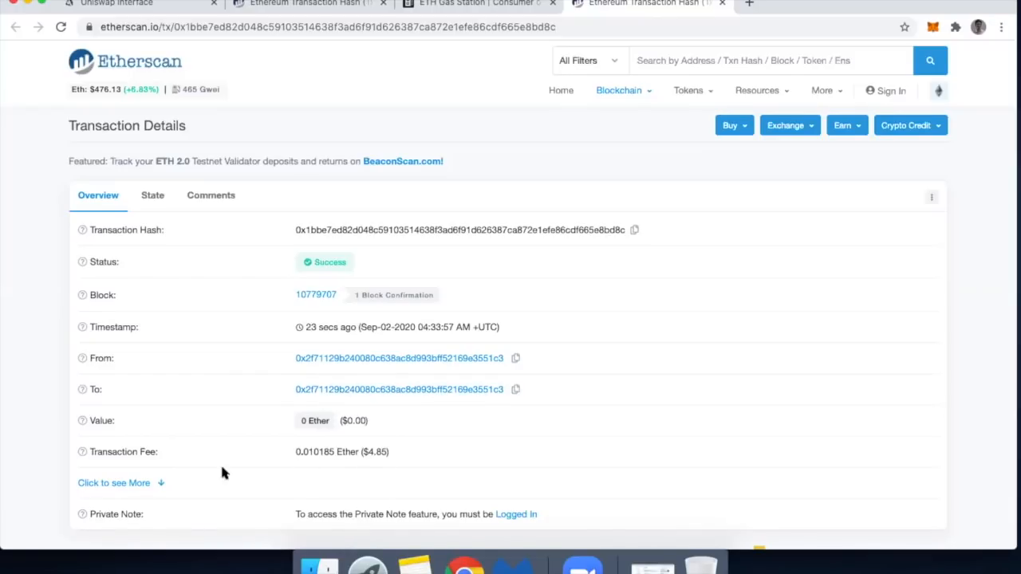
# Step: Scroll the replacement's details down to nonce 257 and open the dropped 1 ETH swap
pyautogui.scroll(-3)
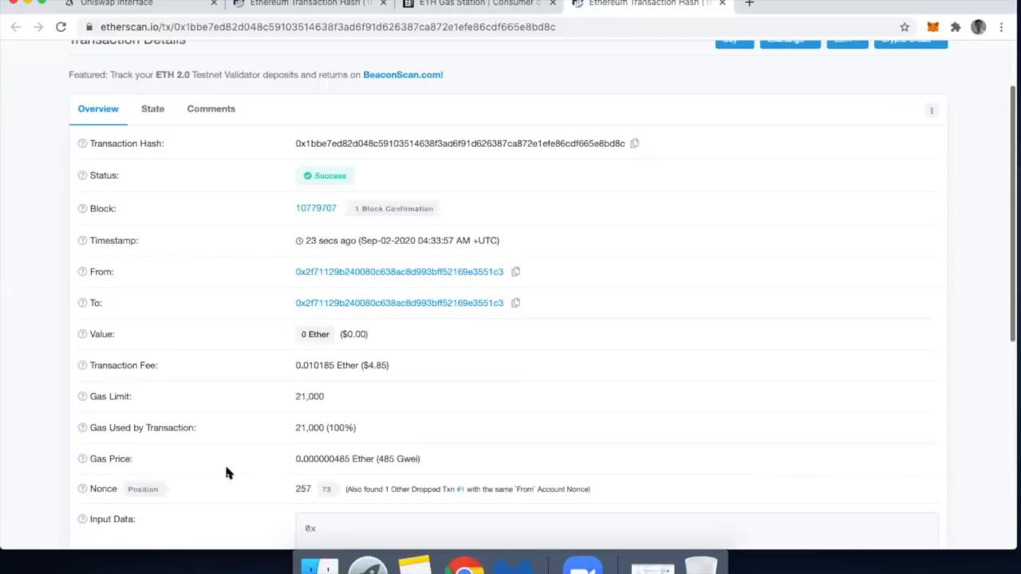
pyautogui.scroll(-3)
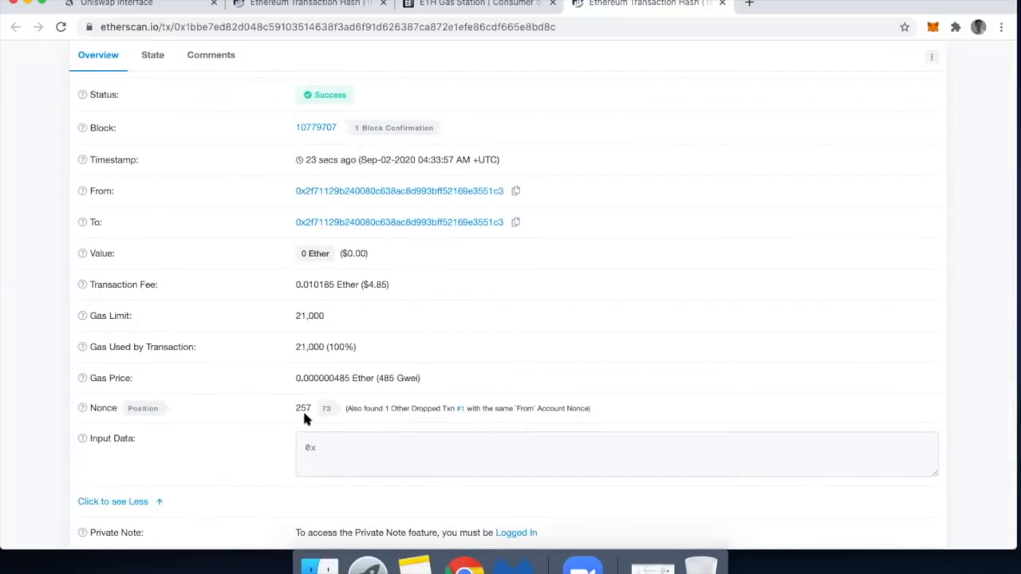
pyautogui.moveTo(310, 420)
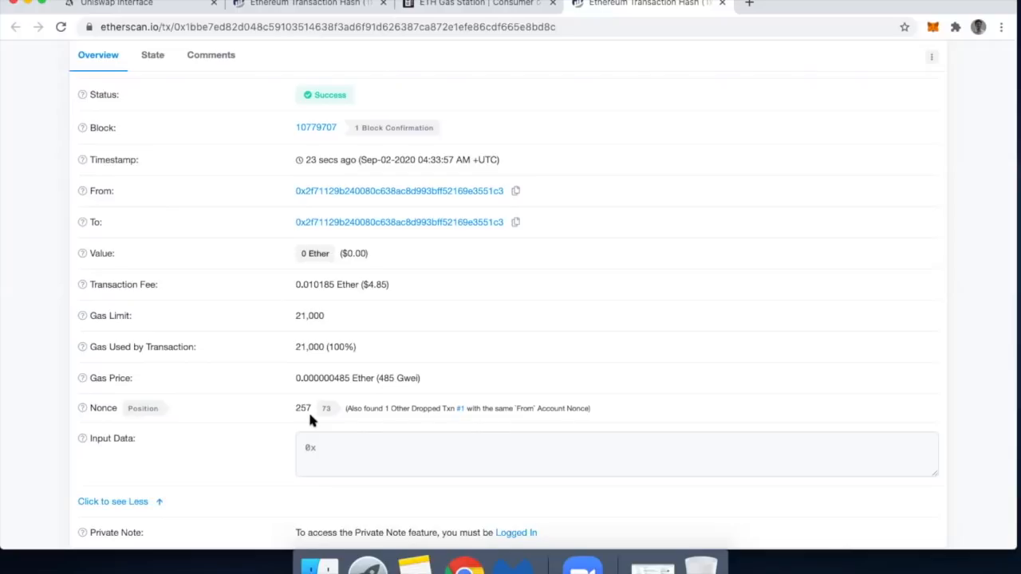
pyautogui.click(307, 4)
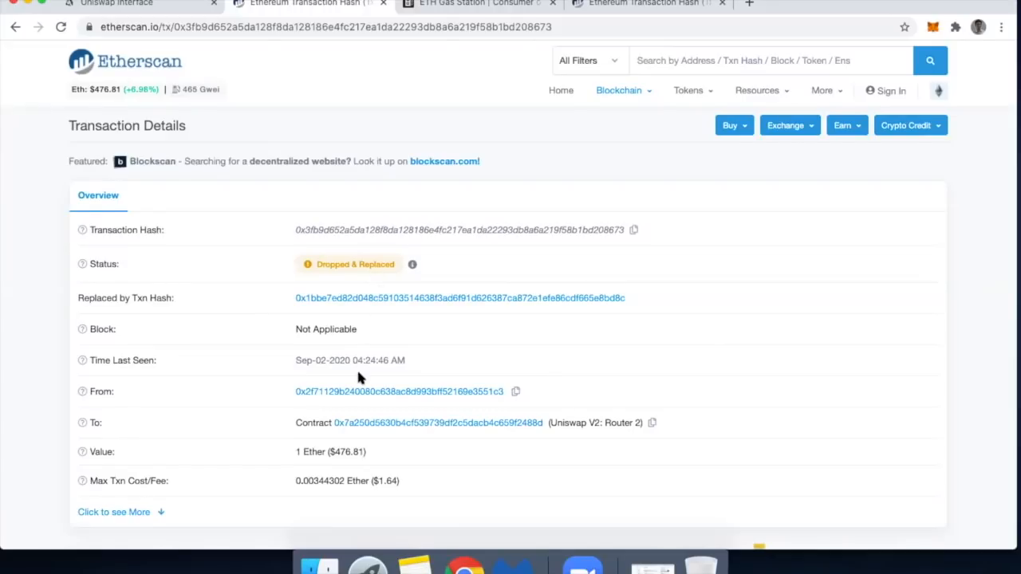
# Step: Compare the replaced swap's value and max fee with the replacement, then go to ETH Gas Station
pyautogui.scroll(-3)
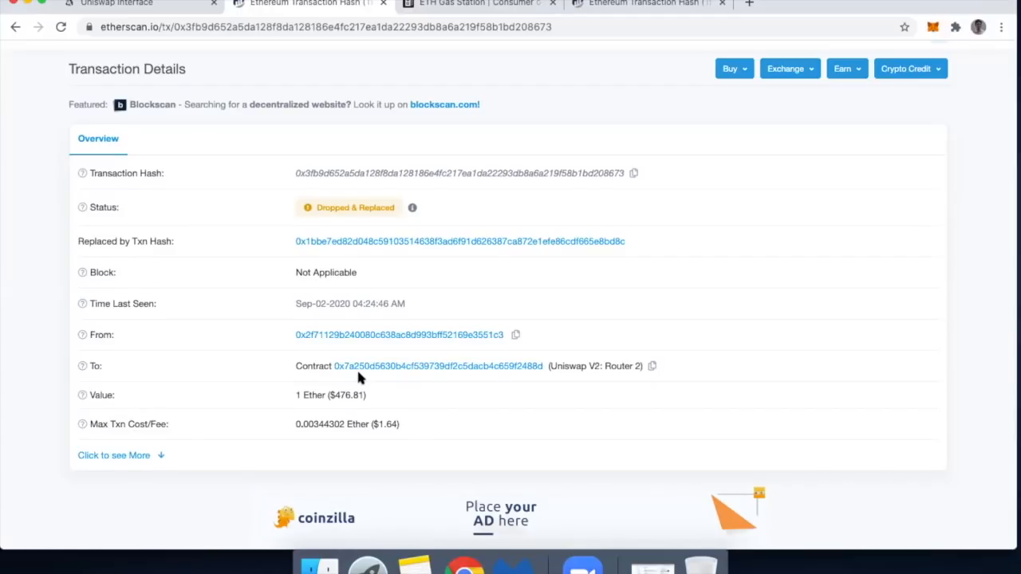
pyautogui.moveTo(351, 446)
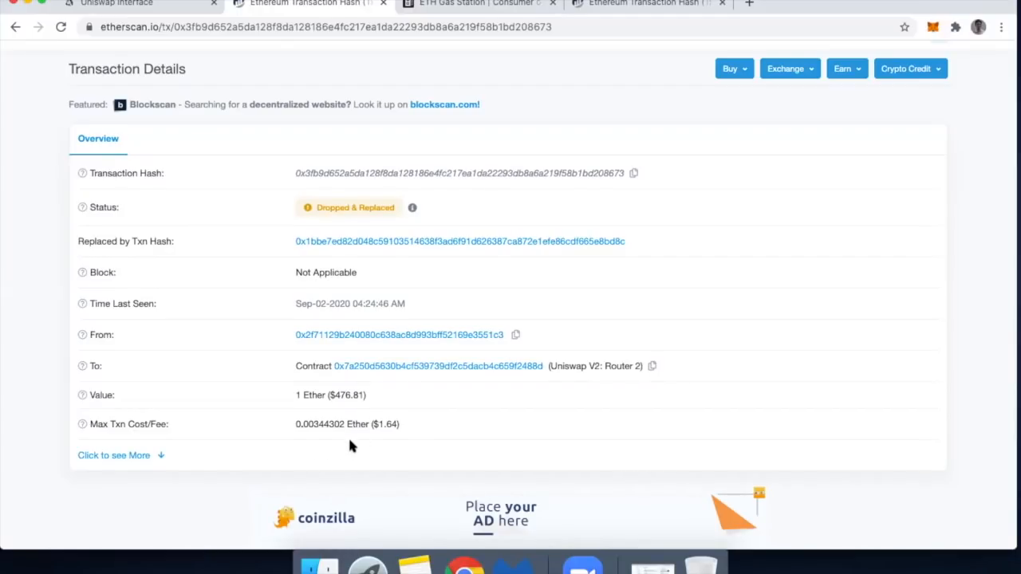
pyautogui.moveTo(376, 445)
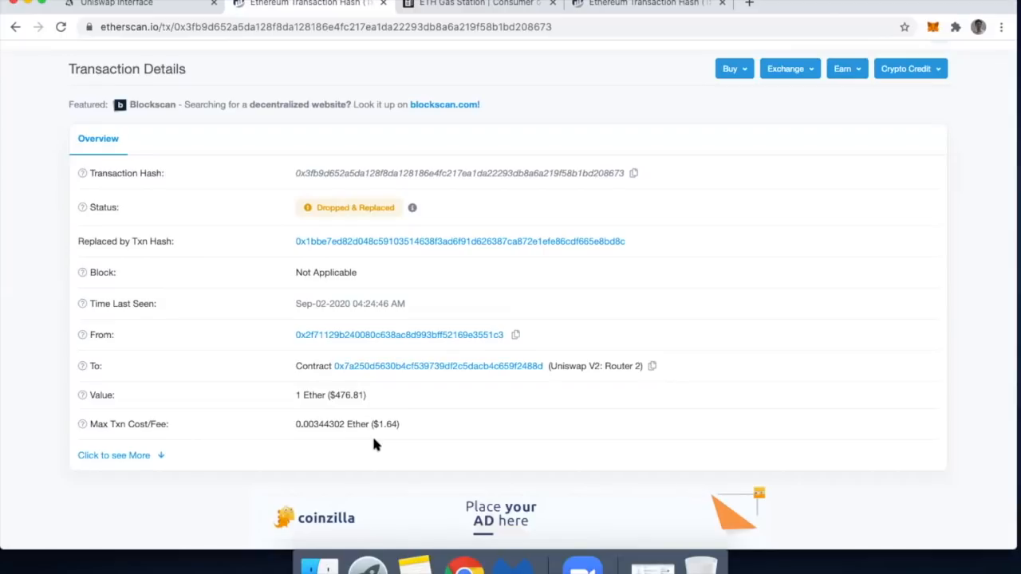
pyautogui.moveTo(369, 441)
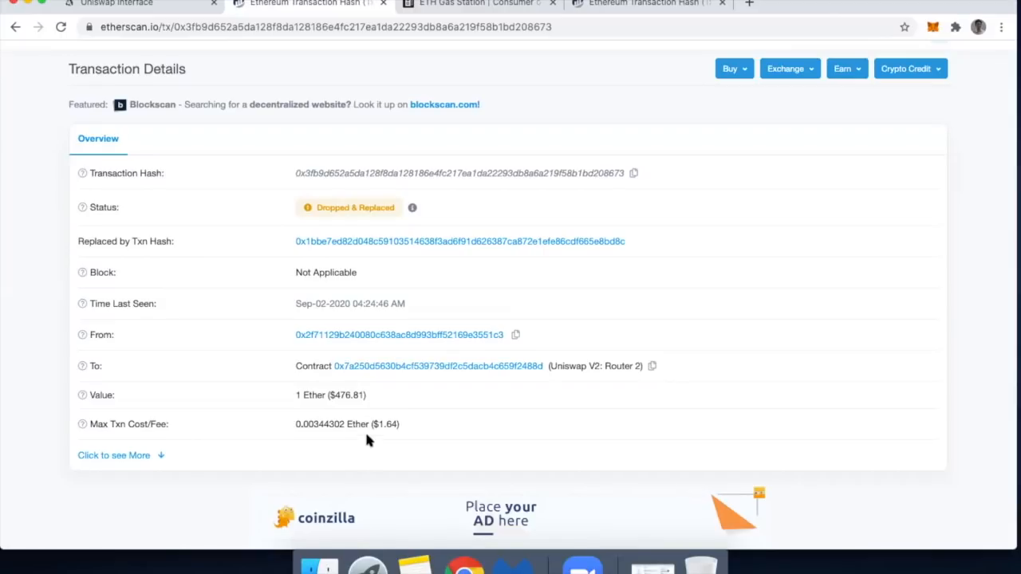
pyautogui.moveTo(407, 443)
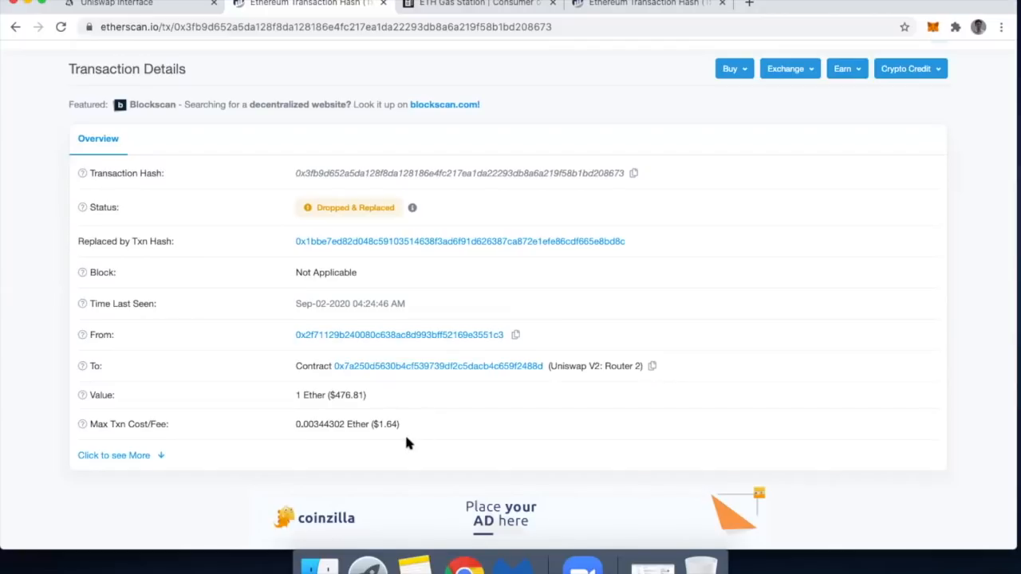
pyautogui.moveTo(422, 385)
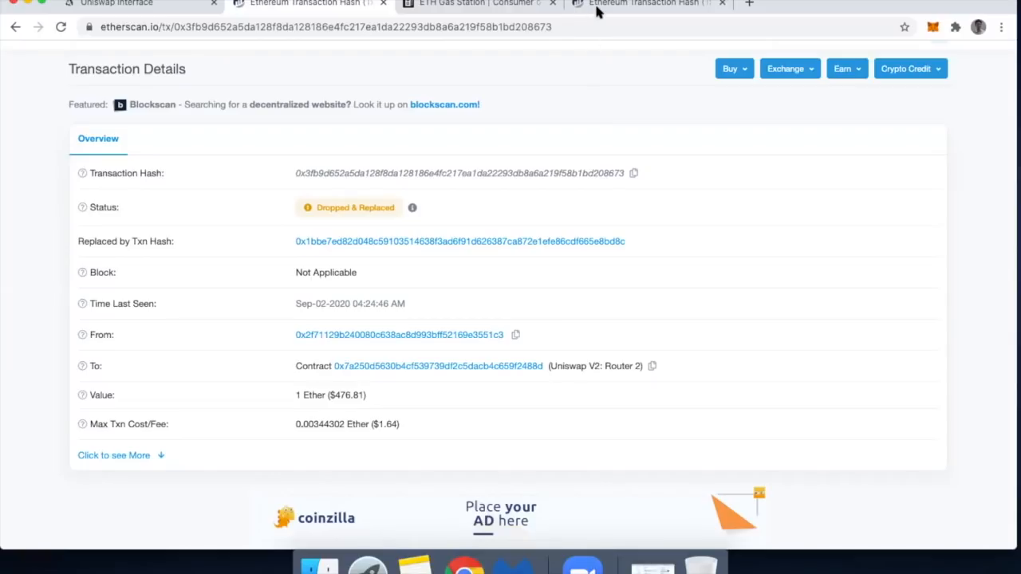
pyautogui.click(459, 241)
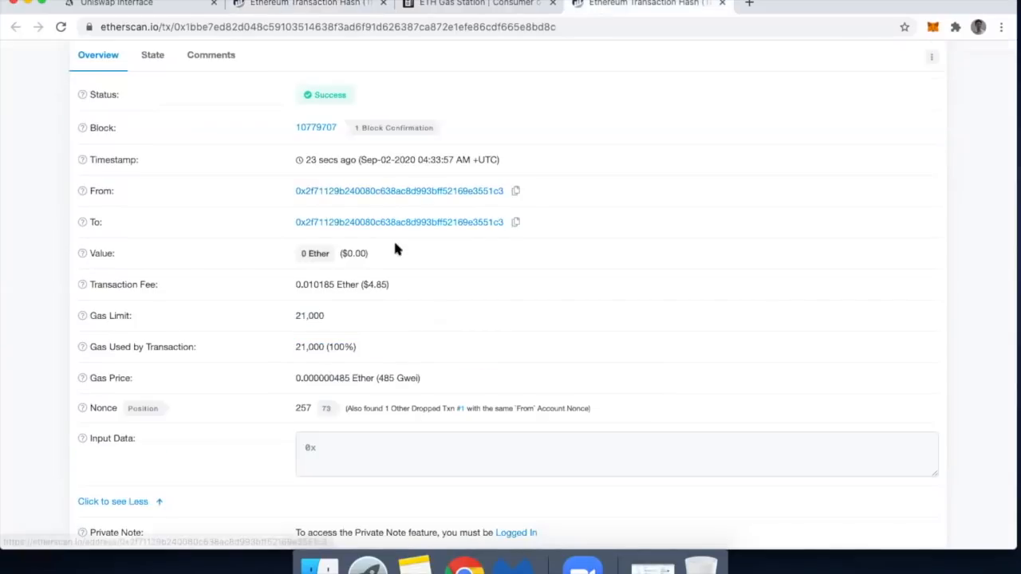
pyautogui.moveTo(340, 377)
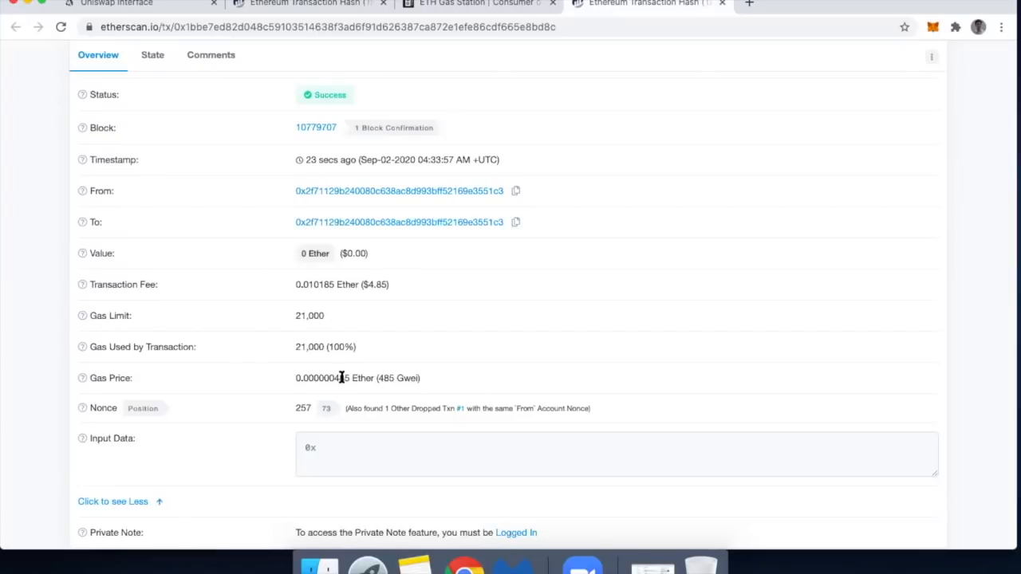
pyautogui.moveTo(387, 298)
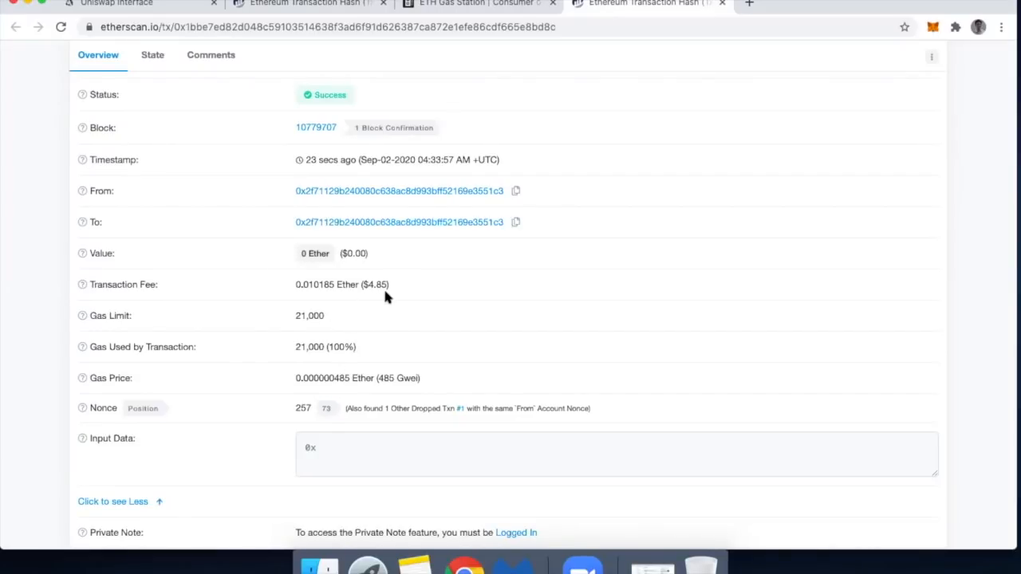
pyautogui.click(307, 4)
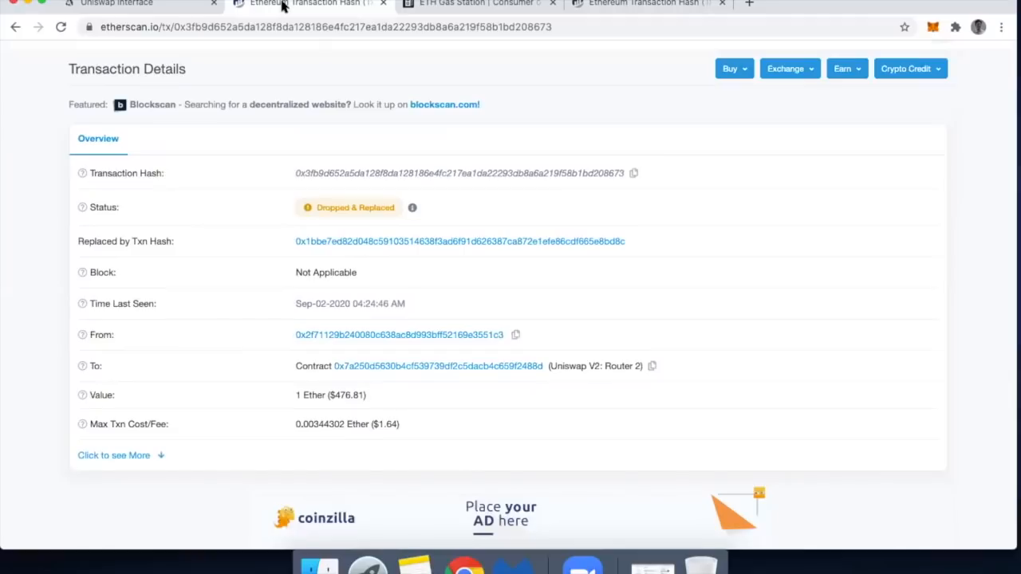
pyautogui.moveTo(360, 423)
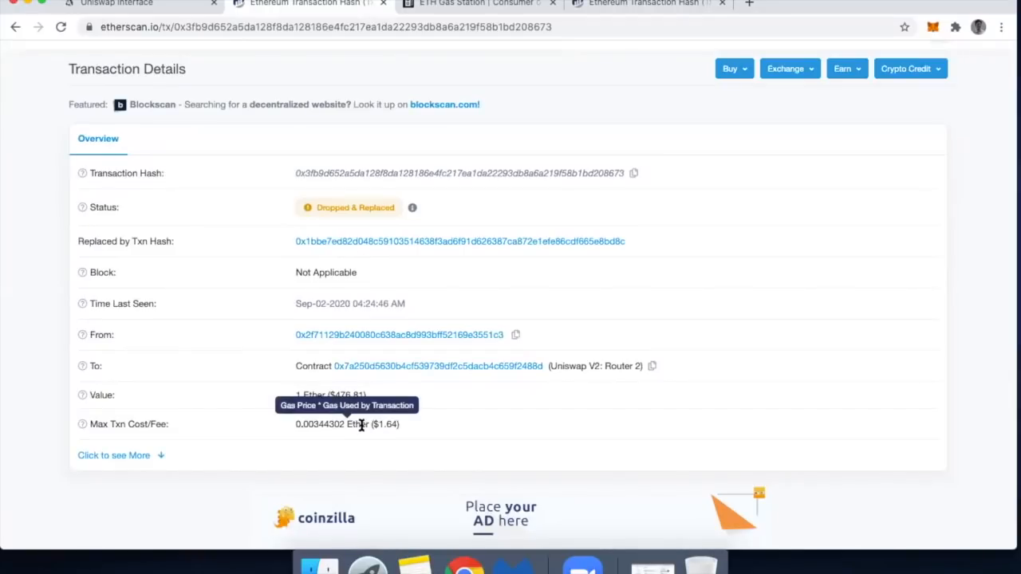
pyautogui.moveTo(369, 426)
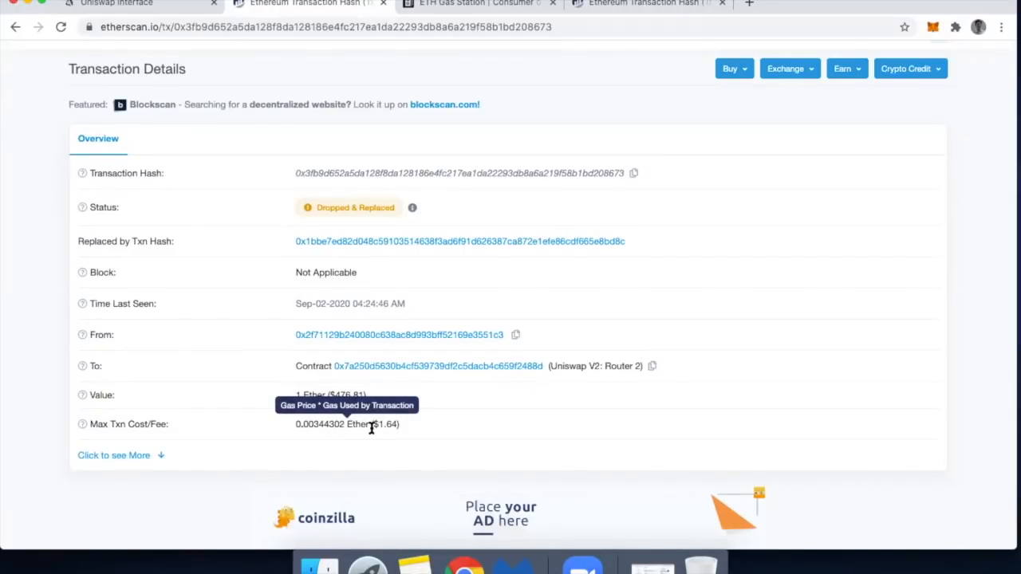
pyautogui.moveTo(371, 437)
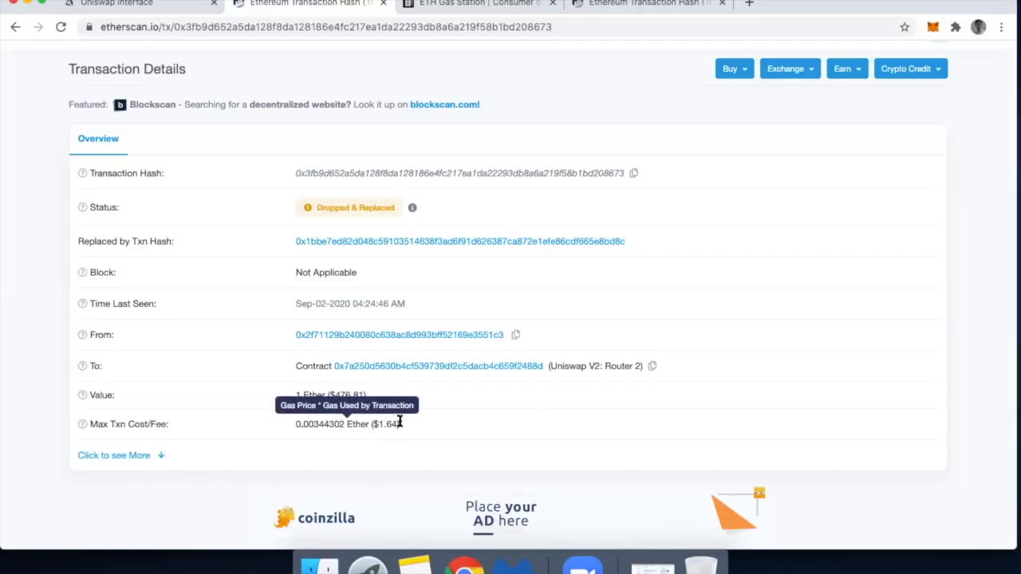
pyautogui.moveTo(407, 425)
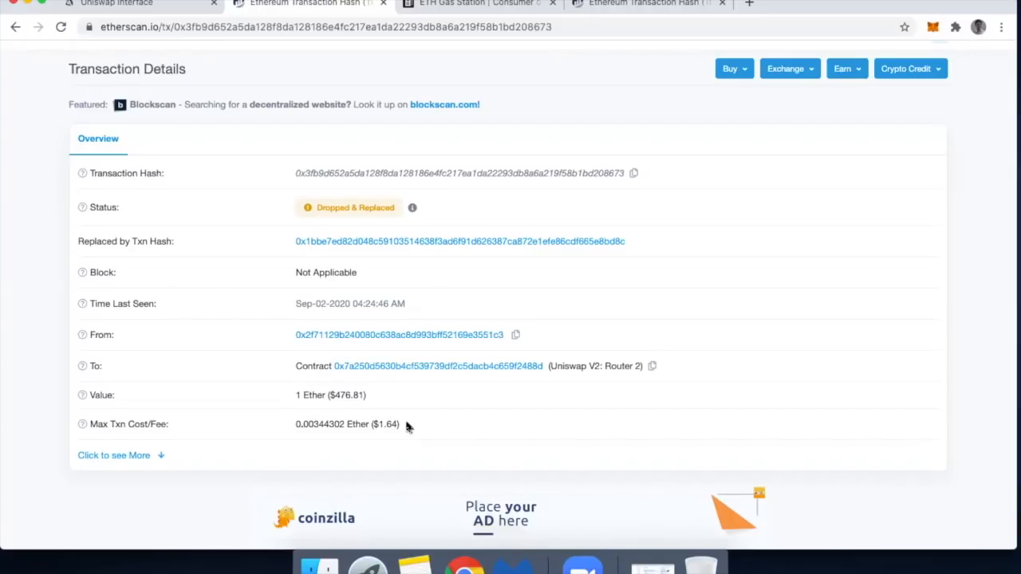
pyautogui.moveTo(447, 302)
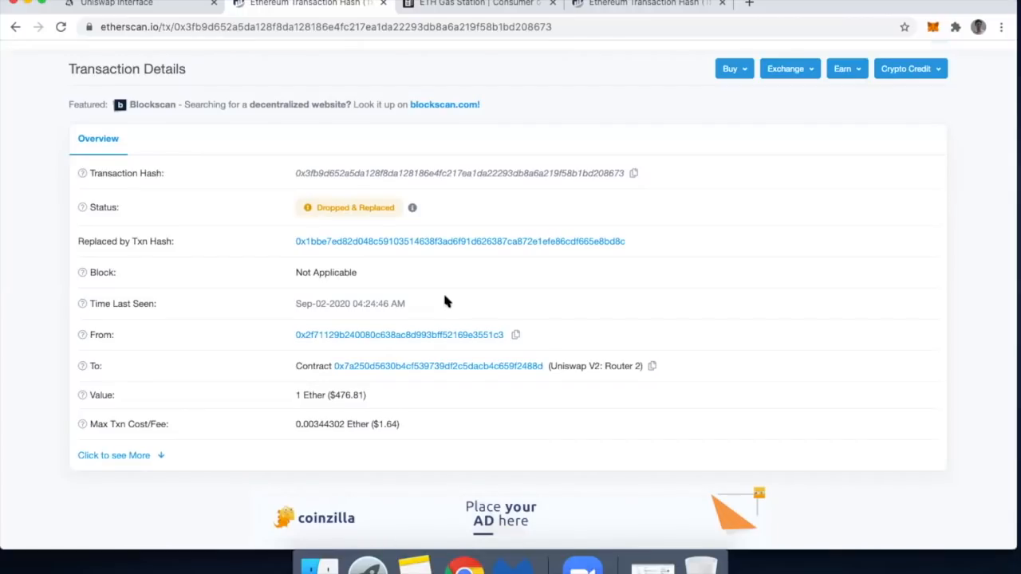
pyautogui.click(474, 3)
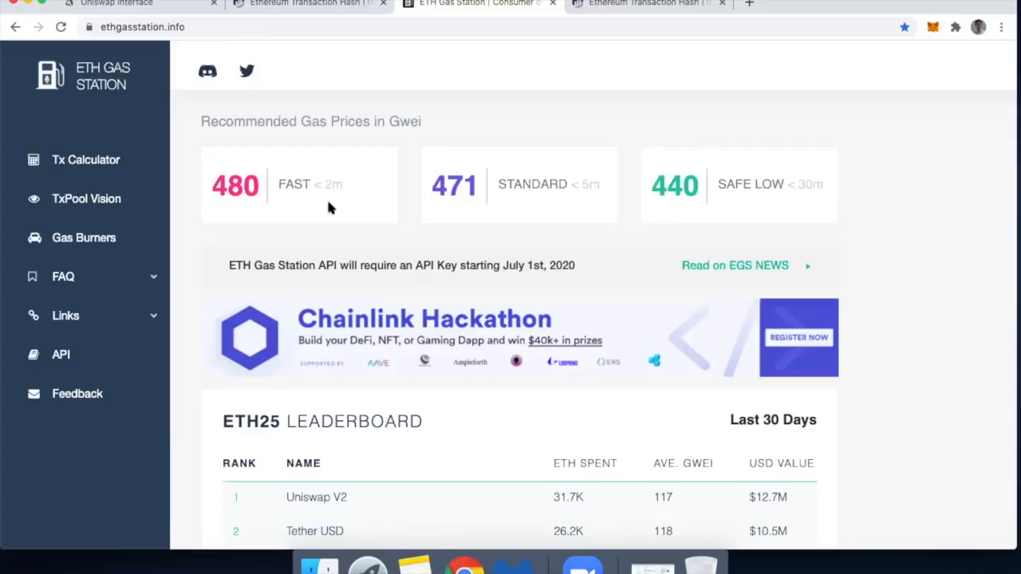
pyautogui.moveTo(257, 207)
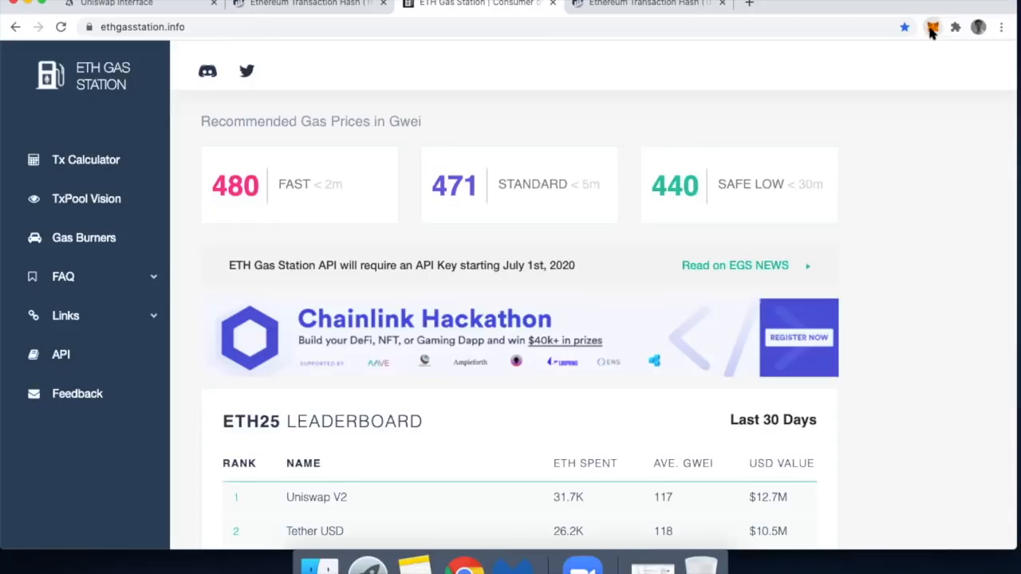
# Step: Note the 480 fast, 471 standard, 440 safe low gwei prices and open MetaMask
pyautogui.click(932, 27)
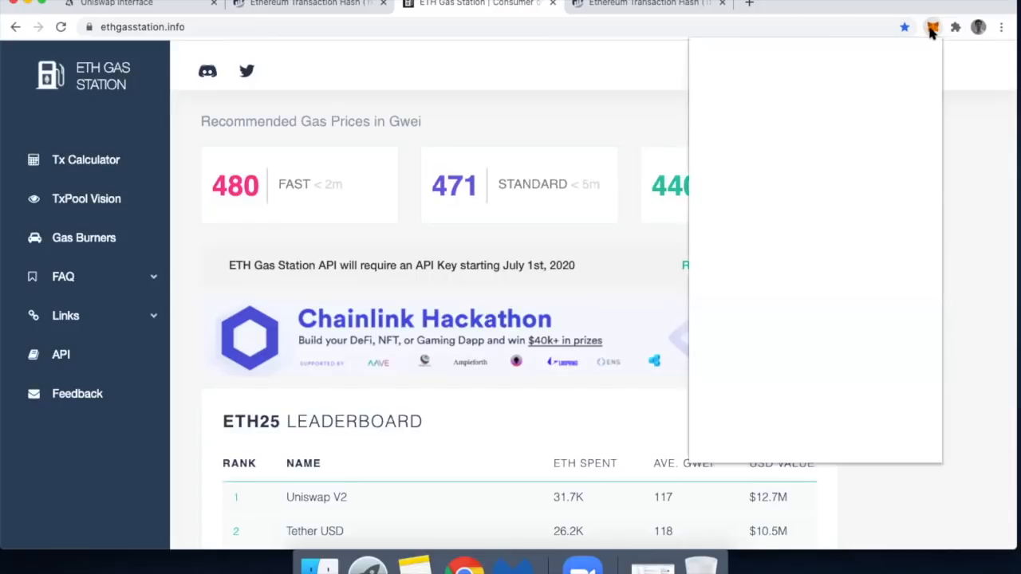
# Step: Load MetaMask's 7.6385 ETH wallet with the pending Sep 2 swap in its activity
pyautogui.click(933, 27)
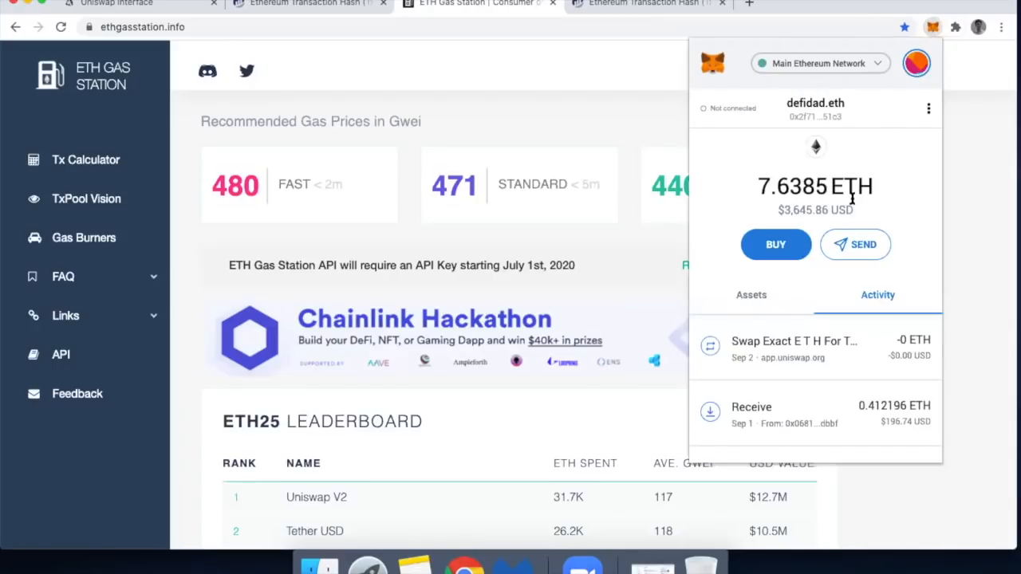
pyautogui.moveTo(815, 210)
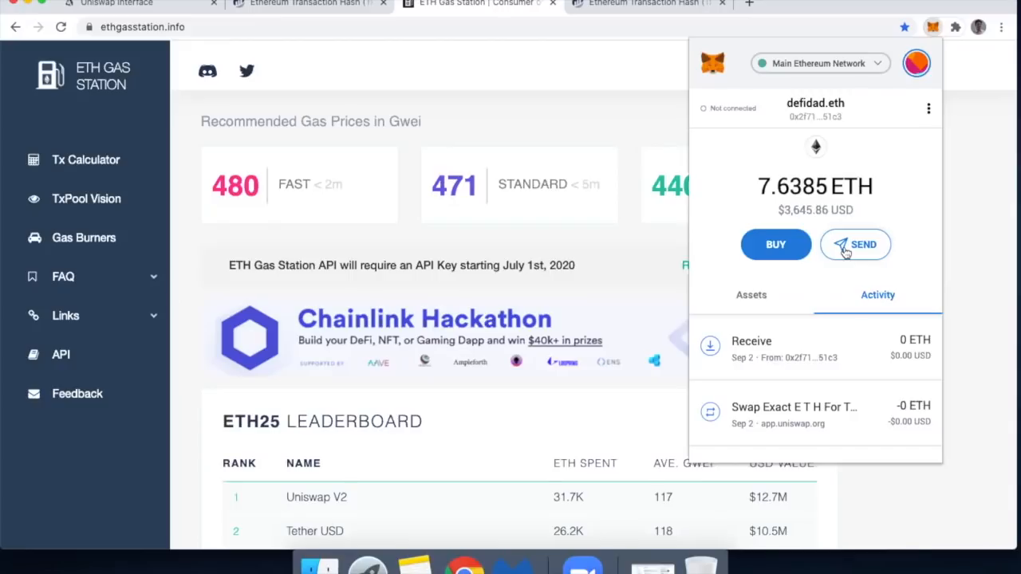
# Step: Start a 0 ETH send to defidad.eth with the gas price raised to 490 gwei
pyautogui.click(855, 244)
pyautogui.write('defidad.eth')
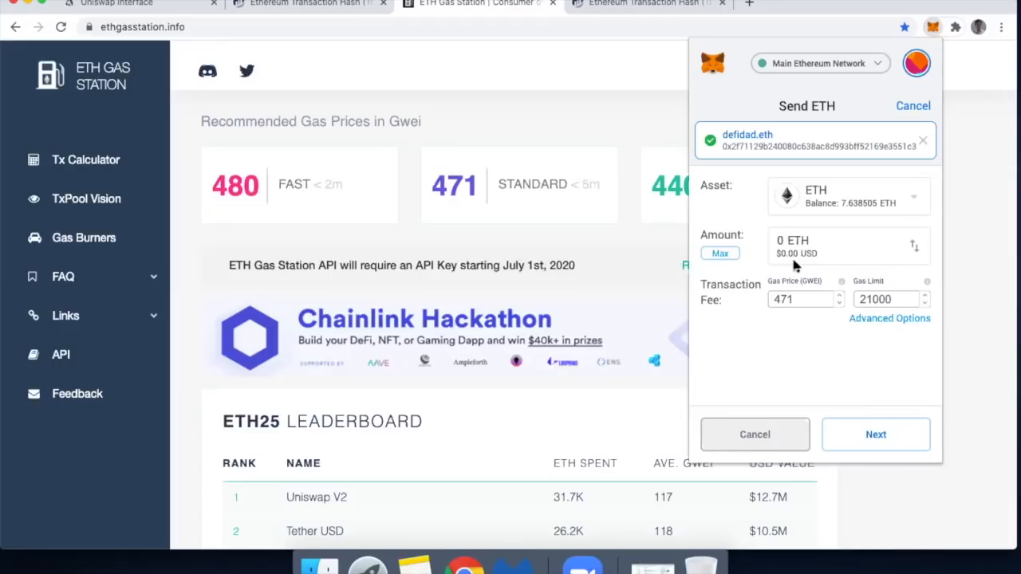
pyautogui.moveTo(391, 248)
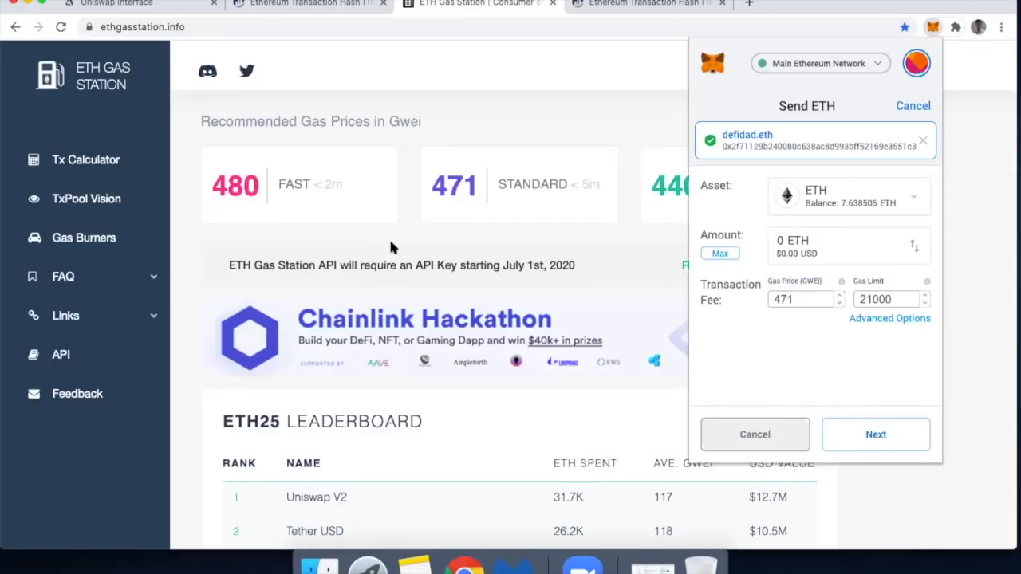
pyautogui.moveTo(756, 319)
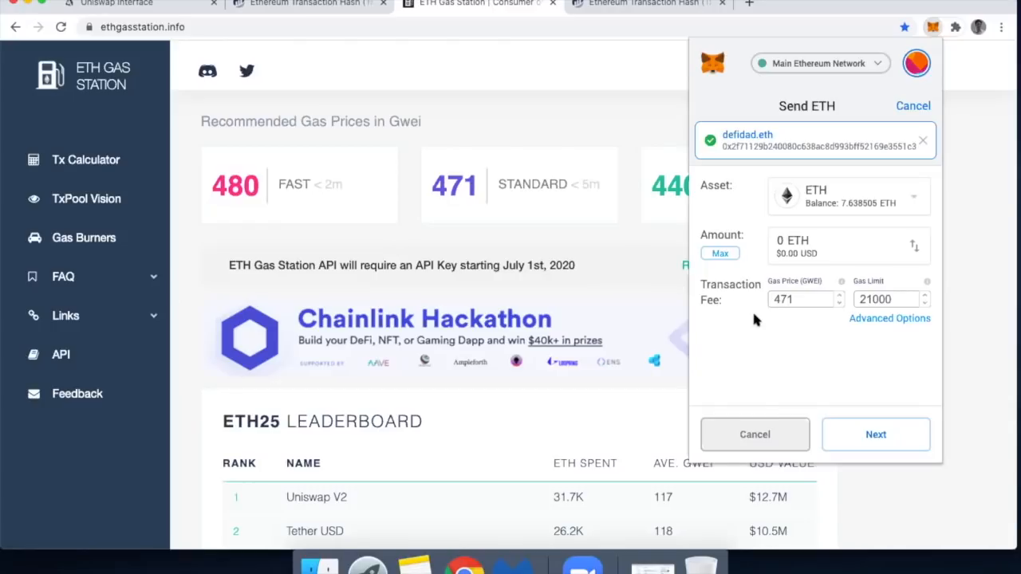
pyautogui.moveTo(767, 330)
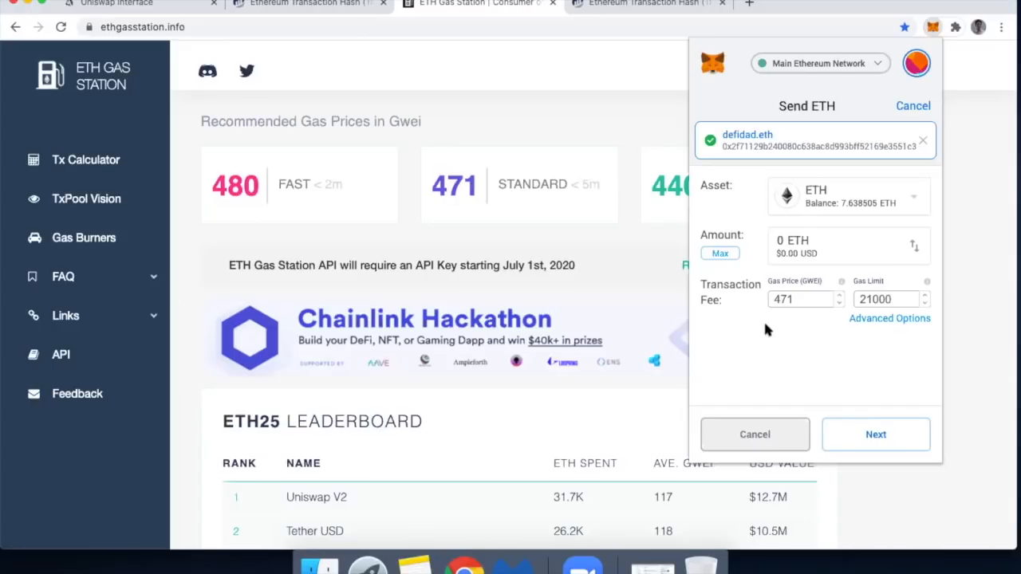
pyautogui.moveTo(251, 204)
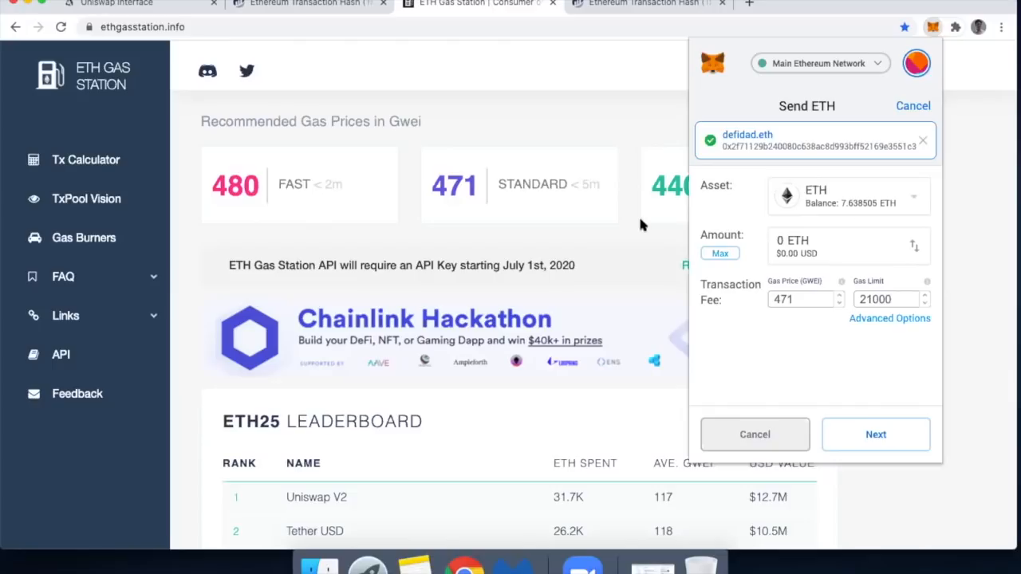
pyautogui.moveTo(766, 307)
pyautogui.write('4')
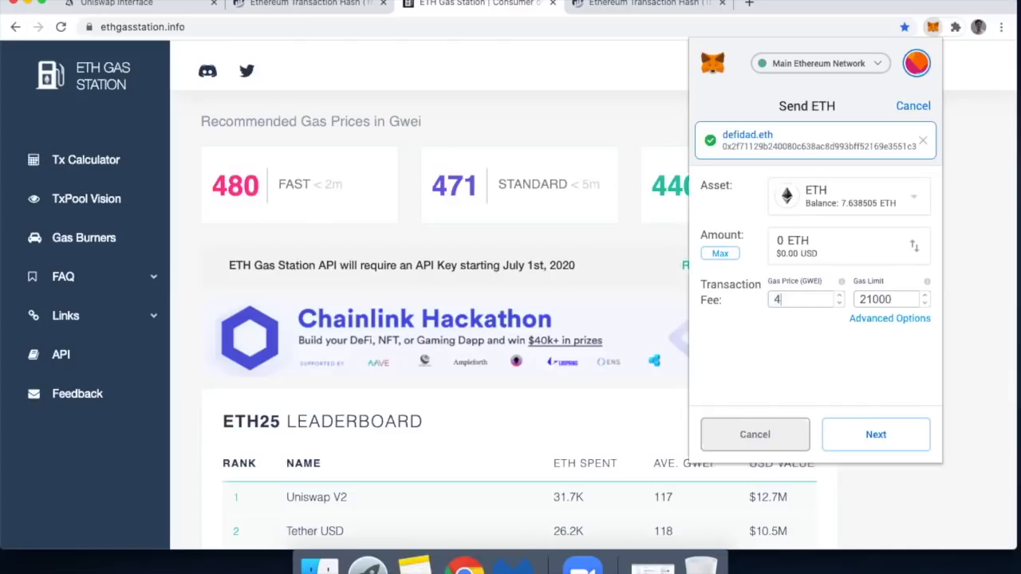
pyautogui.write('90')
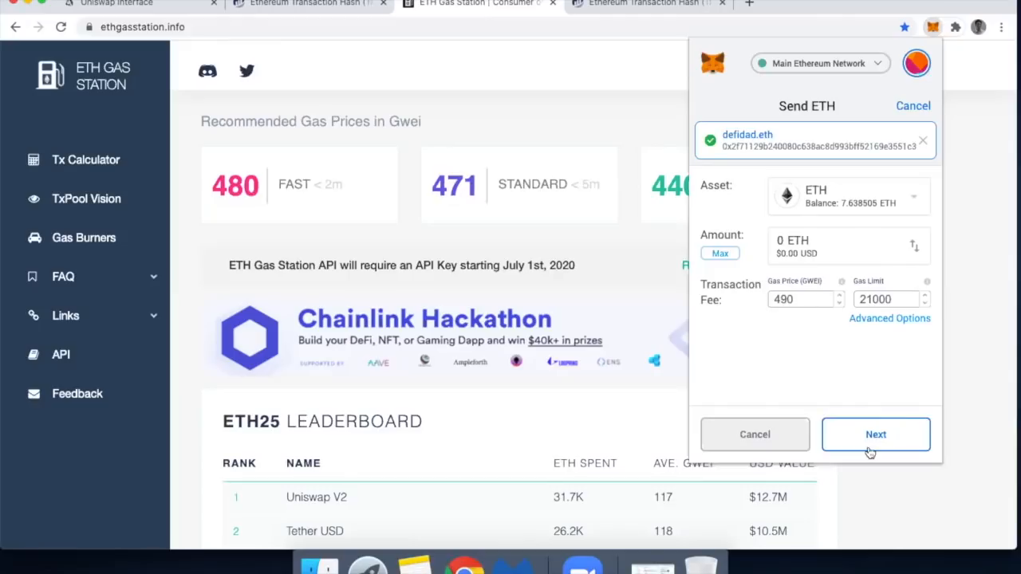
# Step: Review the 0.01029 ETH fee and nonce 258, then dismiss MetaMask unconfirmed
pyautogui.click(875, 434)
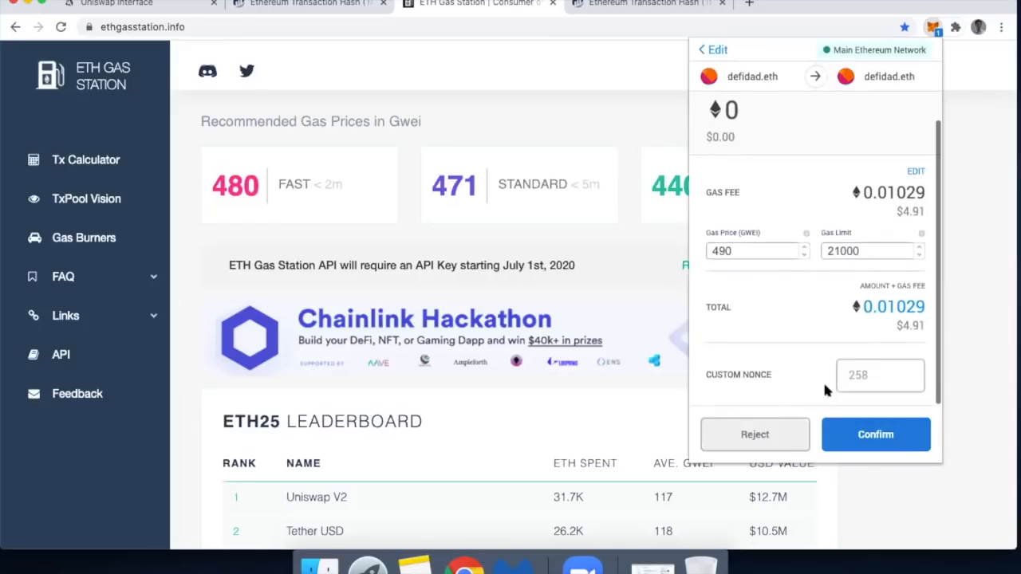
pyautogui.moveTo(809, 364)
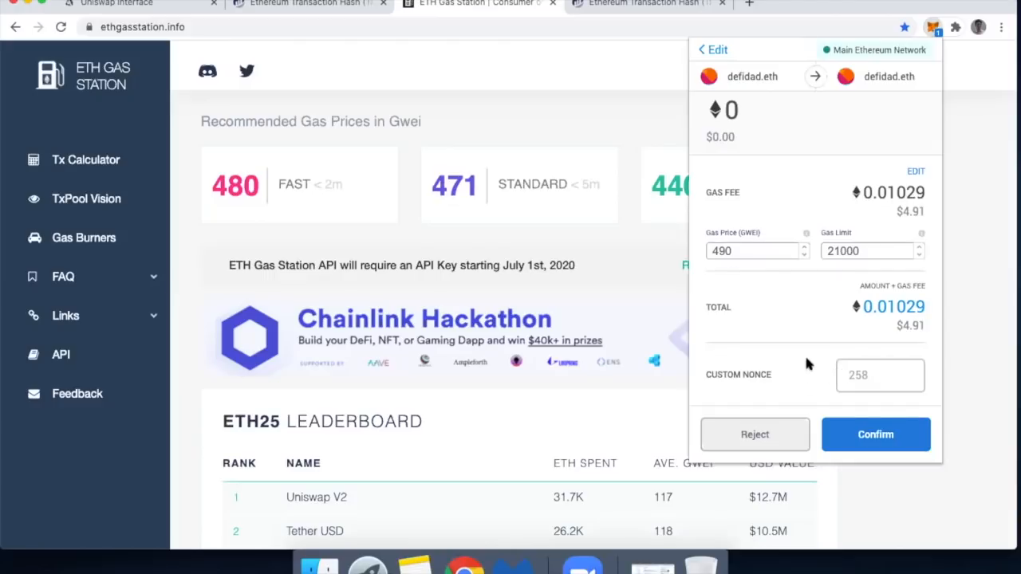
pyautogui.click(880, 375)
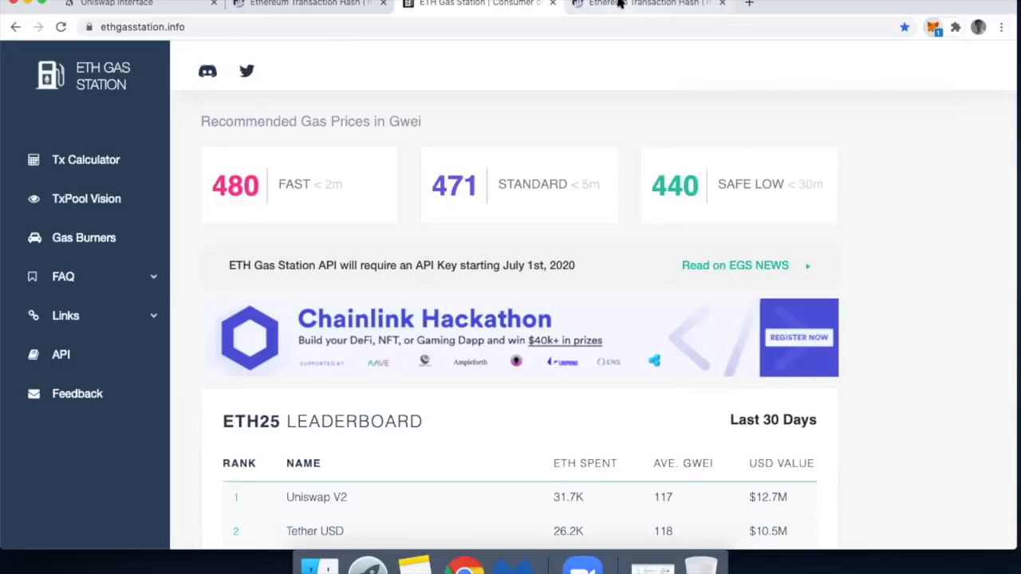
# Step: Expand the stuck swap's details to see nonce 257 at 20 gwei, then return to ETH Gas Station
pyautogui.click(646, 4)
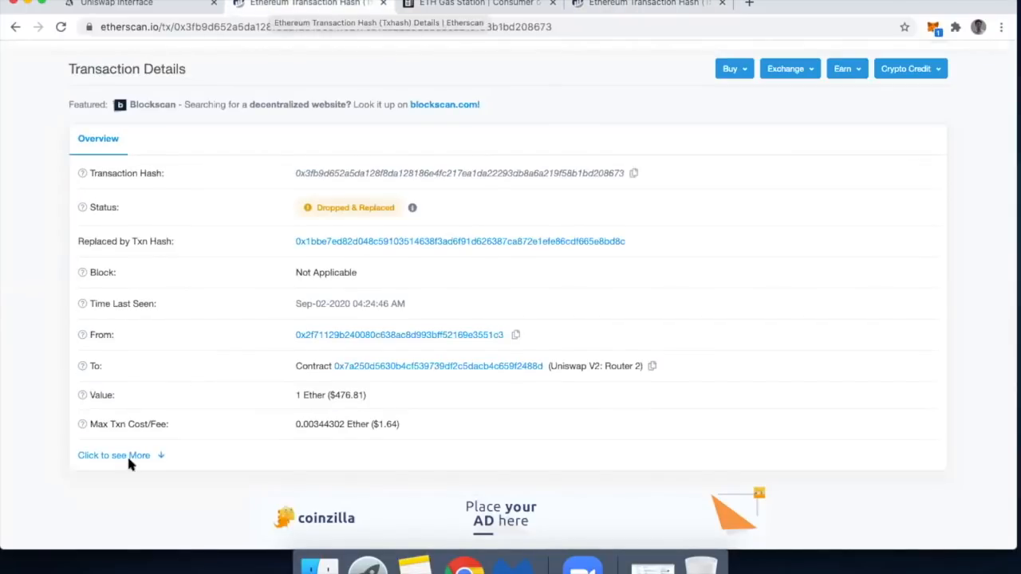
pyautogui.moveTo(123, 458)
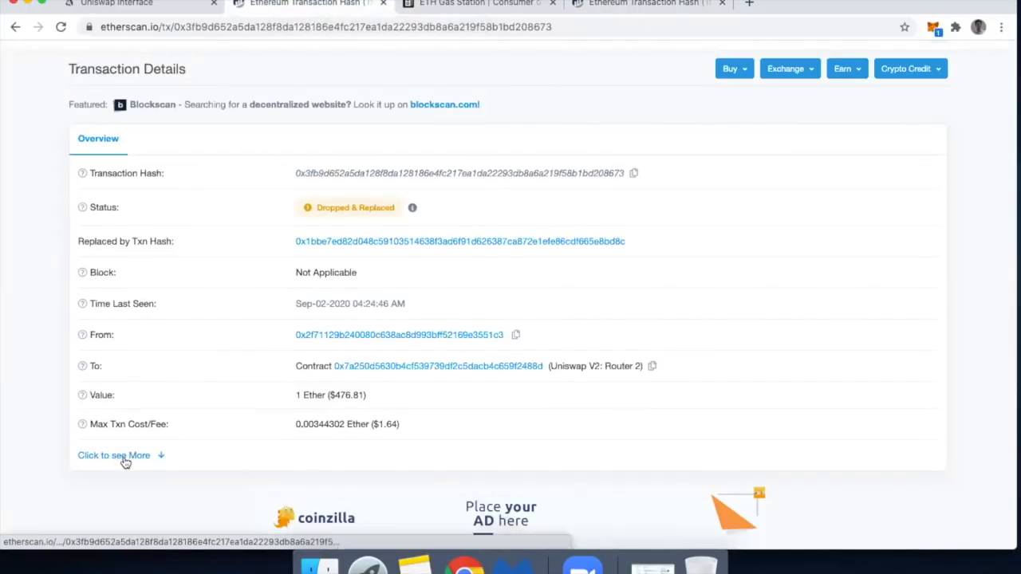
pyautogui.click(114, 455)
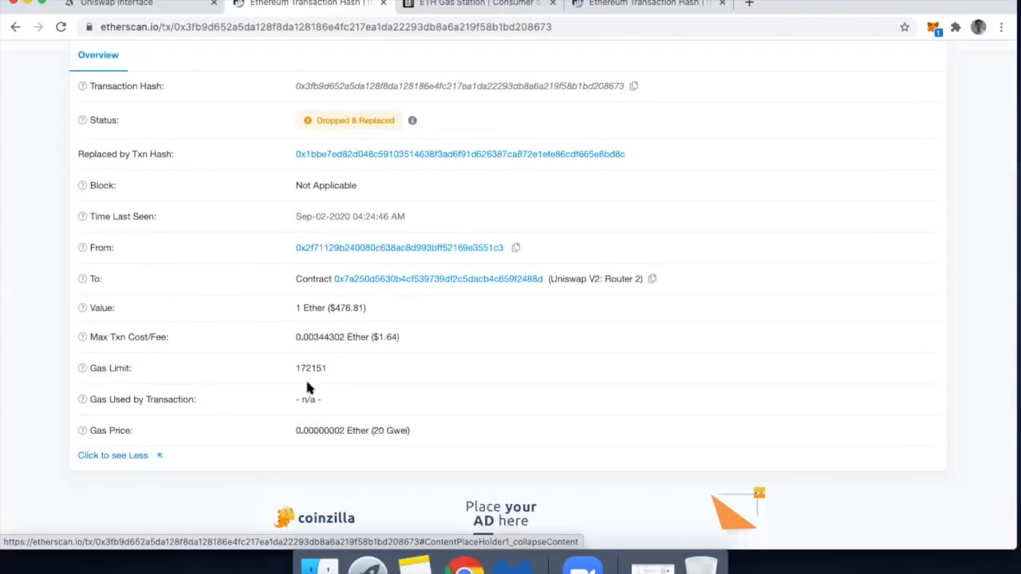
pyautogui.scroll(-3)
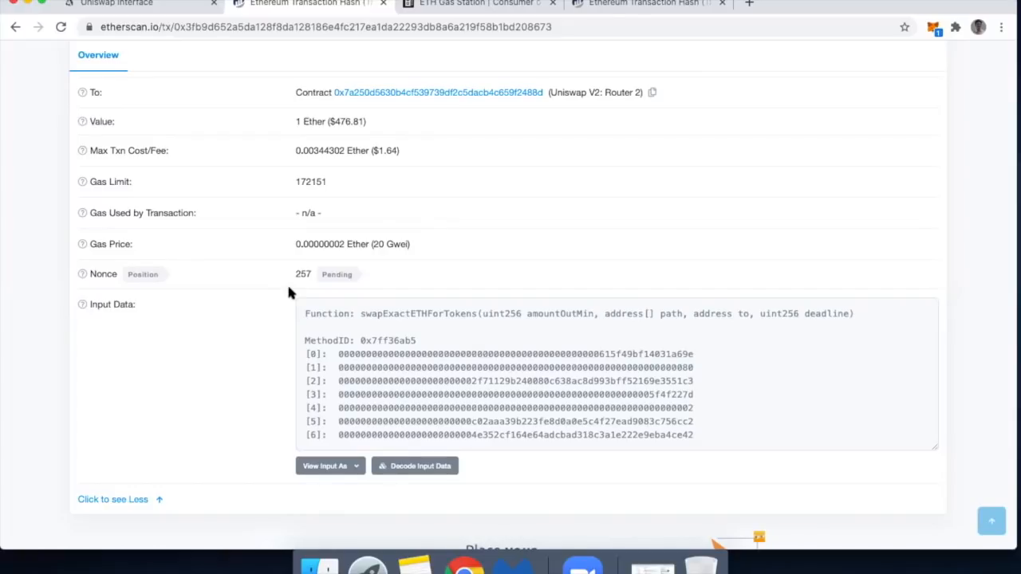
pyautogui.moveTo(463, 274)
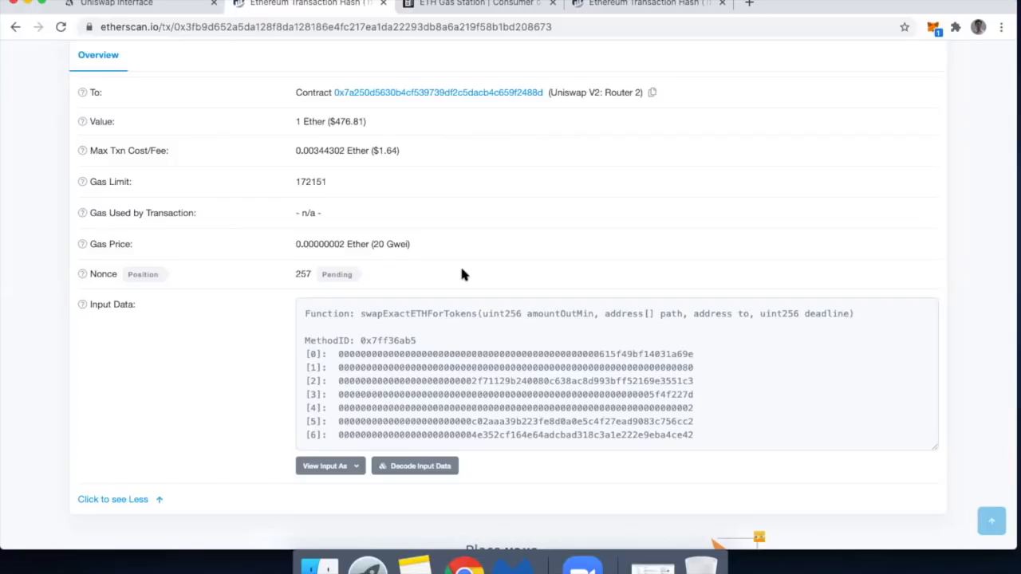
pyautogui.moveTo(358, 275)
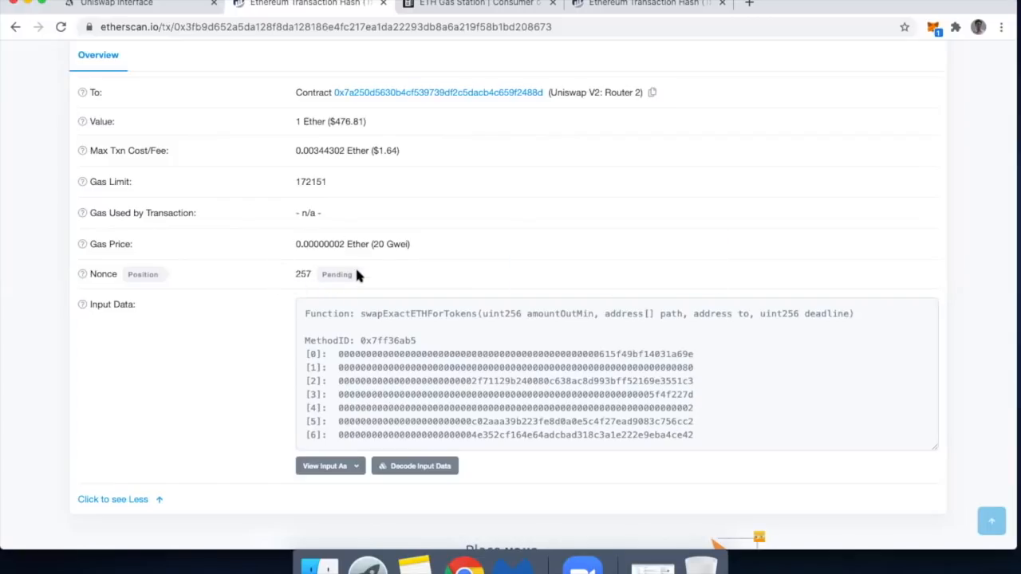
pyautogui.moveTo(355, 285)
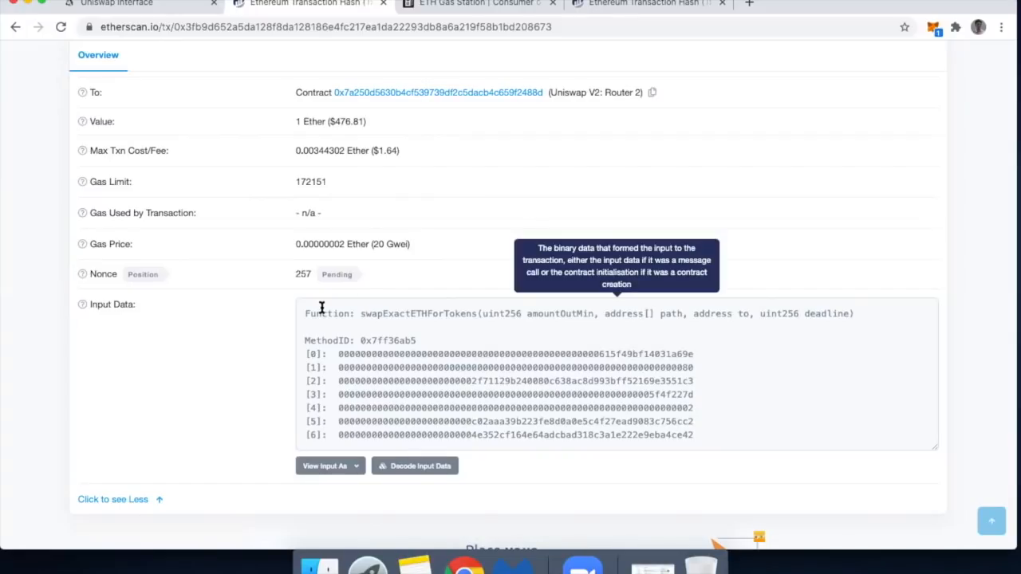
pyautogui.moveTo(401, 275)
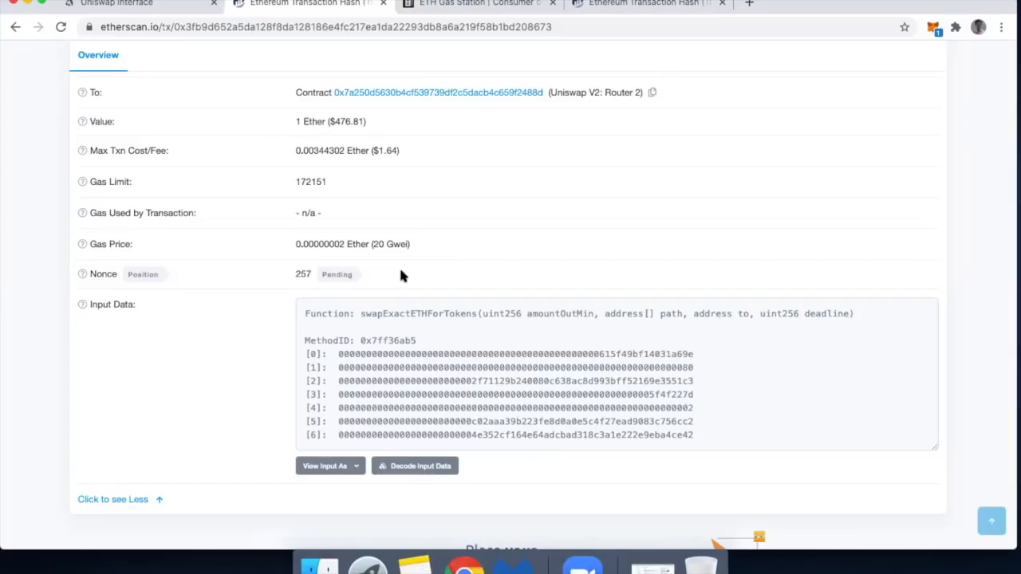
pyautogui.click(475, 4)
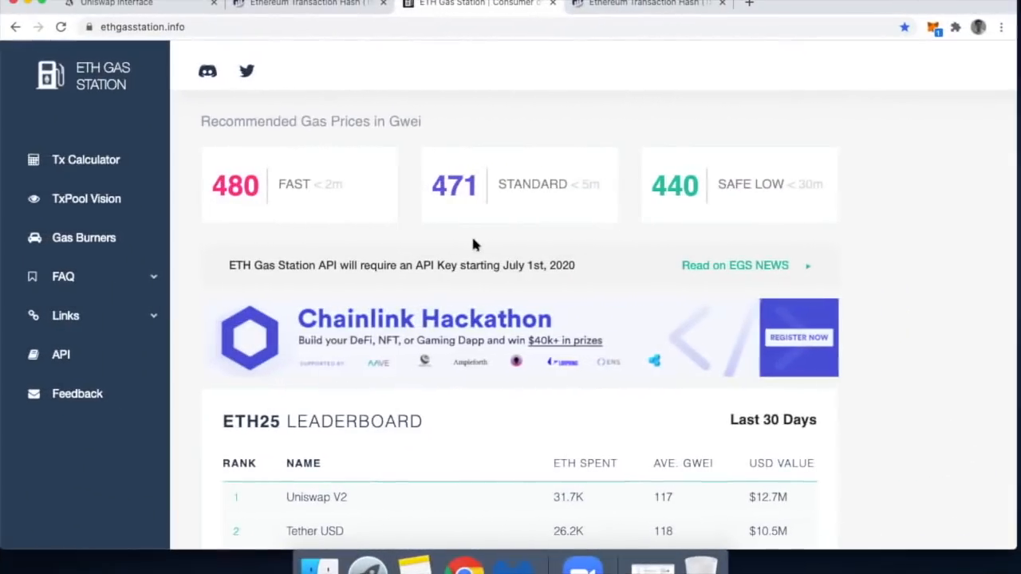